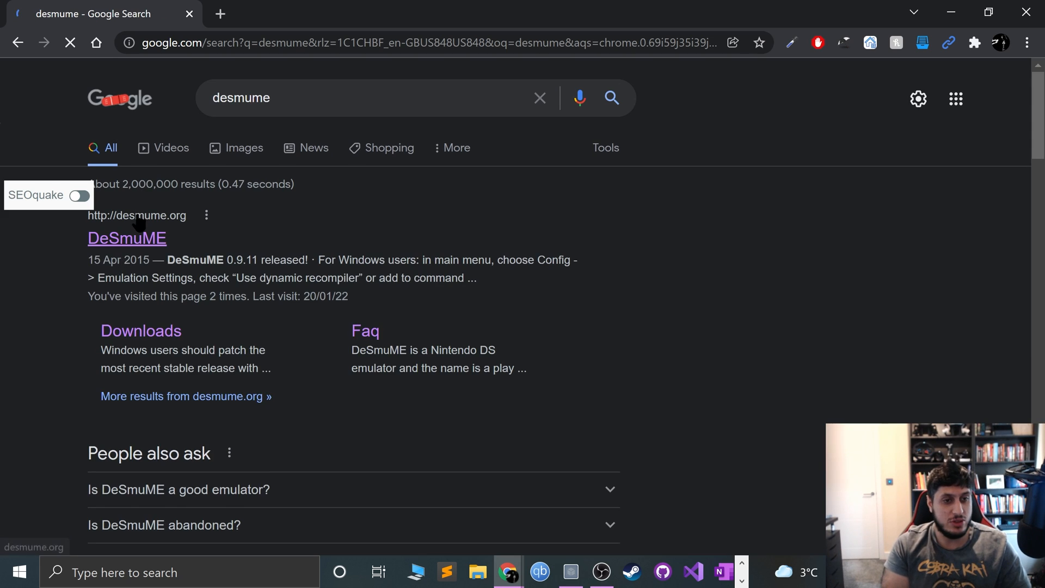
Step: Reach the DeSmuME Downloads page from the search results and highlight the word x86
{"action": "left_click", "coordinate": [127, 238]}
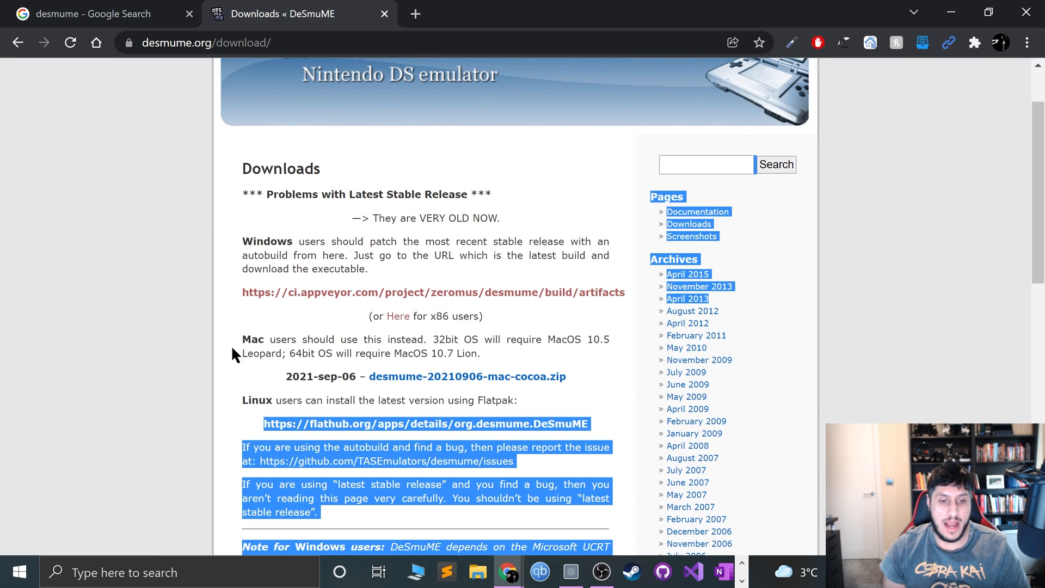
{"action": "left_click", "coordinate": [504, 483]}
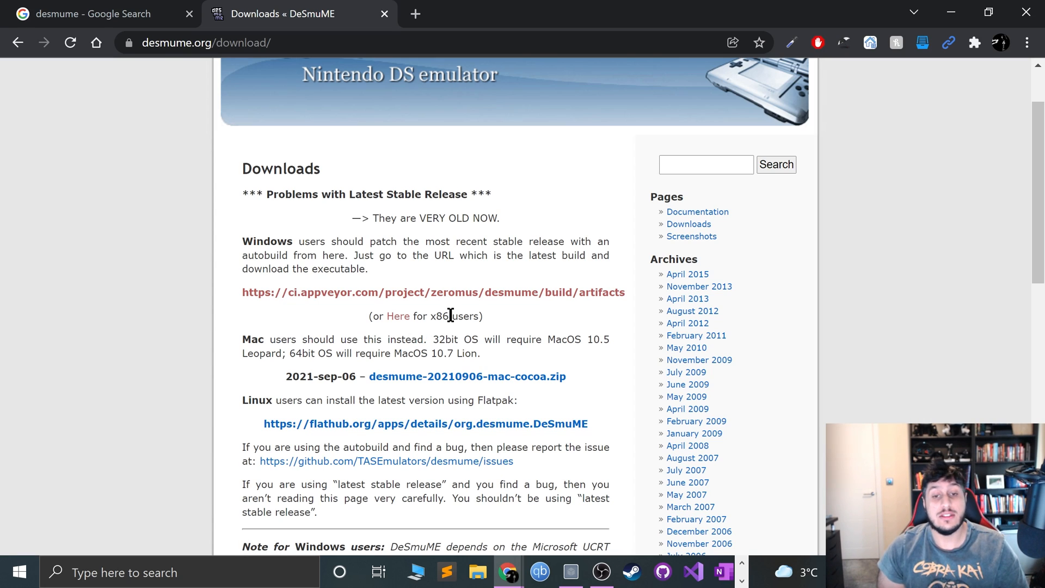
{"action": "double_click", "coordinate": [438, 316]}
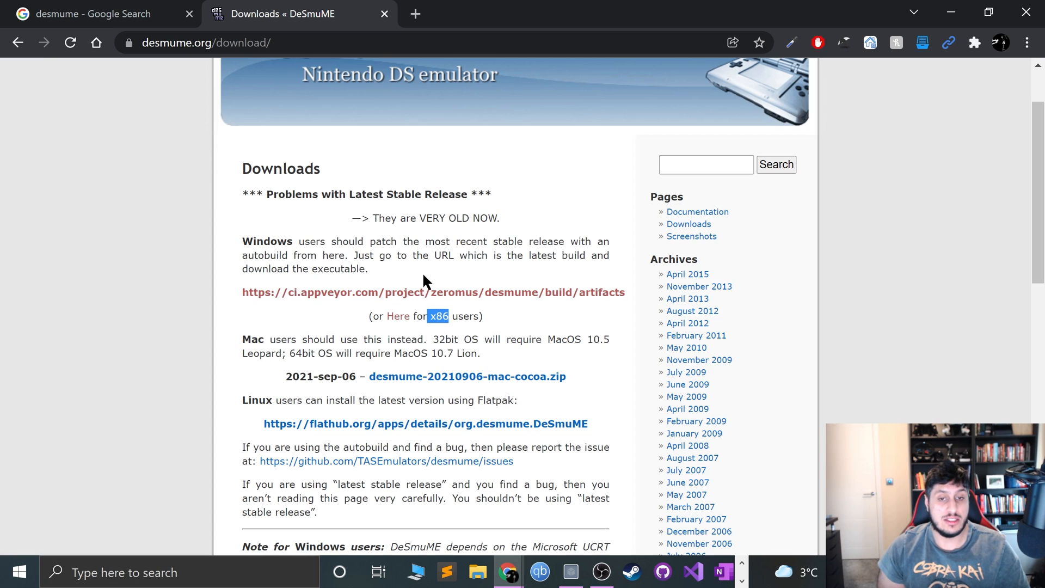
Step: Find and open This PC by searching 'this' from the Start menu
{"action": "left_click", "coordinate": [19, 571]}
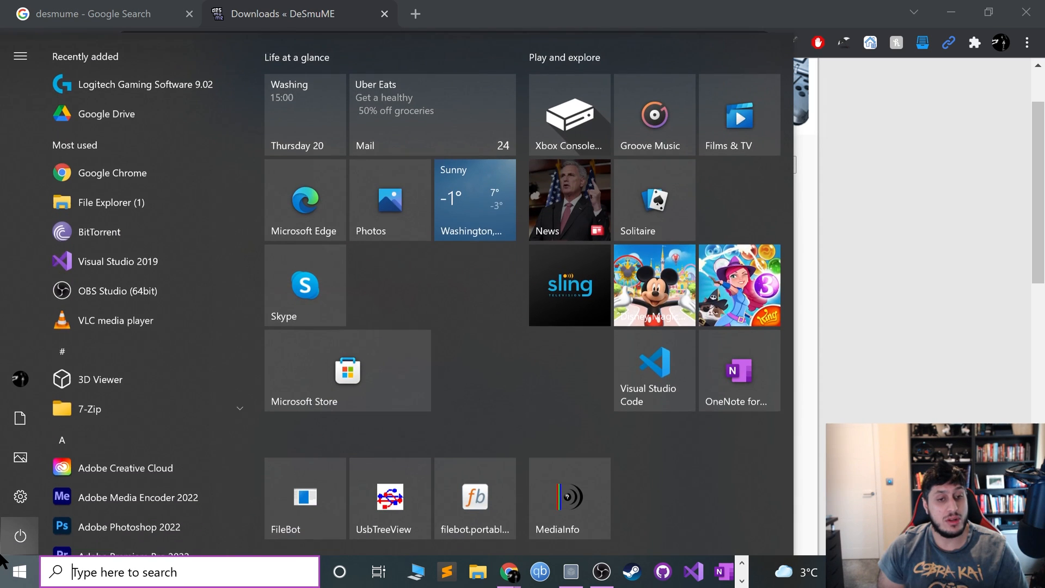
{"action": "left_click", "coordinate": [19, 55]}
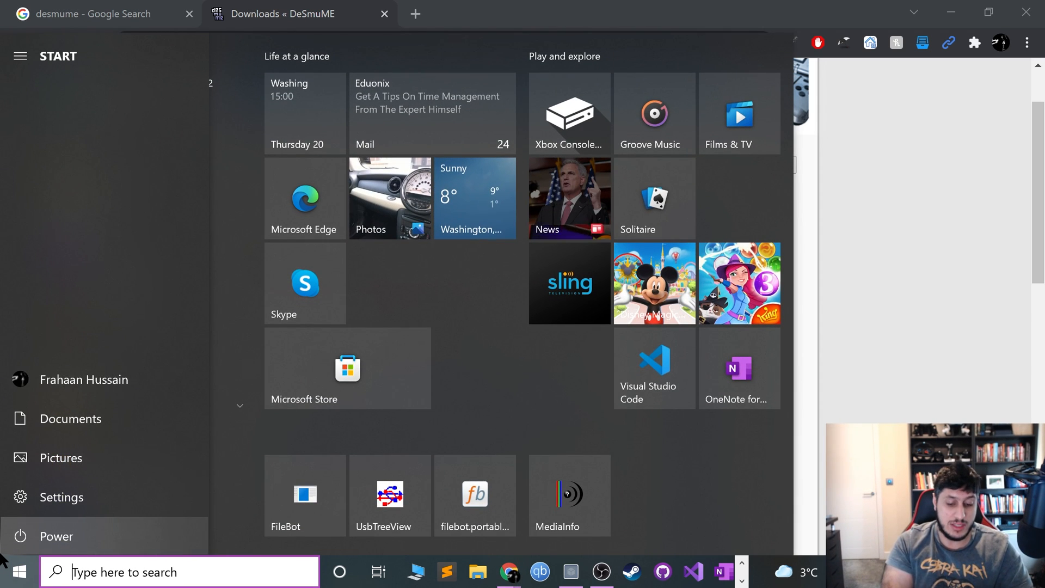
{"action": "type", "text": "this"}
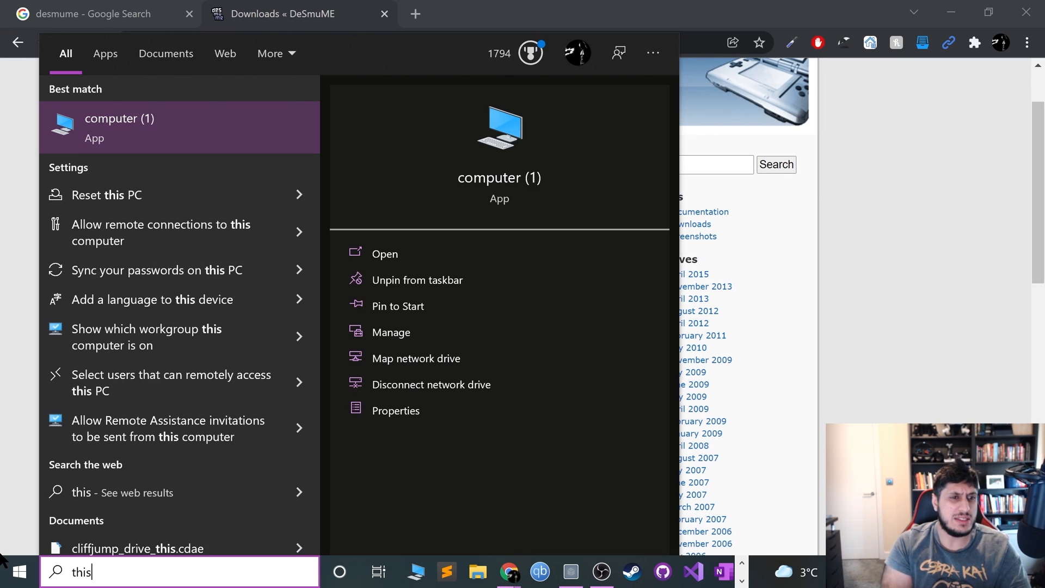
{"action": "left_click", "coordinate": [384, 254]}
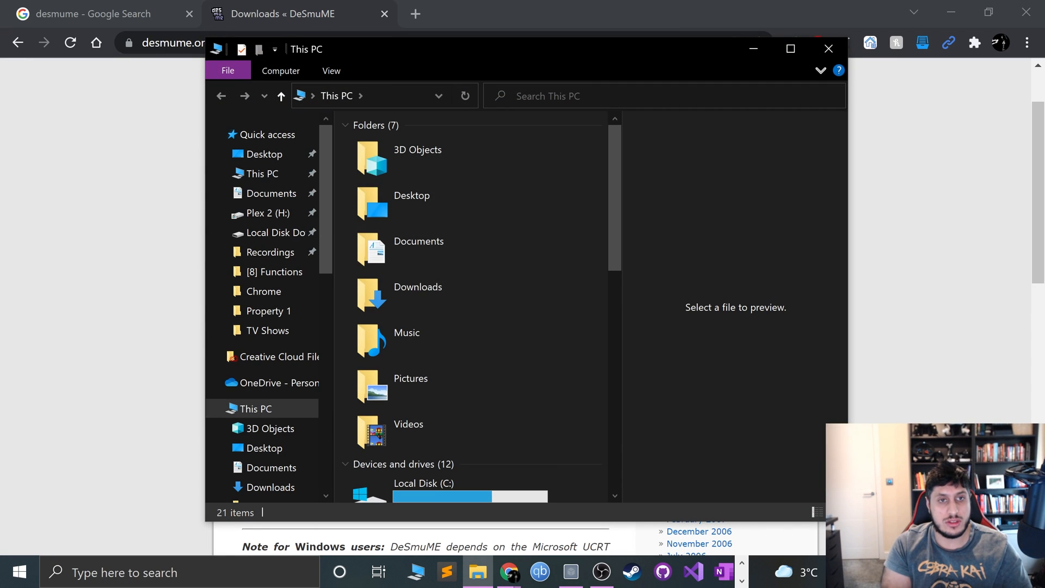
Step: View the system properties showing a 64-bit operating system, then return to This PC
{"action": "left_click", "coordinate": [280, 70]}
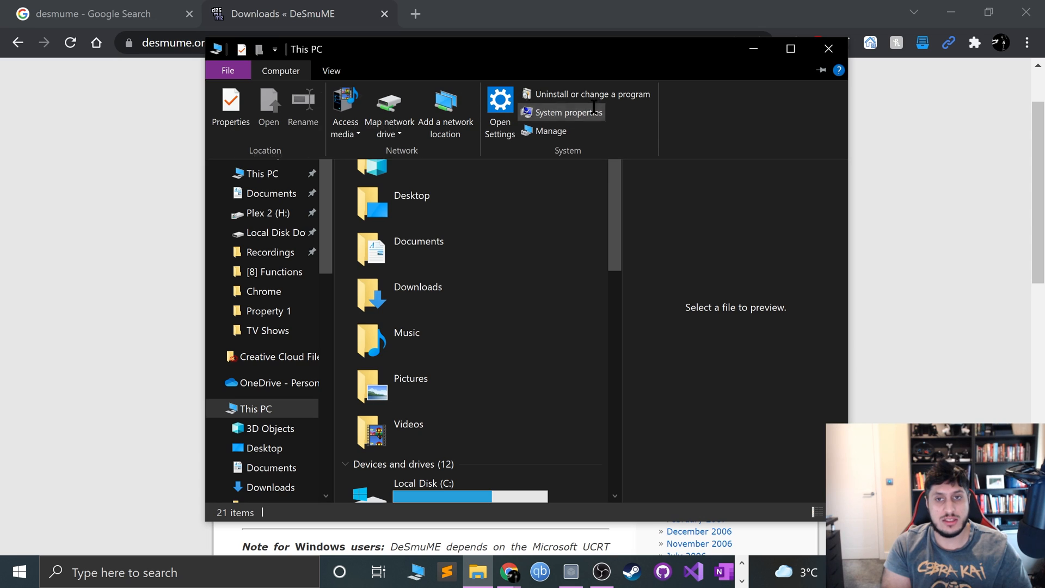
{"action": "left_click", "coordinate": [563, 112]}
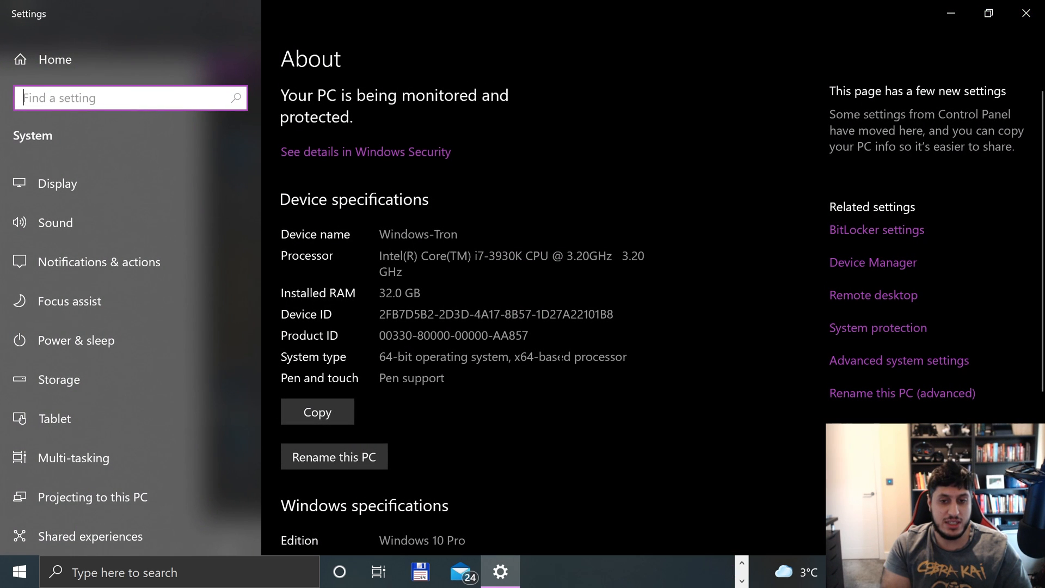
{"action": "left_click", "coordinate": [131, 97]}
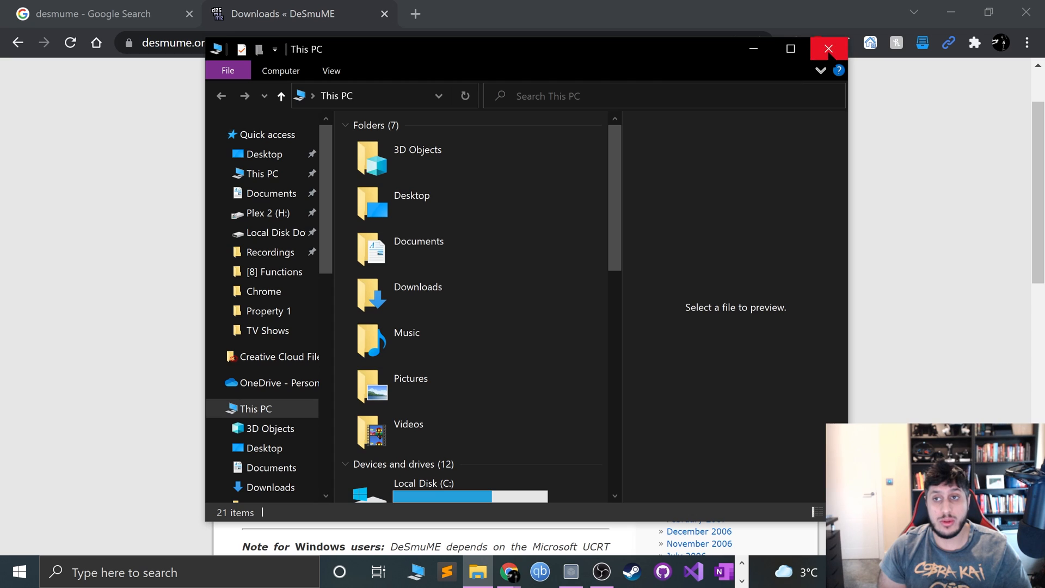
Step: Download DeSmuME-VS2019-x64-Release.exe from the AppVeyor artifacts and return to the Google results
{"action": "left_click", "coordinate": [829, 49]}
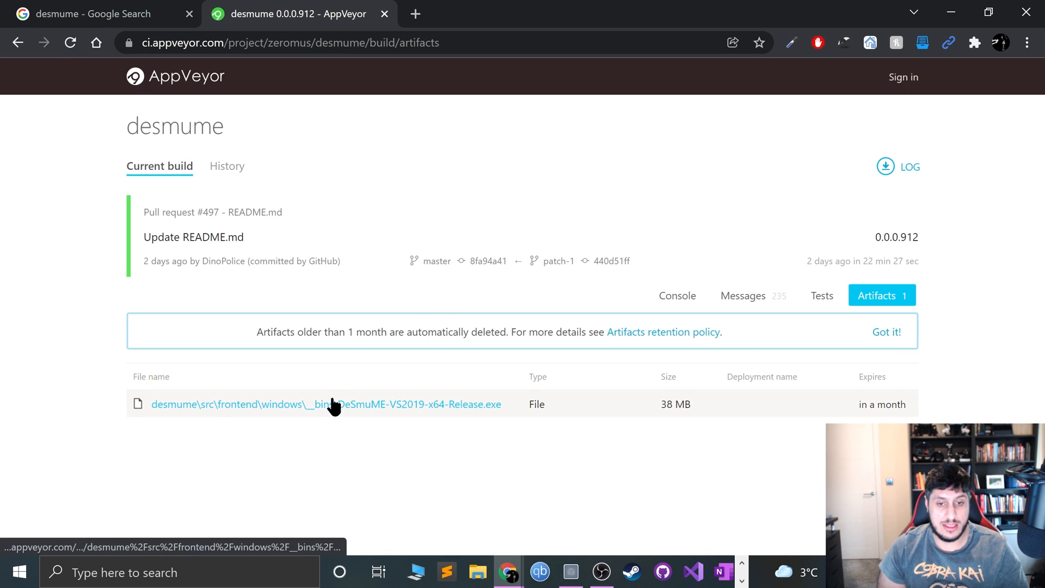
{"action": "left_click", "coordinate": [326, 404]}
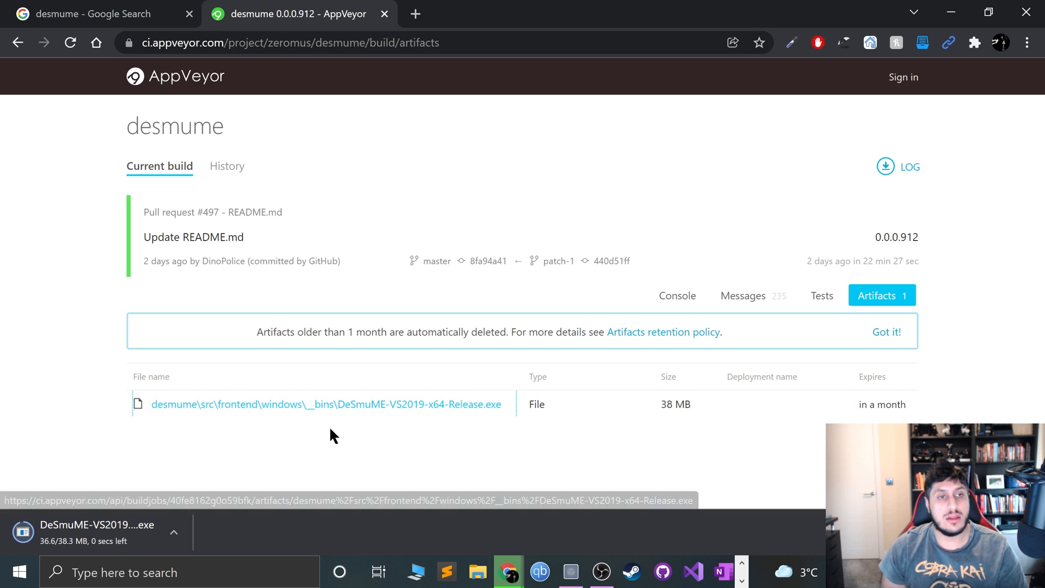
{"action": "left_click", "coordinate": [93, 13]}
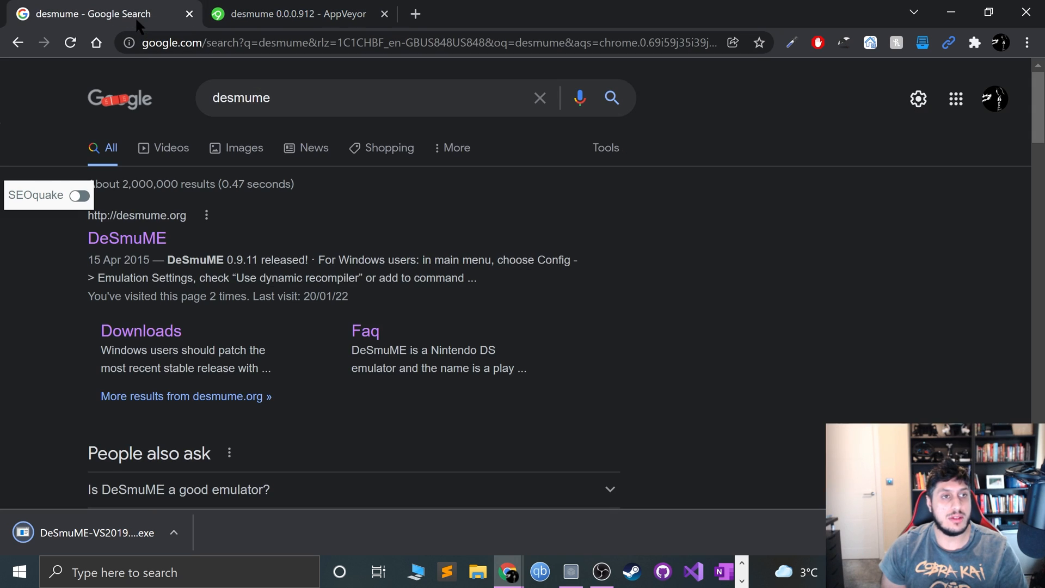
Step: Search 'desmume compatibility list' and open the NDS ROMs Compatibility page
{"action": "left_click", "coordinate": [367, 97]}
{"action": "type", "text": " command prompt"}
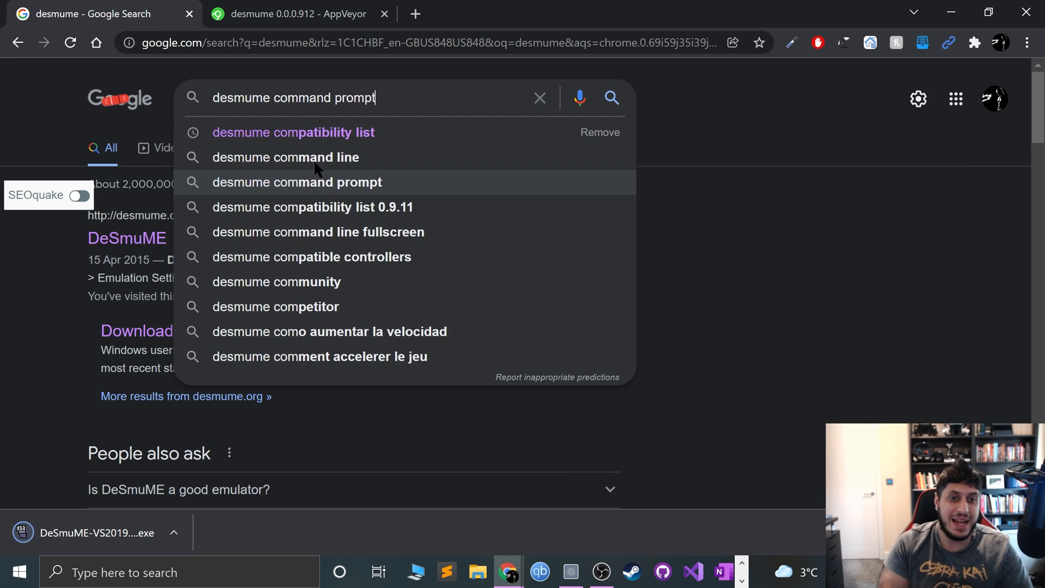
{"action": "left_click", "coordinate": [293, 131]}
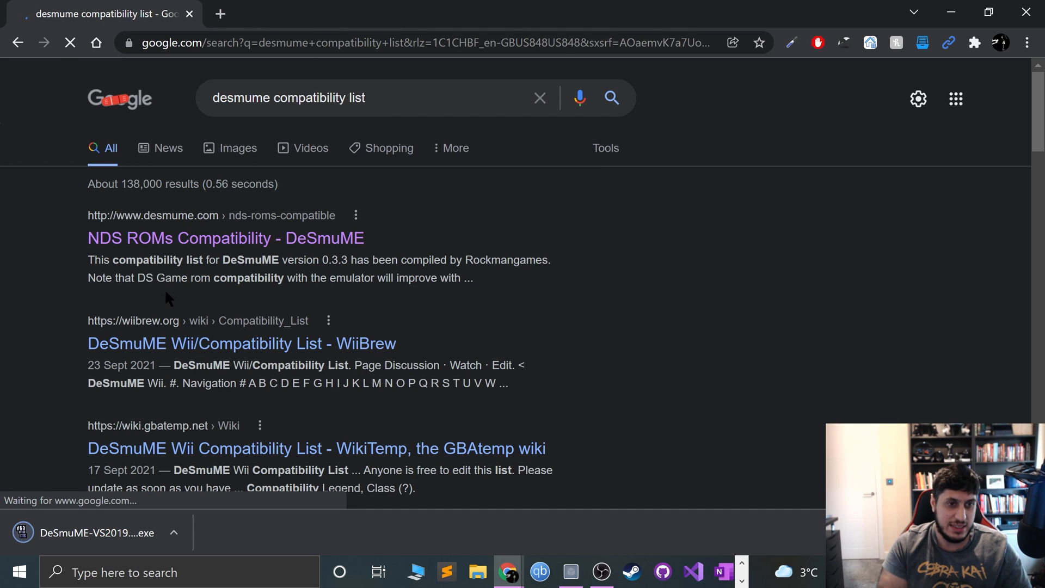
{"action": "left_click", "coordinate": [225, 239]}
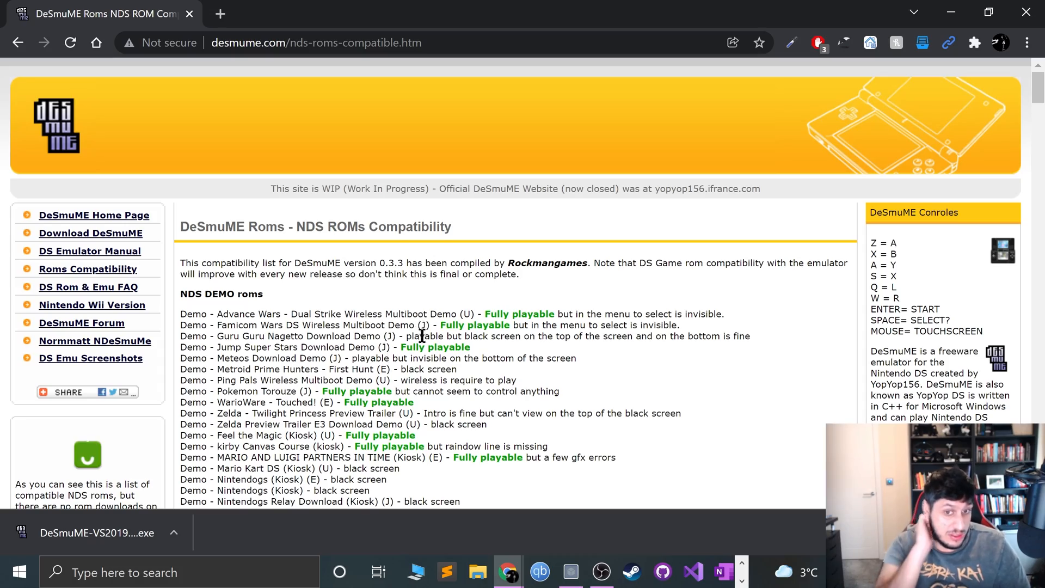
Step: Scroll down through the compatibility list of playable games
{"action": "scroll", "scroll_direction": "down", "scroll_amount": 3}
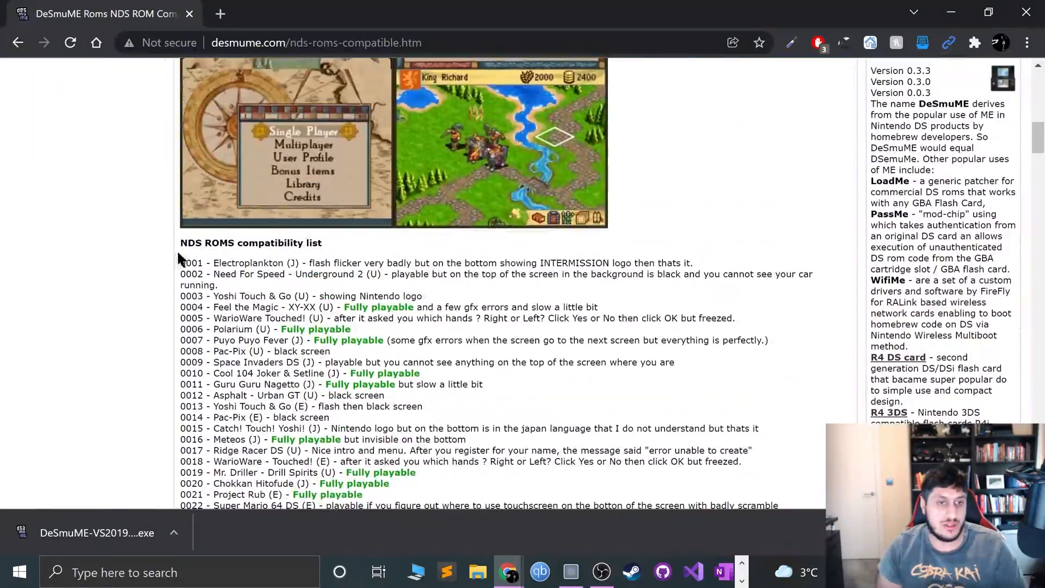
{"action": "scroll", "scroll_direction": "down", "scroll_amount": 3}
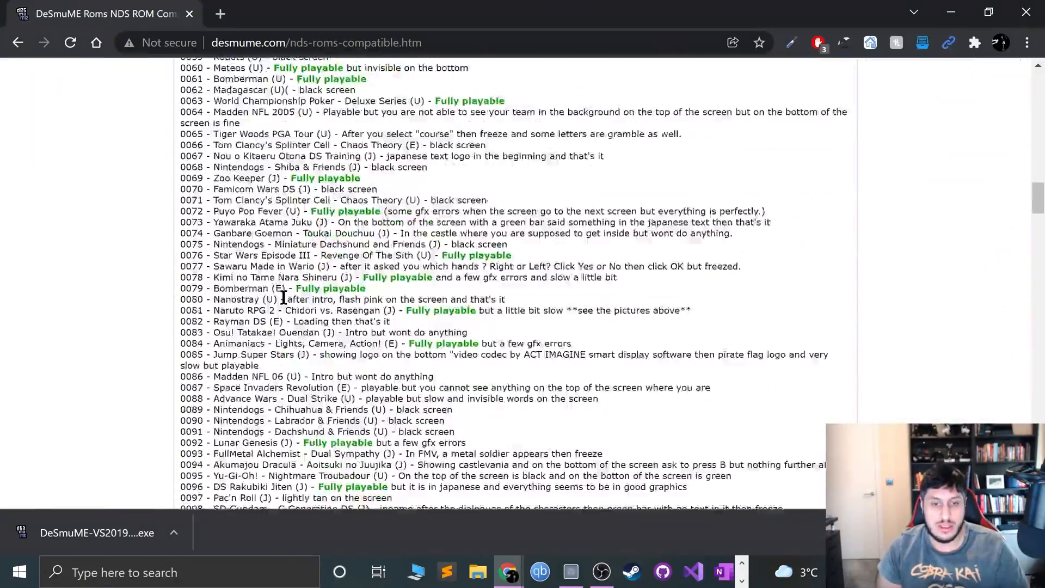
{"action": "scroll", "scroll_direction": "down", "scroll_amount": 3}
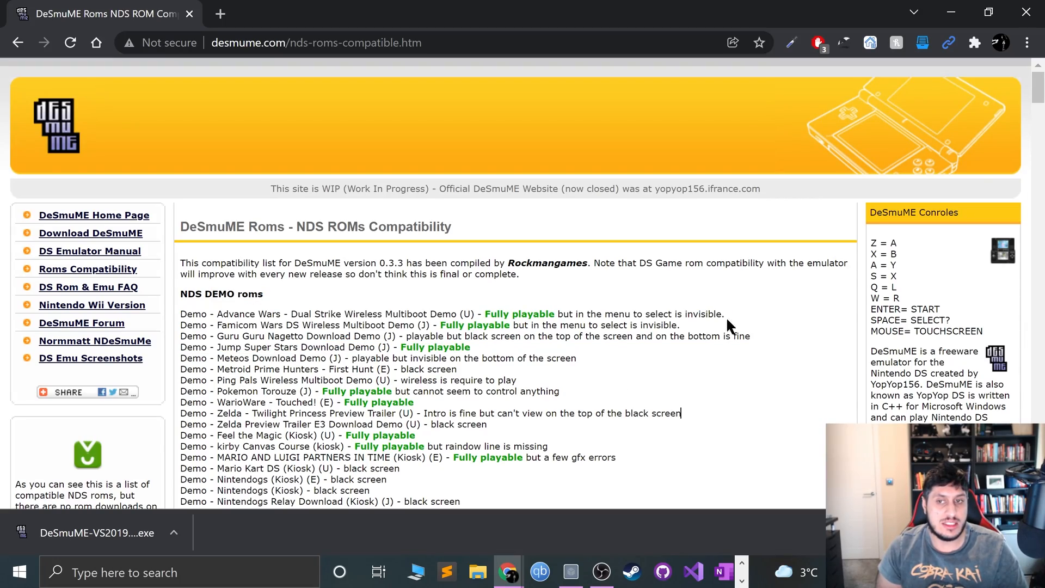
{"action": "scroll", "scroll_direction": "down", "scroll_amount": 3}
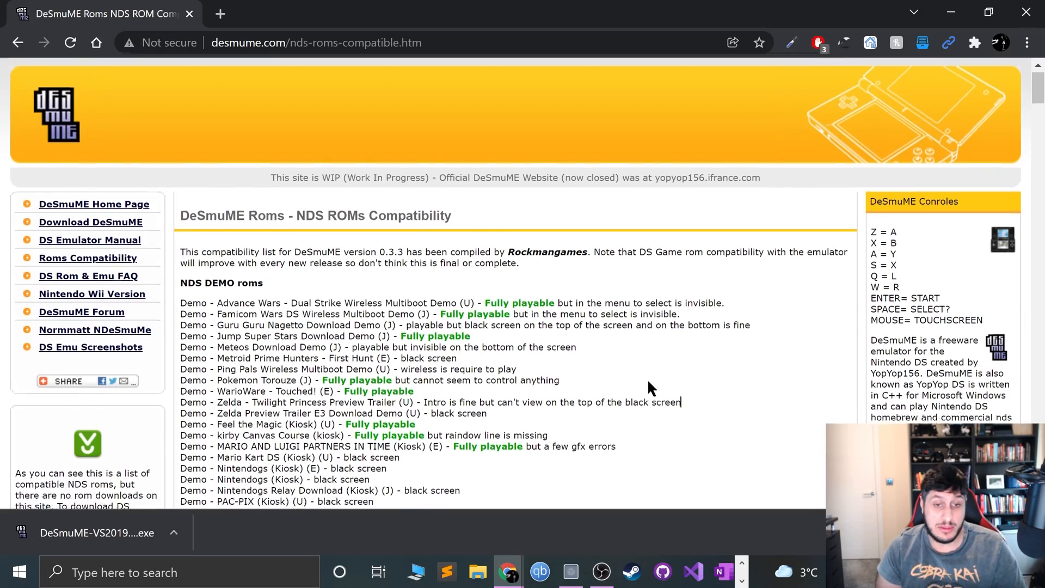
{"action": "scroll", "scroll_direction": "down", "scroll_amount": 3}
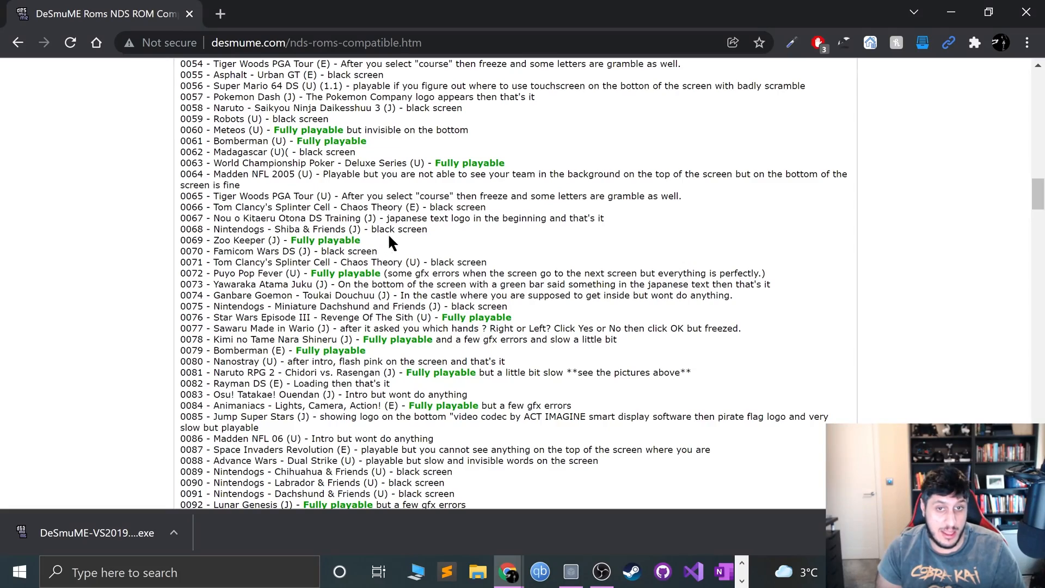
{"action": "mouse_move", "coordinate": [483, 210]}
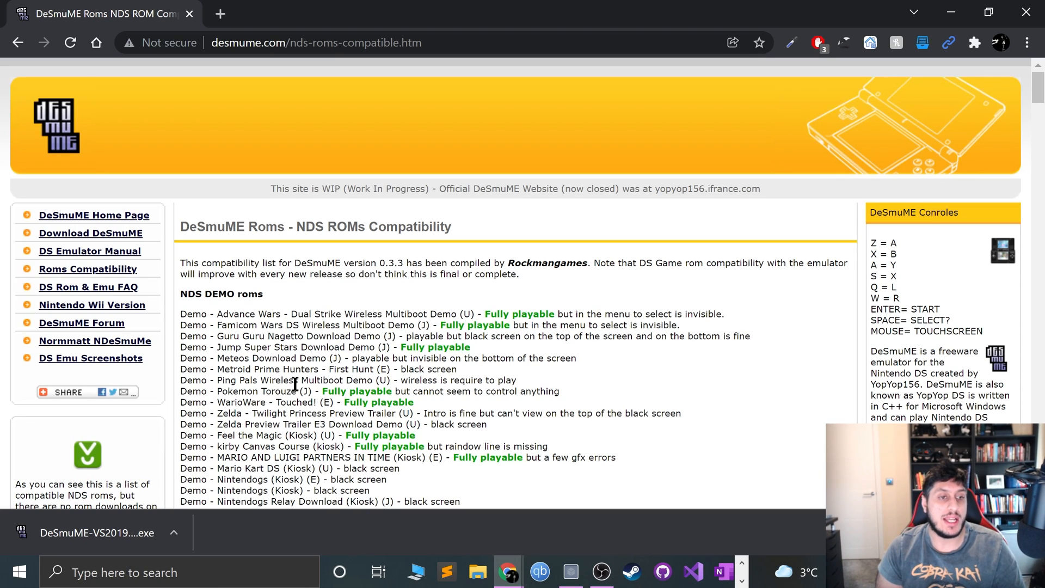
{"action": "mouse_move", "coordinate": [550, 412]}
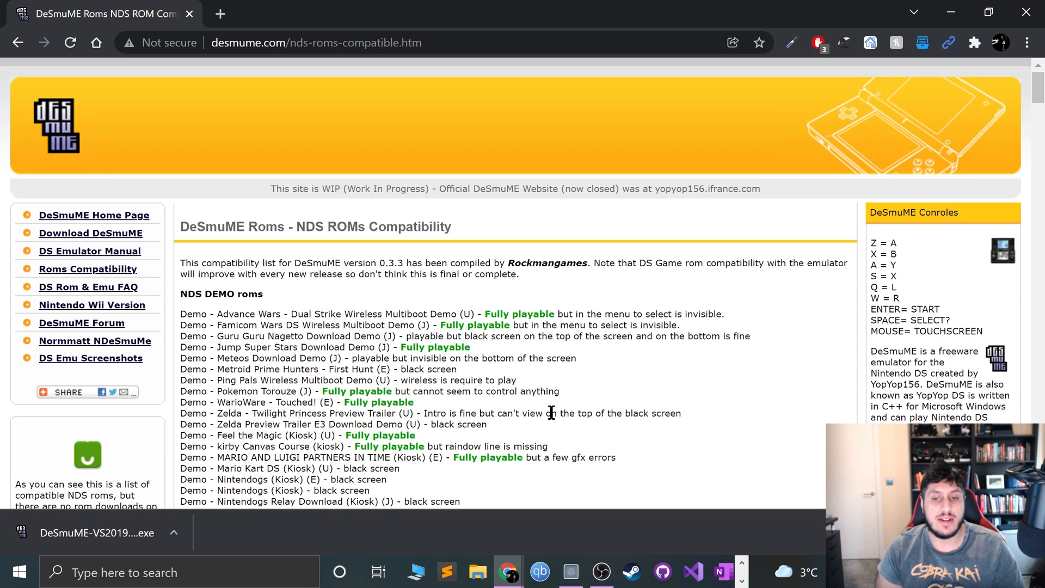
{"action": "mouse_move", "coordinate": [558, 324]}
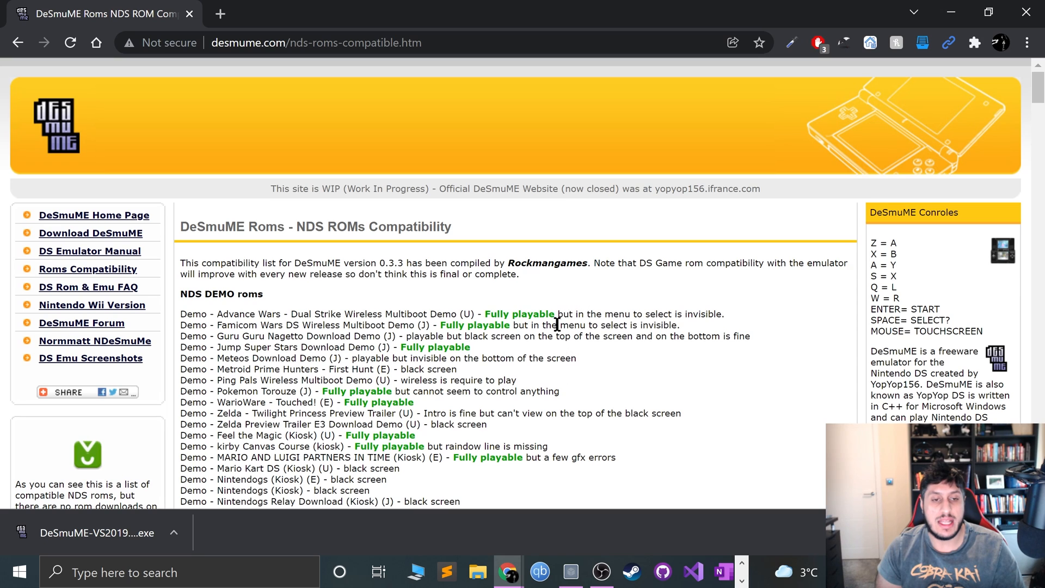
{"action": "mouse_move", "coordinate": [446, 244]}
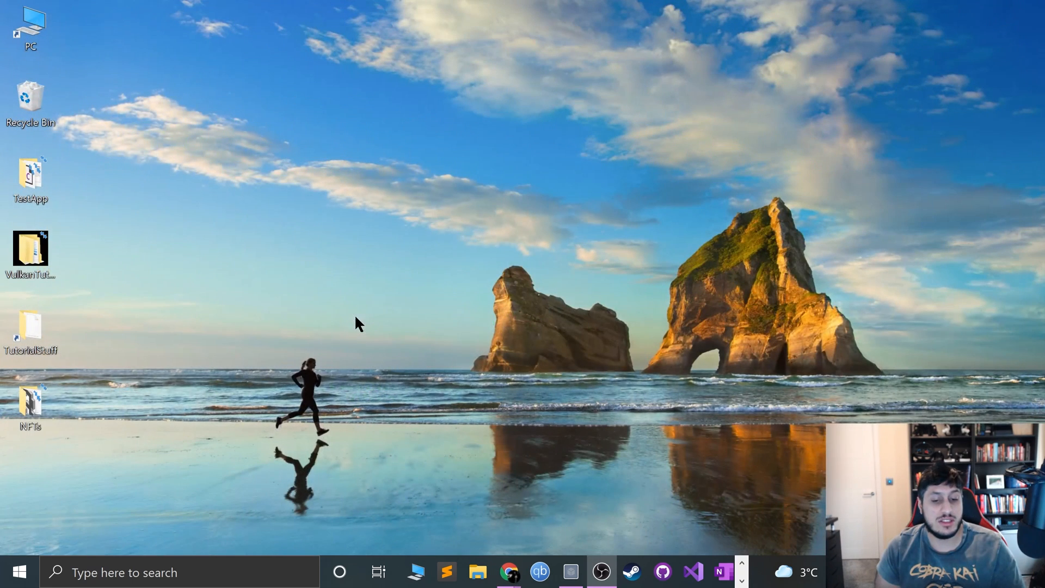
Step: Go to the Chrome folder on drive E: and select DeSmuME-VS2019-x64-Release (1).exe
{"action": "left_click", "coordinate": [477, 571]}
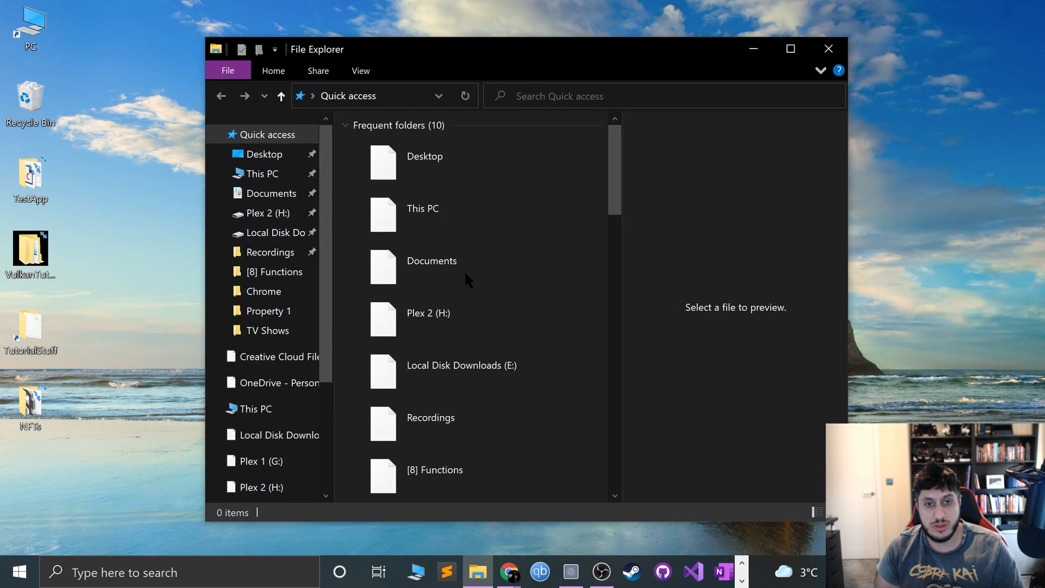
{"action": "left_click", "coordinate": [300, 232]}
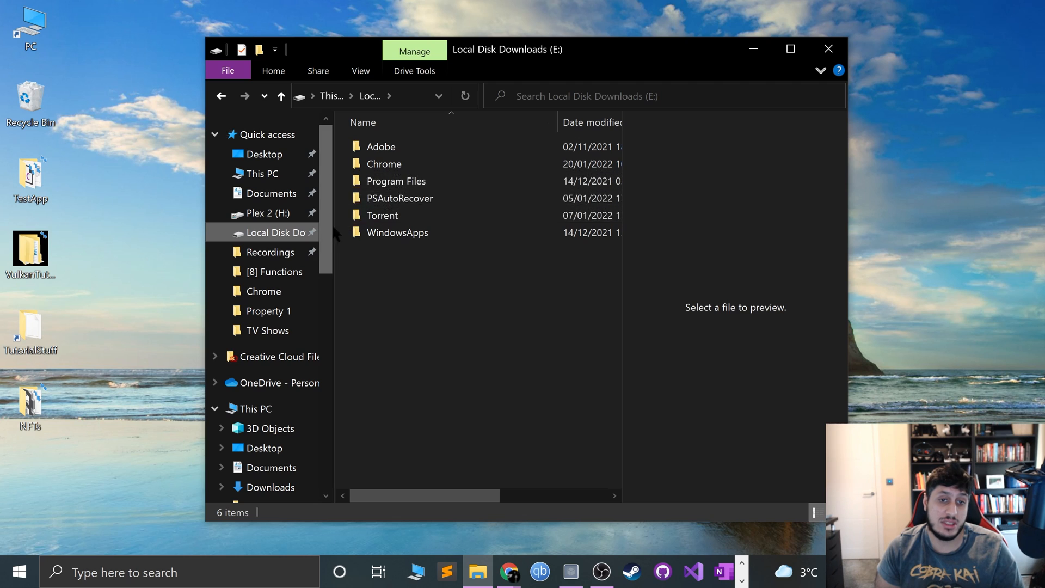
{"action": "double_click", "coordinate": [384, 164]}
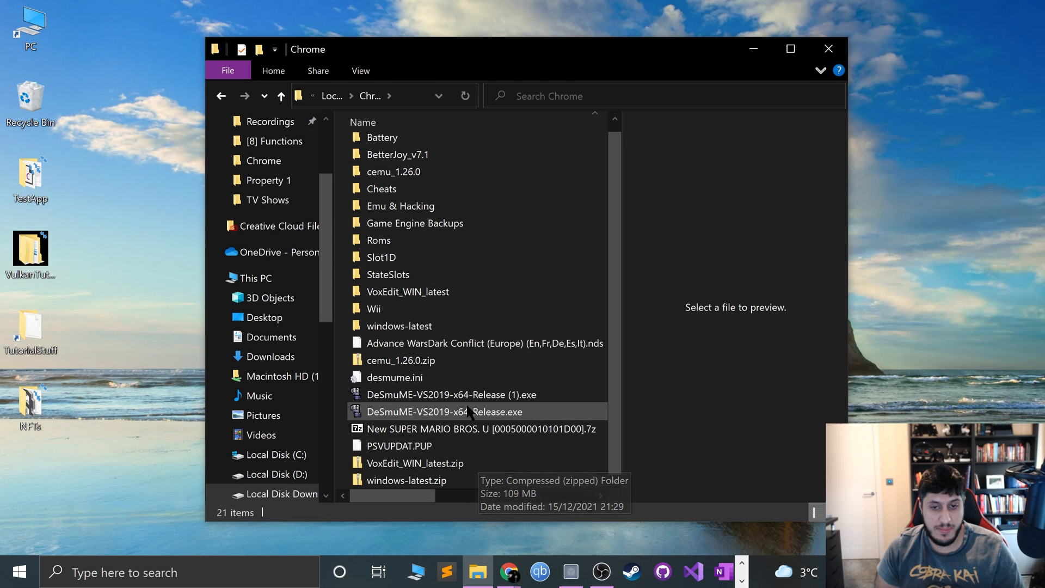
{"action": "left_click", "coordinate": [449, 395]}
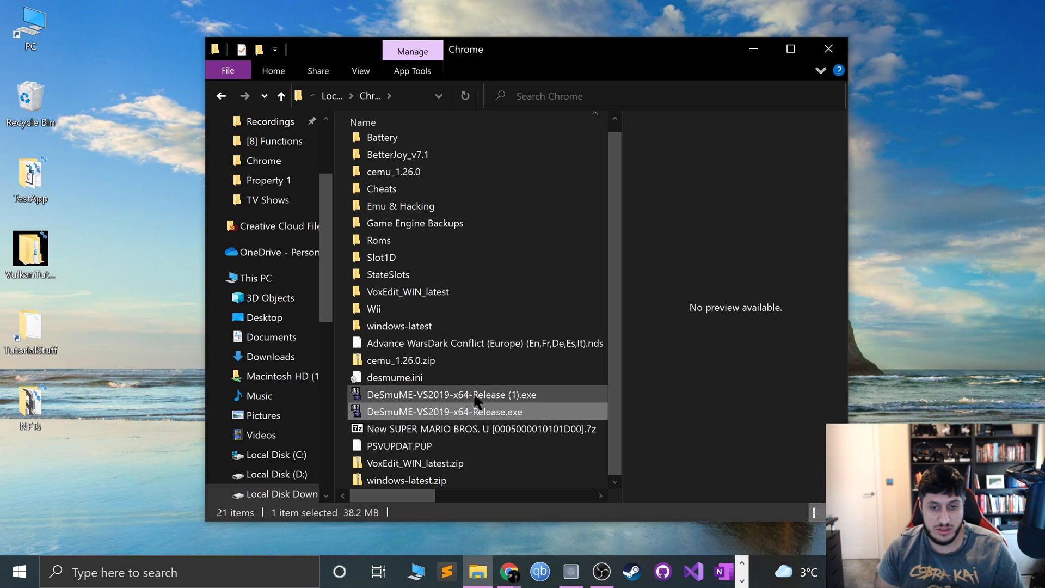
{"action": "mouse_move", "coordinate": [463, 394]}
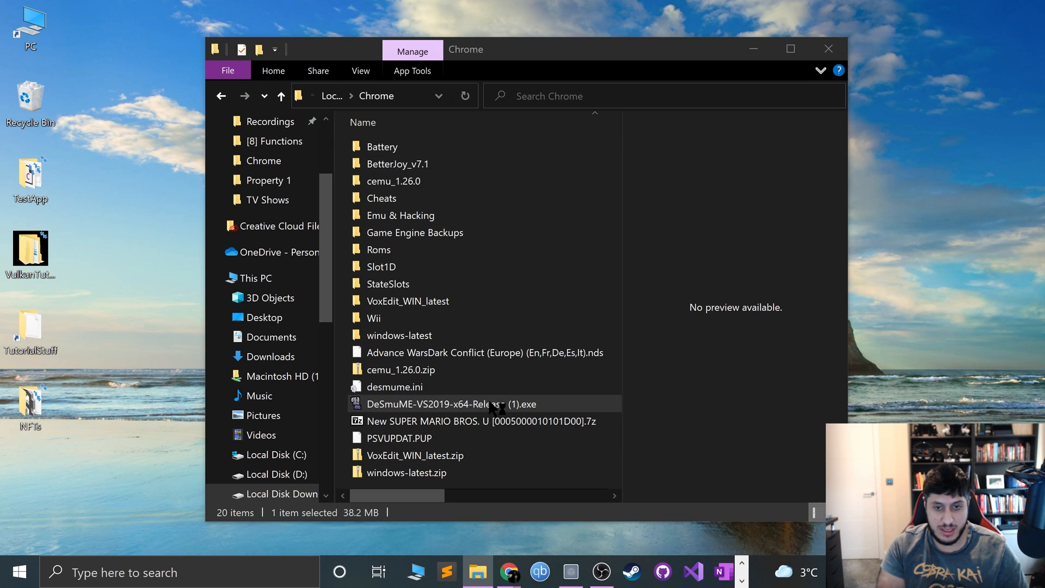
Step: Run the DeSmuME executable past the SmartScreen warning and select the Advance Wars ROM
{"action": "double_click", "coordinate": [452, 404]}
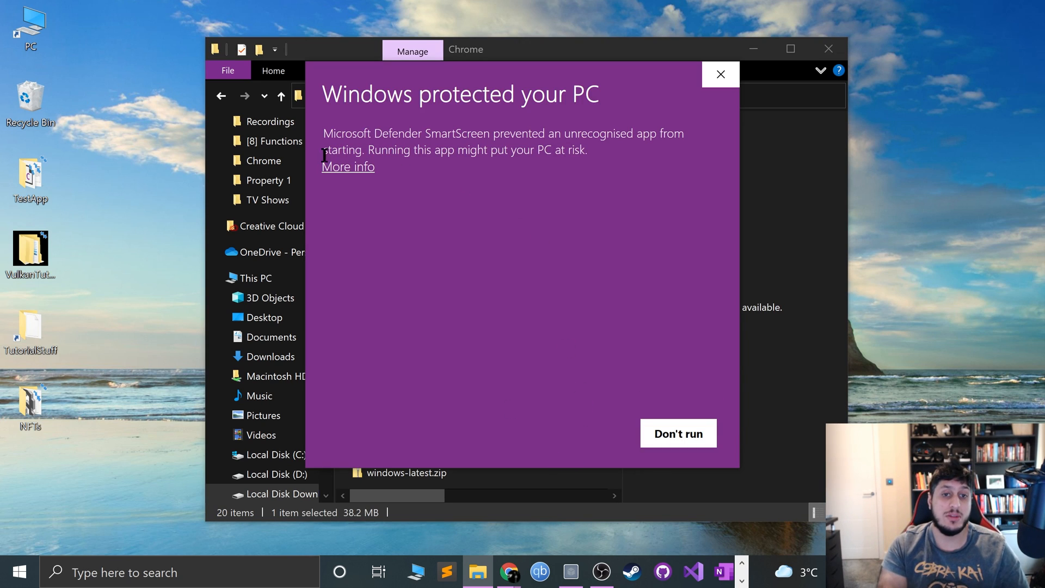
{"action": "left_click", "coordinate": [348, 167]}
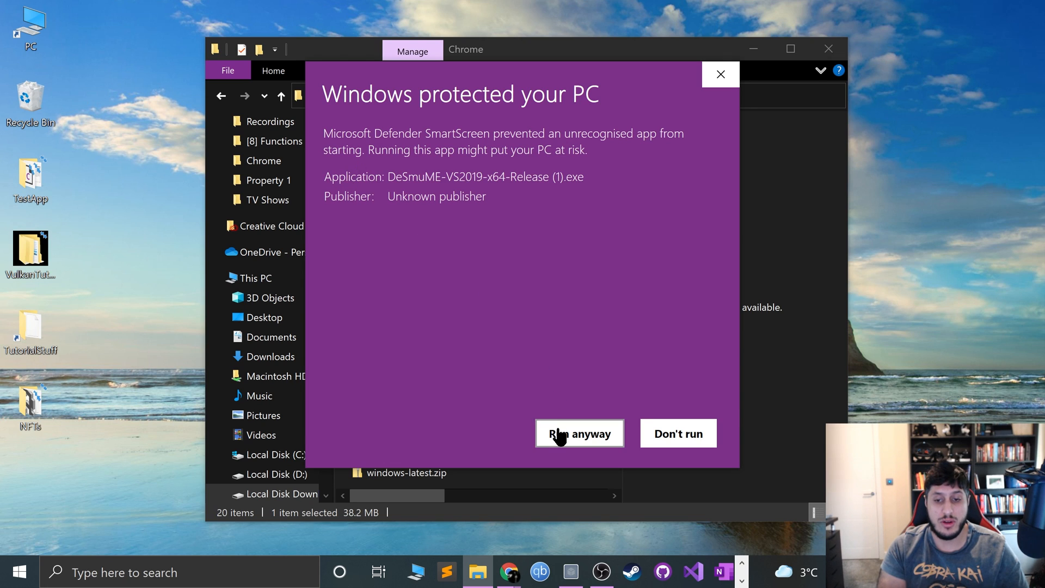
{"action": "left_click", "coordinate": [580, 434]}
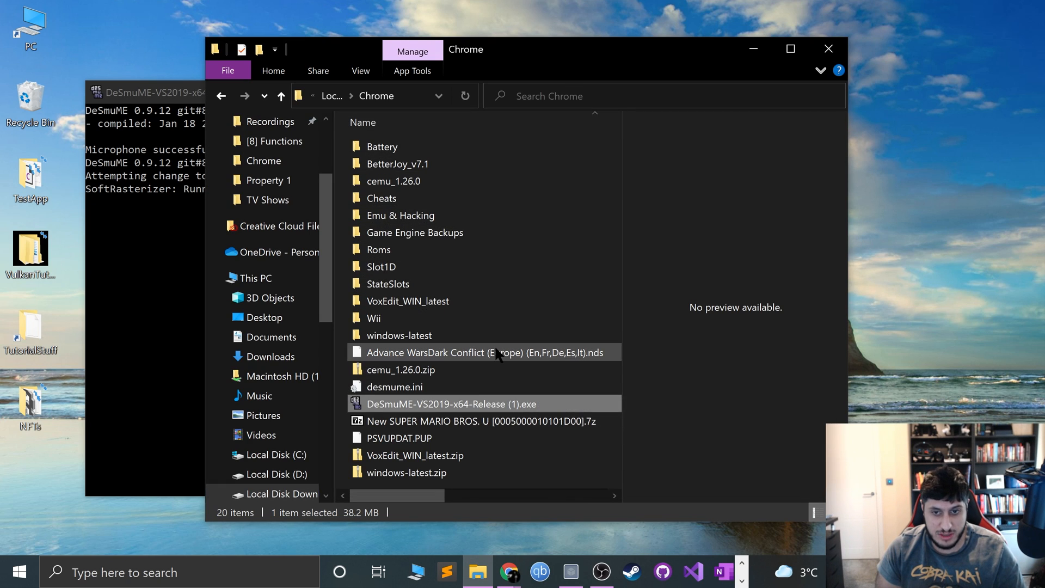
{"action": "left_click", "coordinate": [400, 369]}
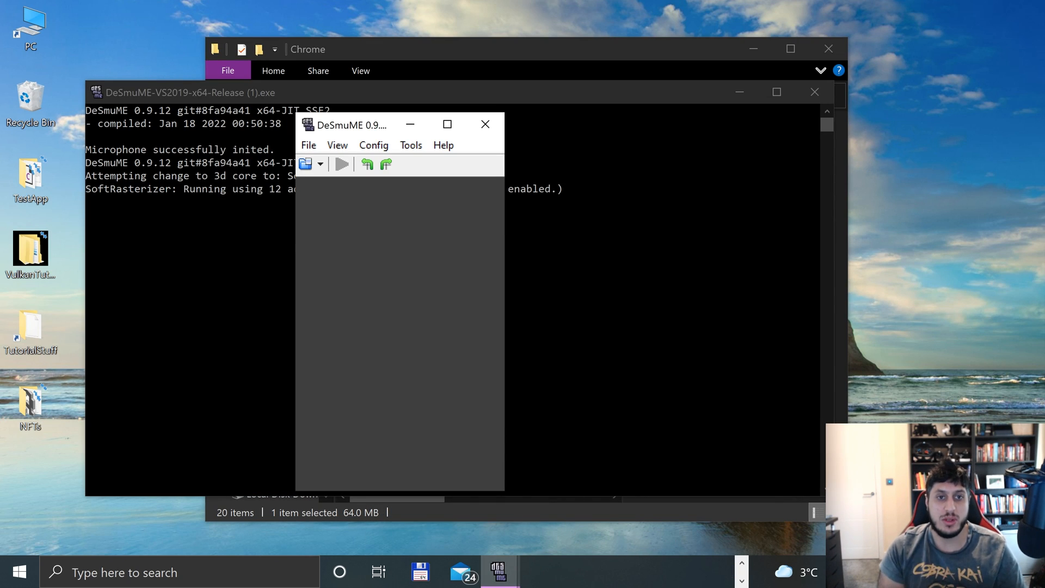
{"action": "left_click", "coordinate": [373, 145]}
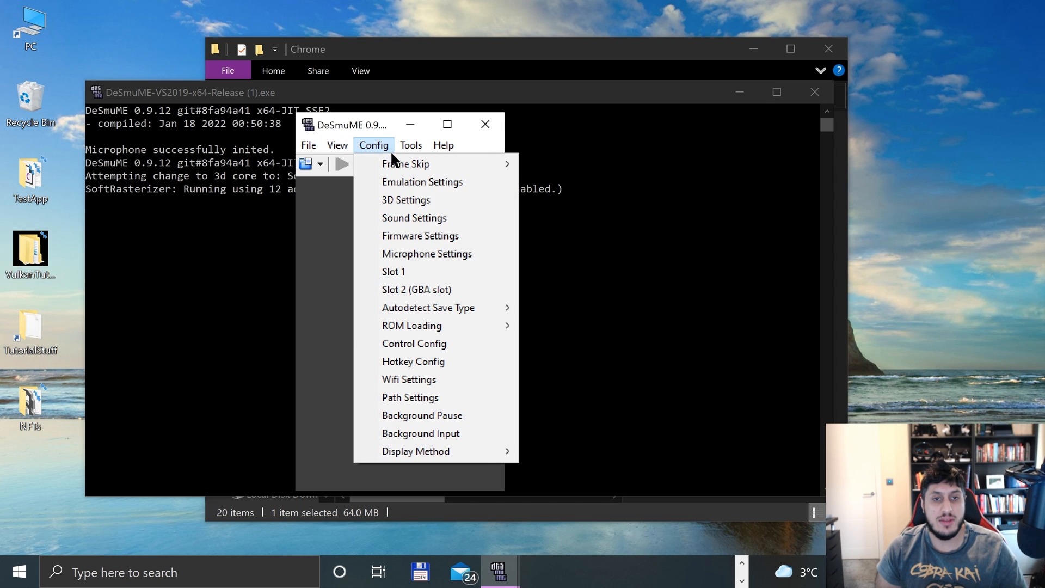
{"action": "left_click", "coordinate": [338, 145]}
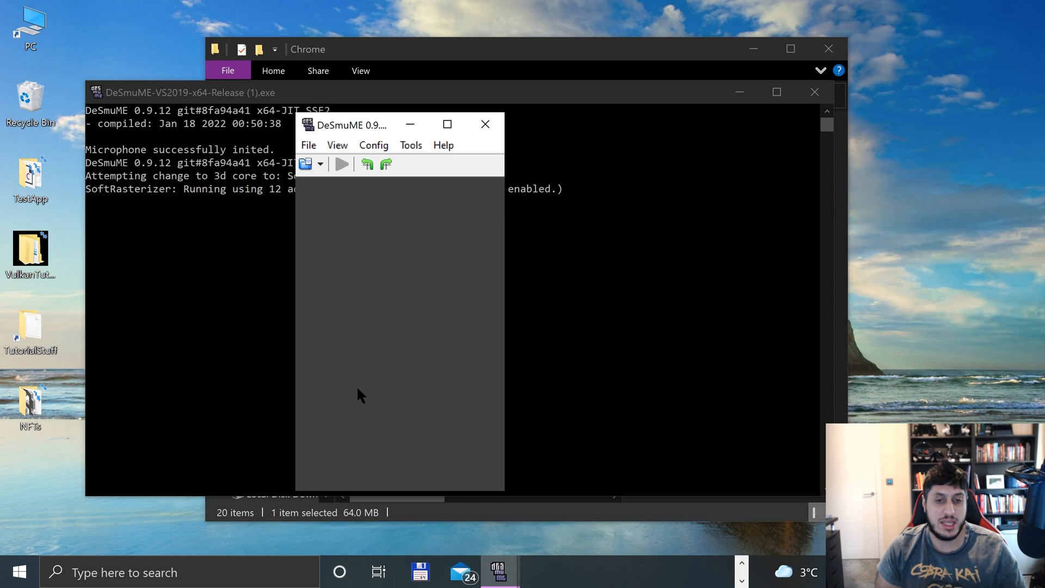
{"action": "left_click", "coordinate": [336, 145]}
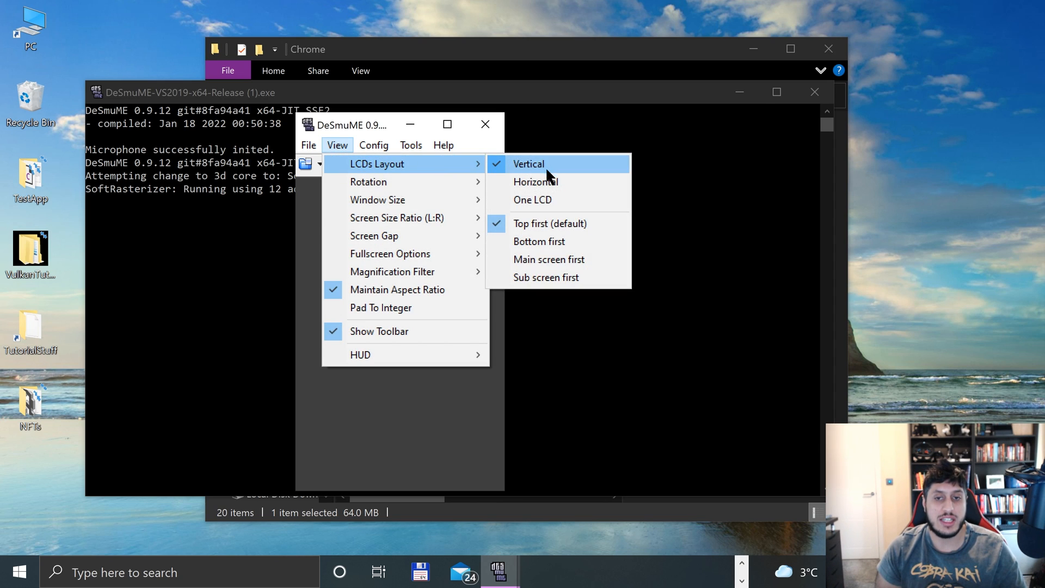
{"action": "left_click", "coordinate": [536, 182]}
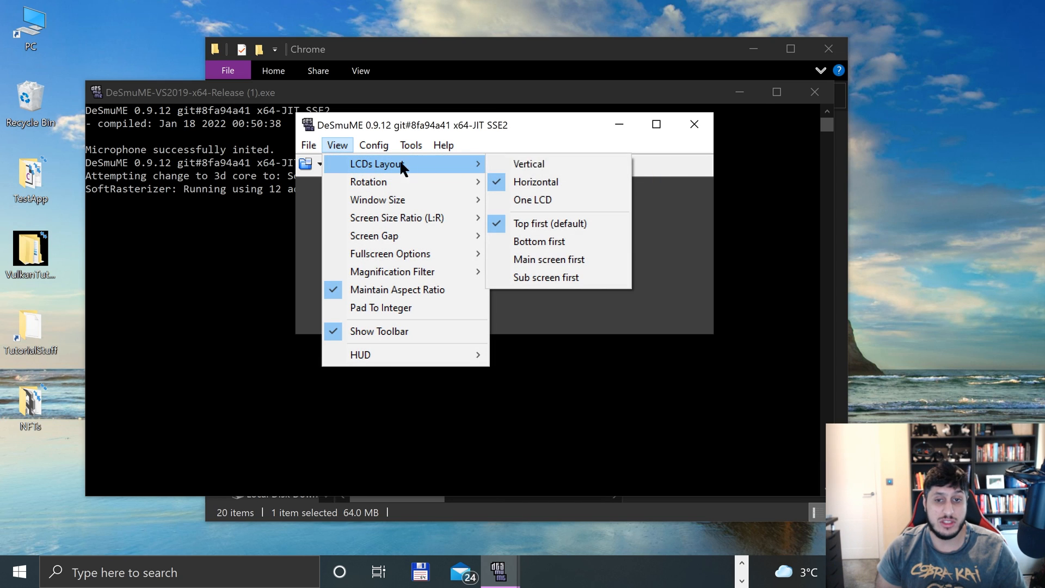
{"action": "mouse_move", "coordinate": [529, 164]}
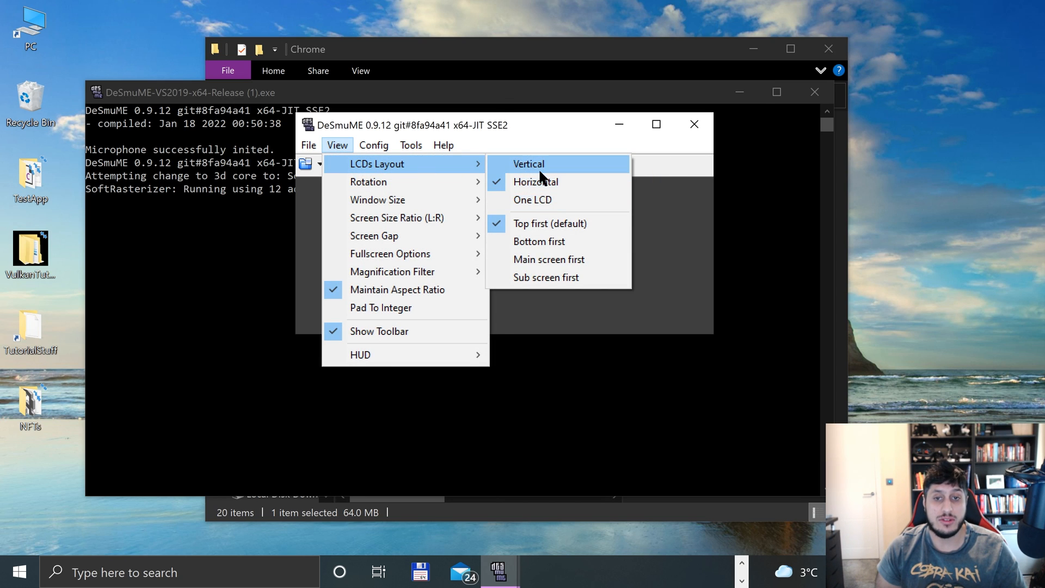
{"action": "left_click", "coordinate": [529, 165]}
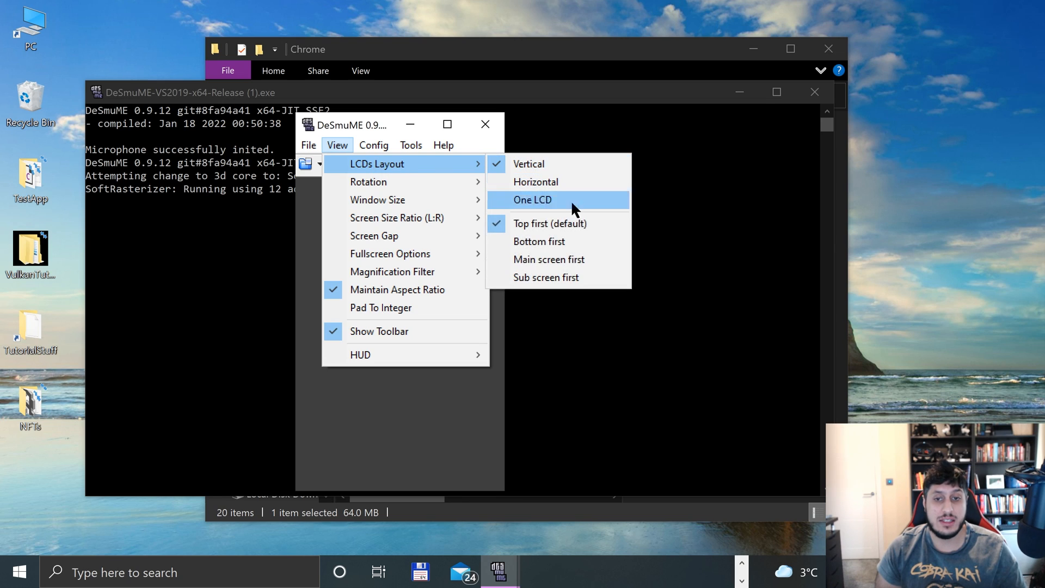
{"action": "mouse_move", "coordinate": [540, 223]}
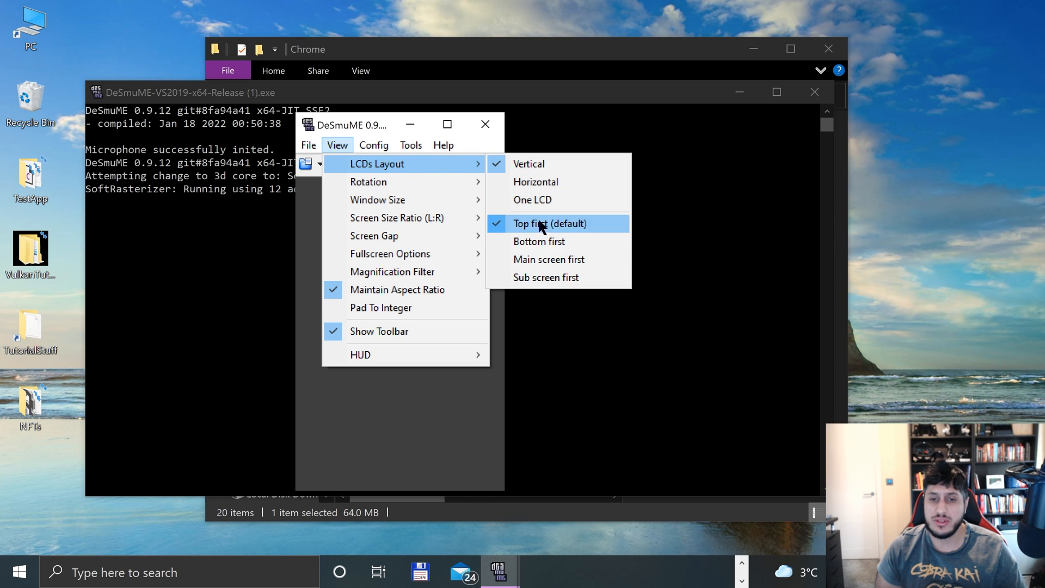
{"action": "mouse_move", "coordinate": [532, 199]}
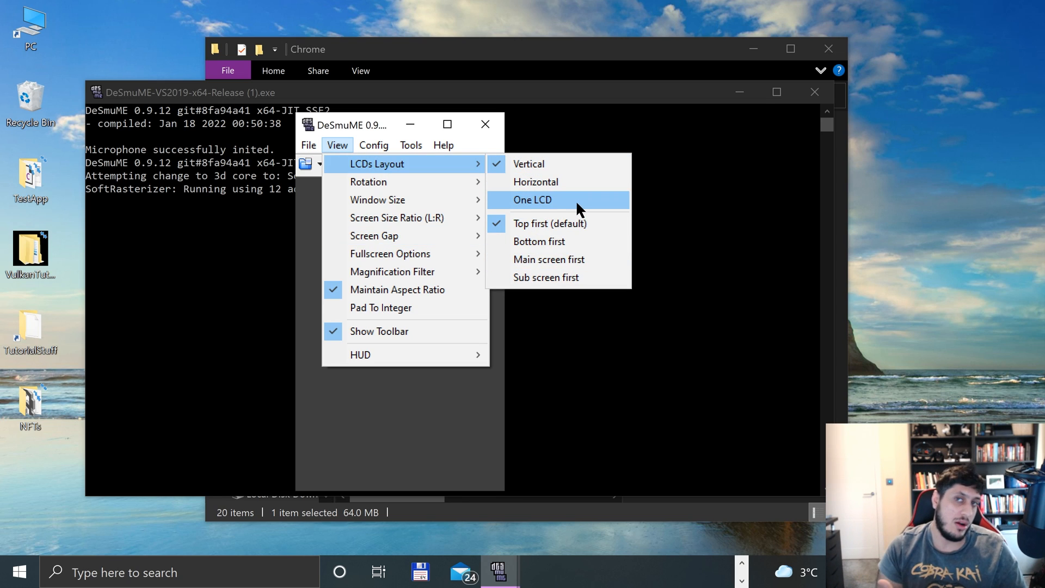
{"action": "mouse_move", "coordinate": [378, 199]}
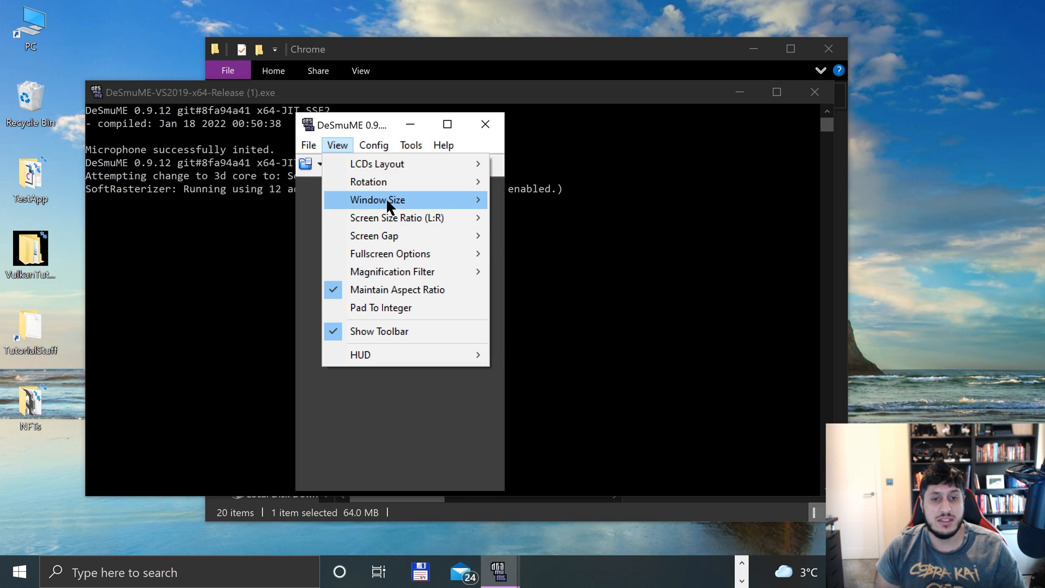
{"action": "mouse_move", "coordinate": [398, 237]}
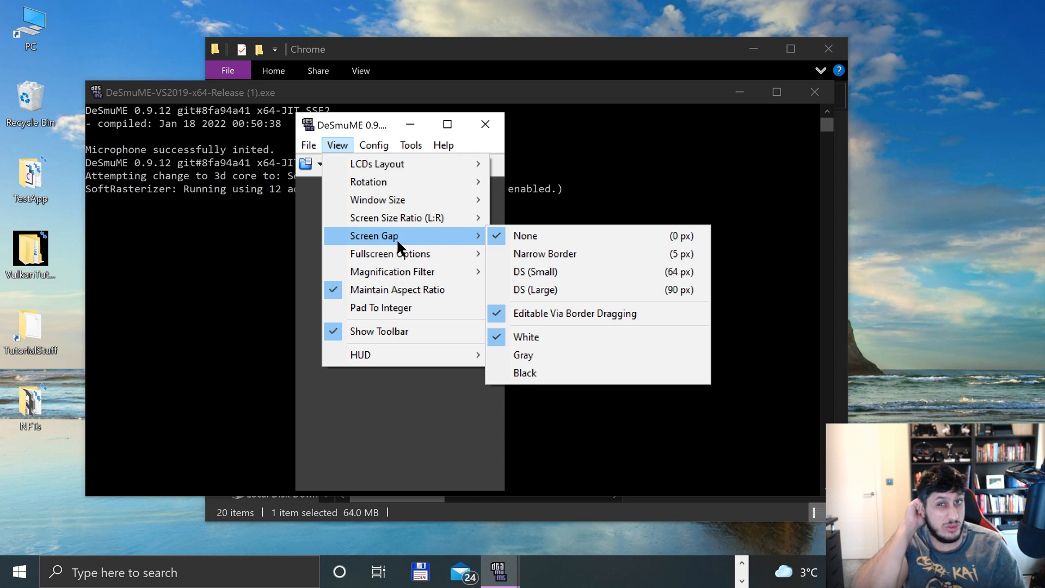
{"action": "mouse_move", "coordinate": [390, 254]}
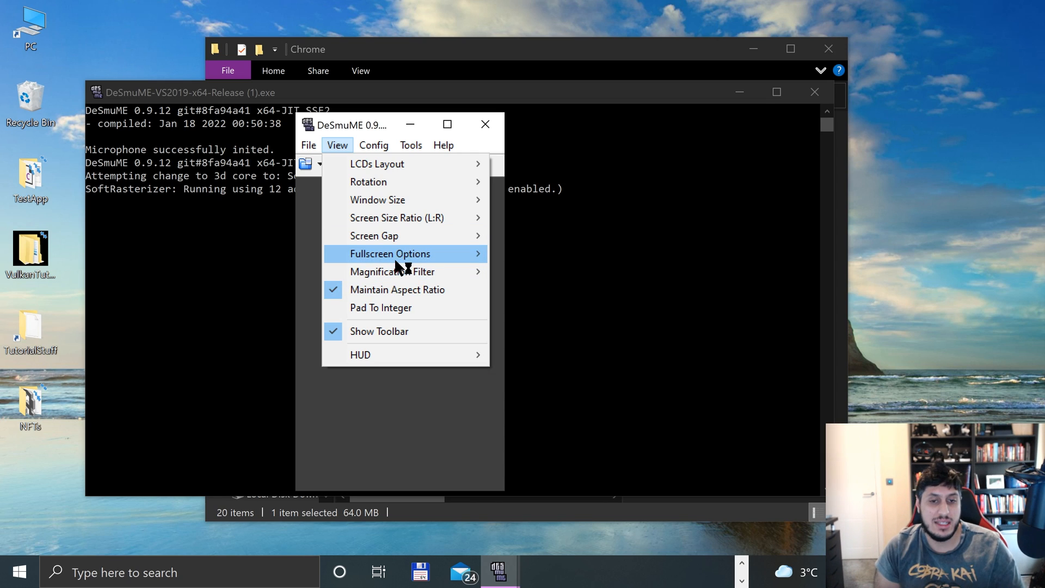
{"action": "mouse_move", "coordinate": [390, 253]}
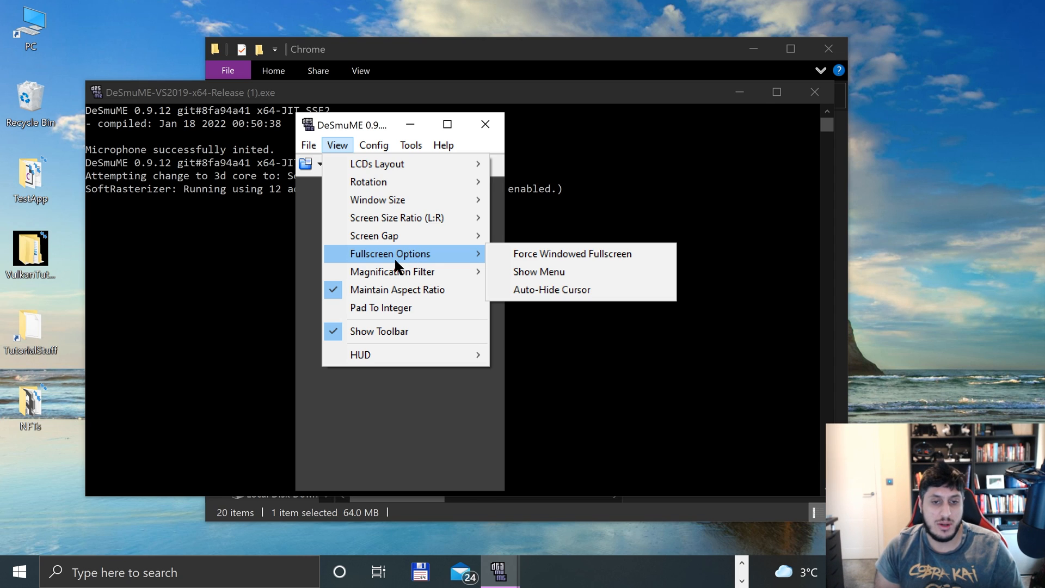
{"action": "mouse_move", "coordinate": [360, 355]}
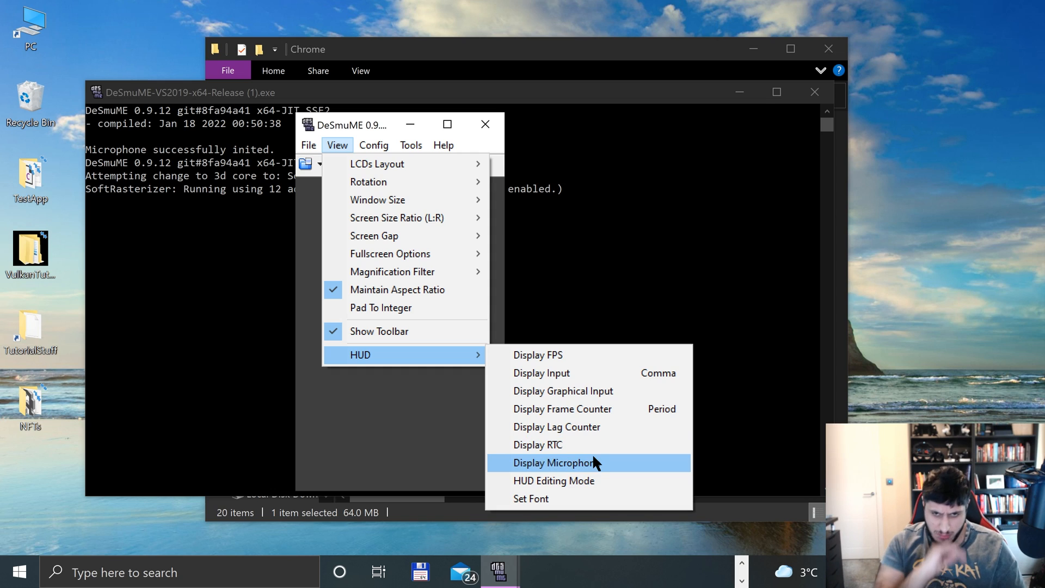
{"action": "mouse_move", "coordinate": [566, 391]}
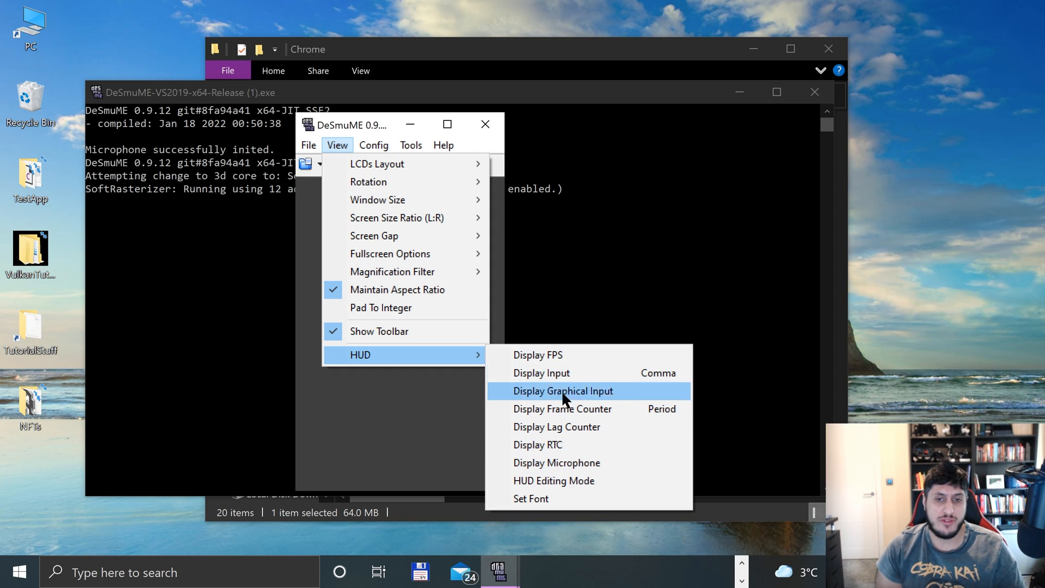
{"action": "left_click", "coordinate": [373, 145]}
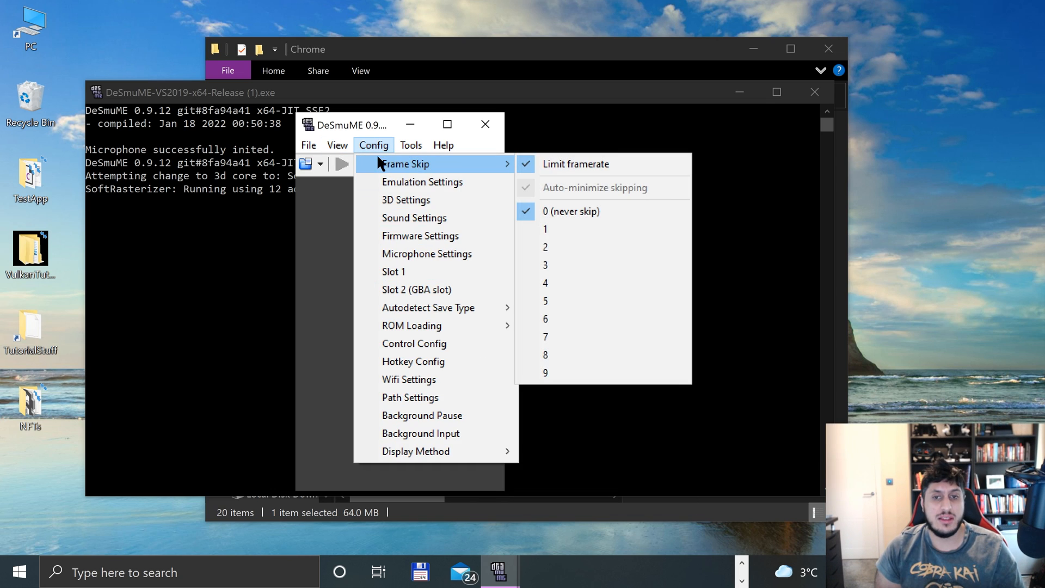
Step: Choose 3D Settings from the Config menu
{"action": "left_click", "coordinate": [422, 182]}
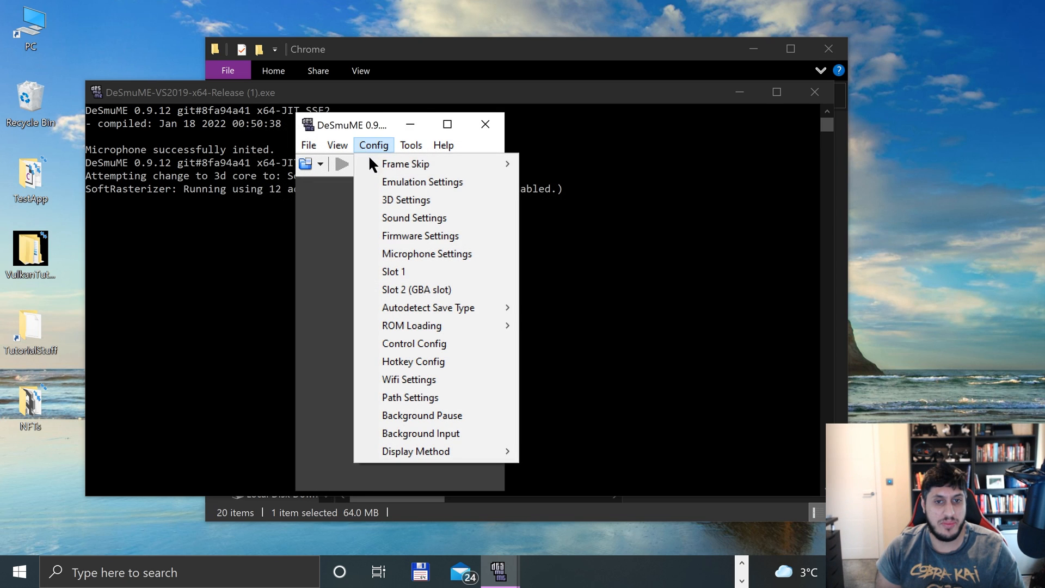
{"action": "left_click", "coordinate": [405, 199]}
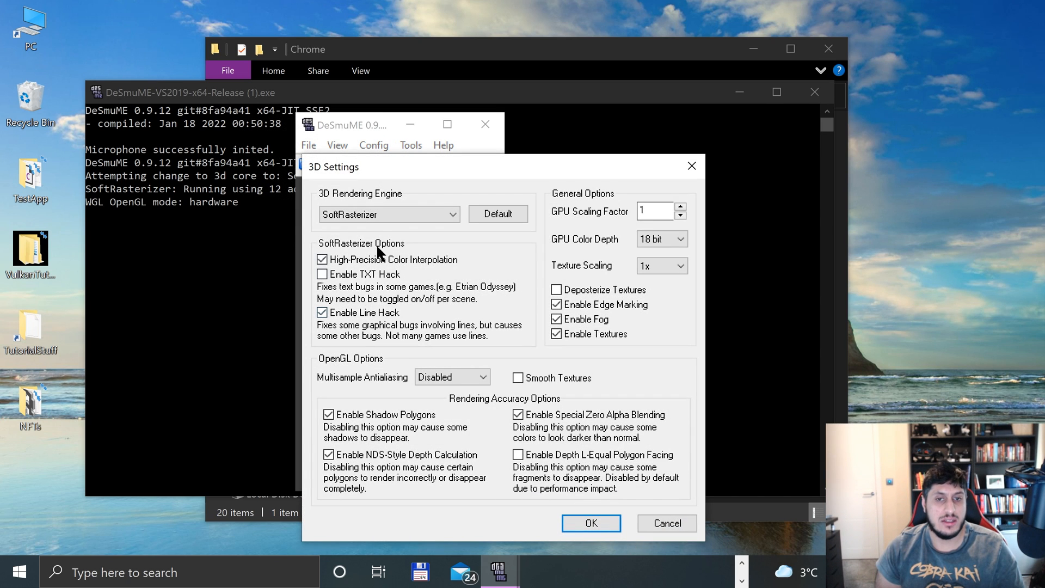
Step: Switch the 3D rendering engine to OpenGL 3.2 with multisample antialiasing disabled and apply it
{"action": "left_click", "coordinate": [389, 214]}
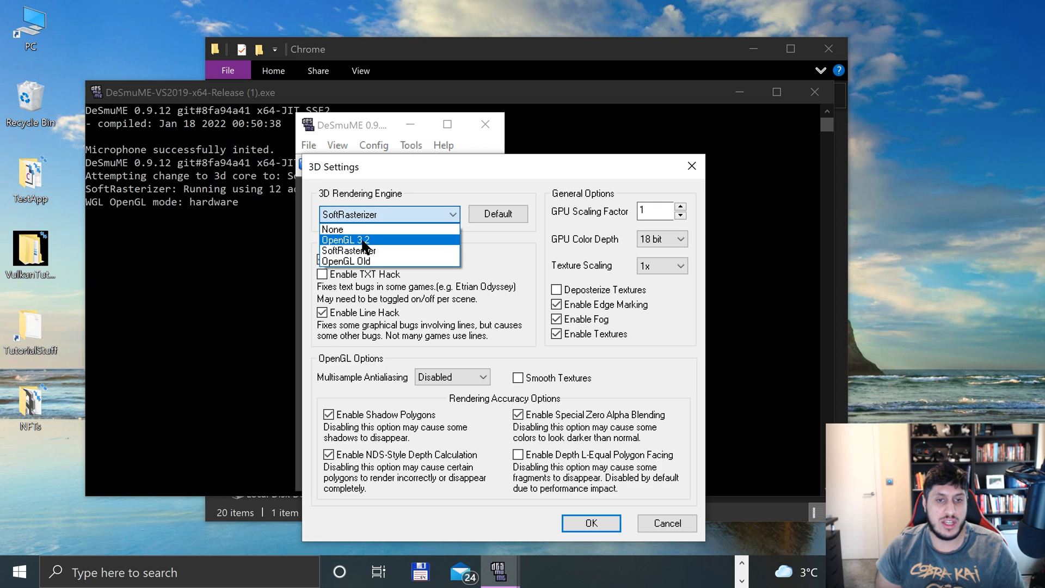
{"action": "left_click", "coordinate": [345, 239]}
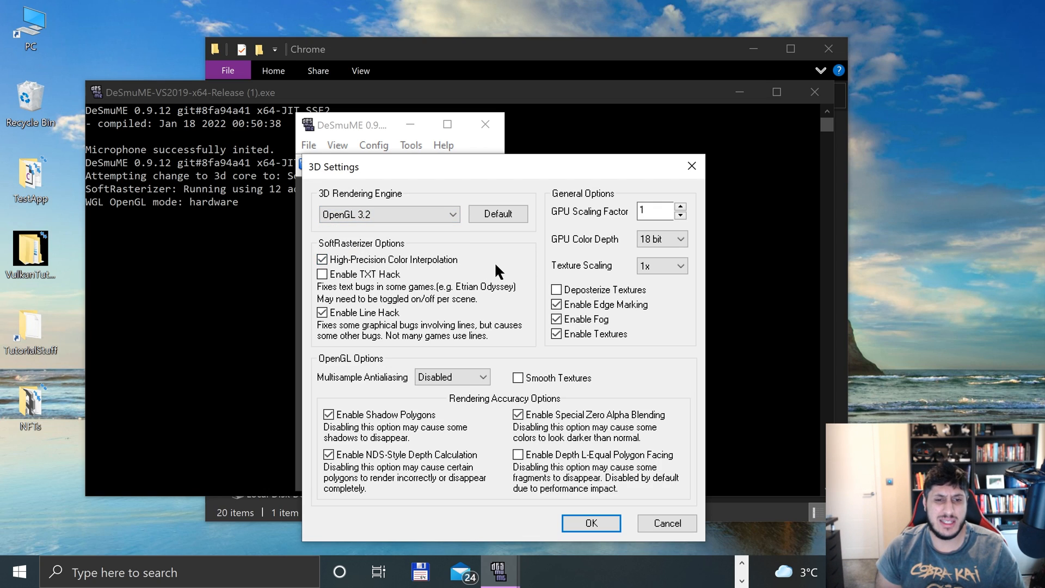
{"action": "mouse_move", "coordinate": [414, 290]}
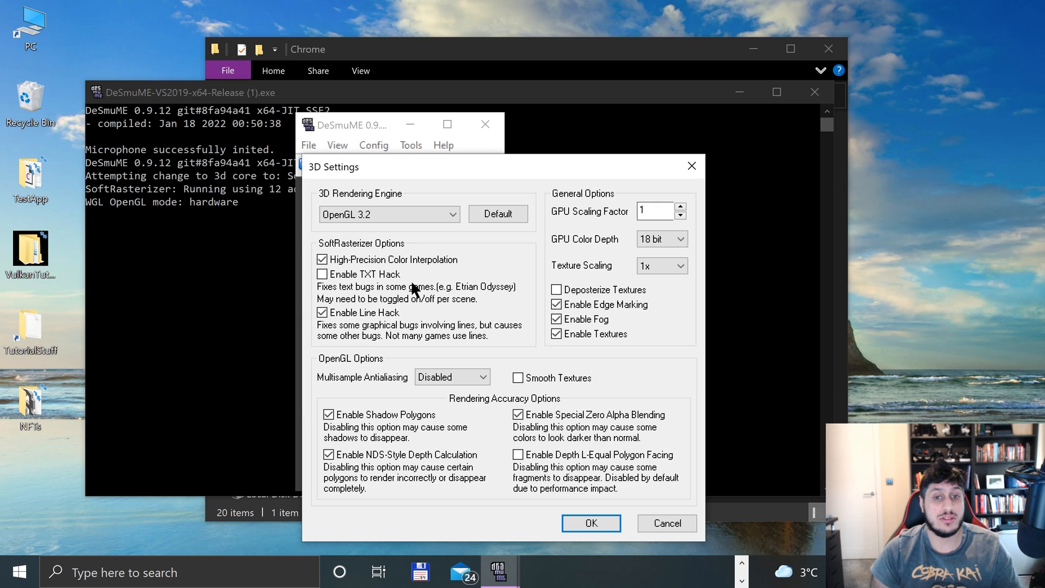
{"action": "mouse_move", "coordinate": [460, 202]}
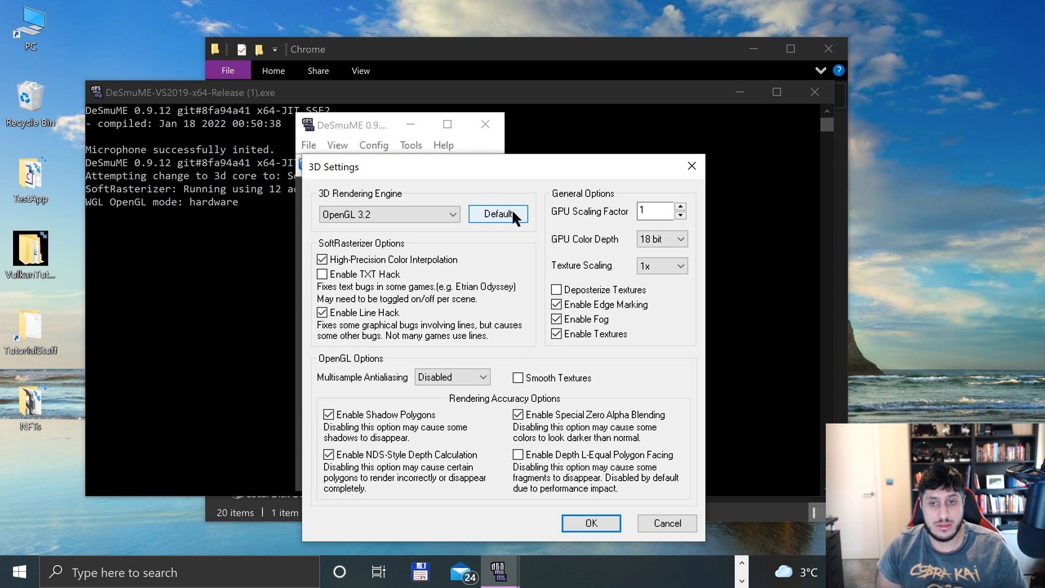
{"action": "mouse_move", "coordinate": [663, 265]}
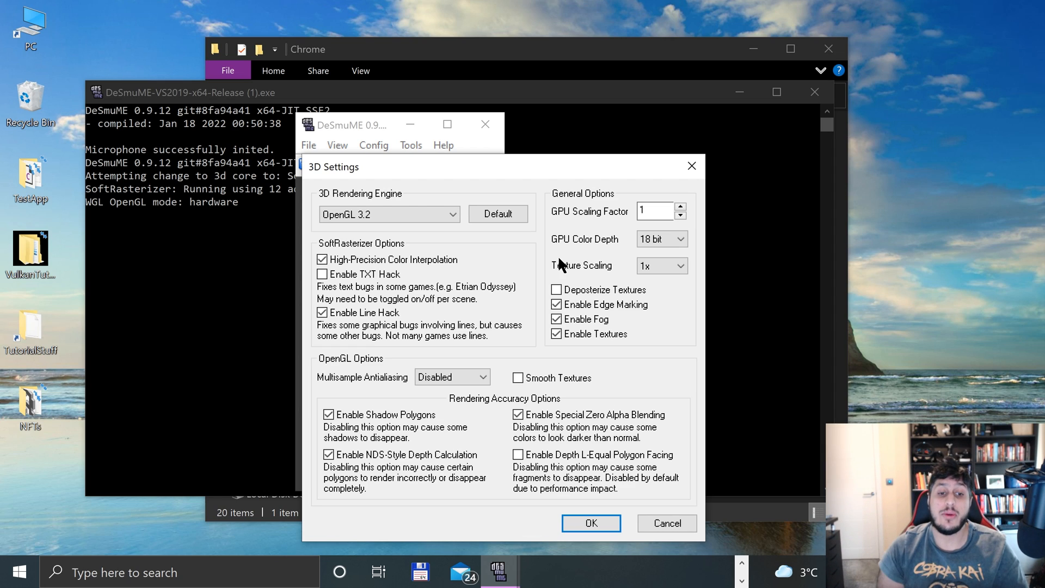
{"action": "left_click", "coordinate": [452, 378]}
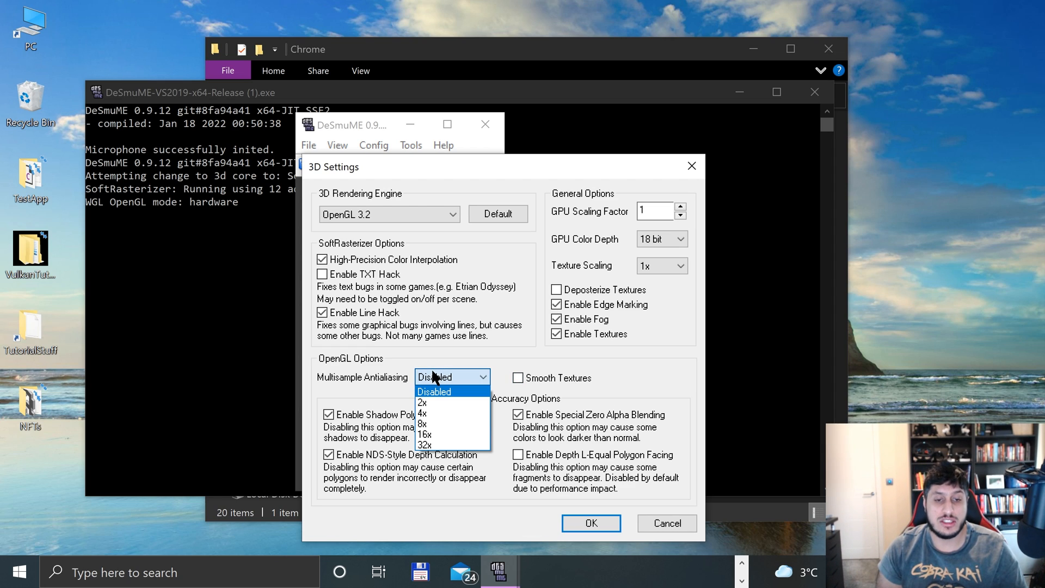
{"action": "left_click", "coordinate": [435, 391]}
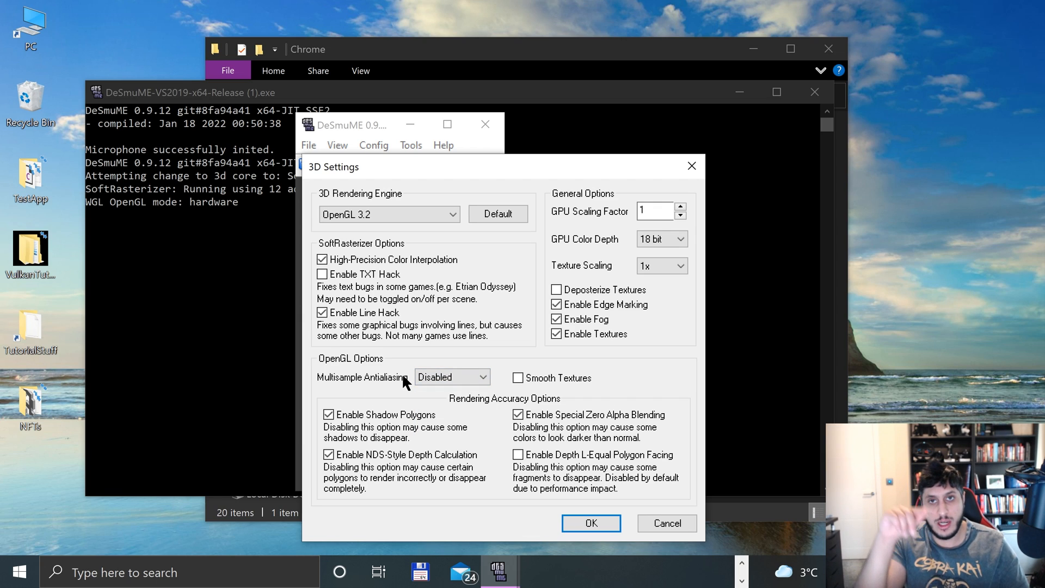
{"action": "mouse_move", "coordinate": [470, 537]}
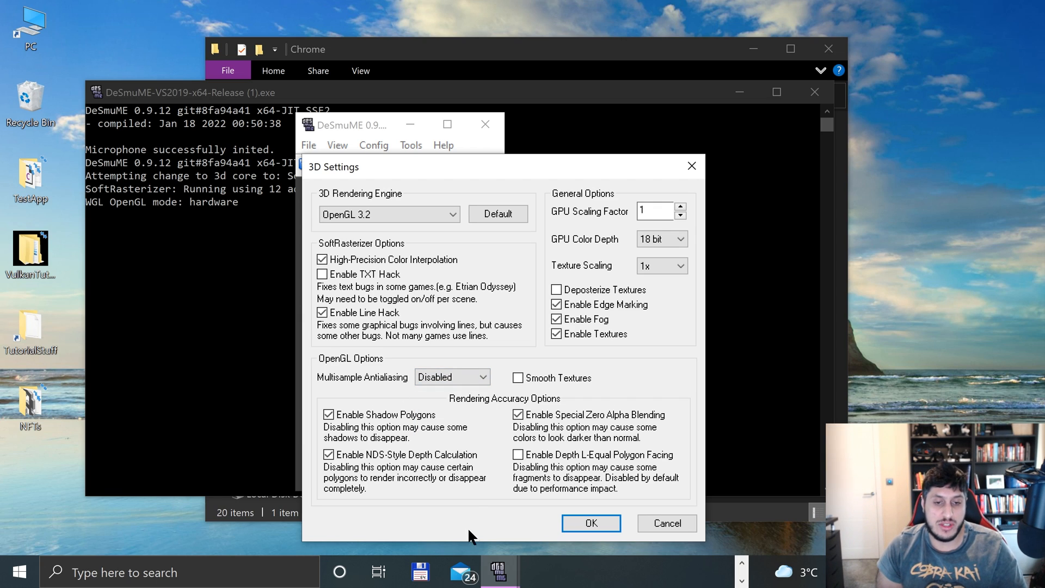
{"action": "mouse_move", "coordinate": [575, 515]}
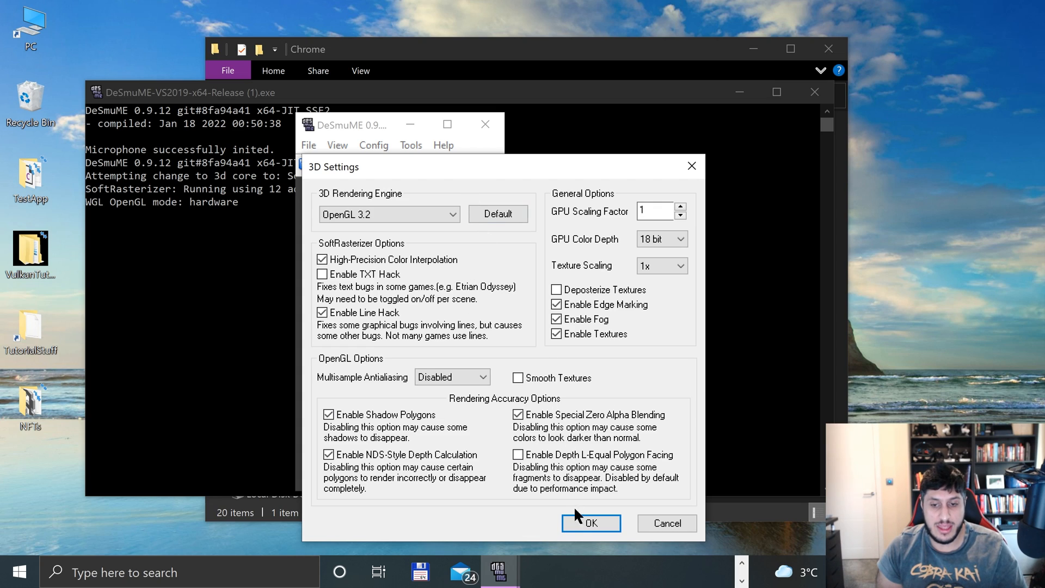
{"action": "left_click", "coordinate": [589, 522]}
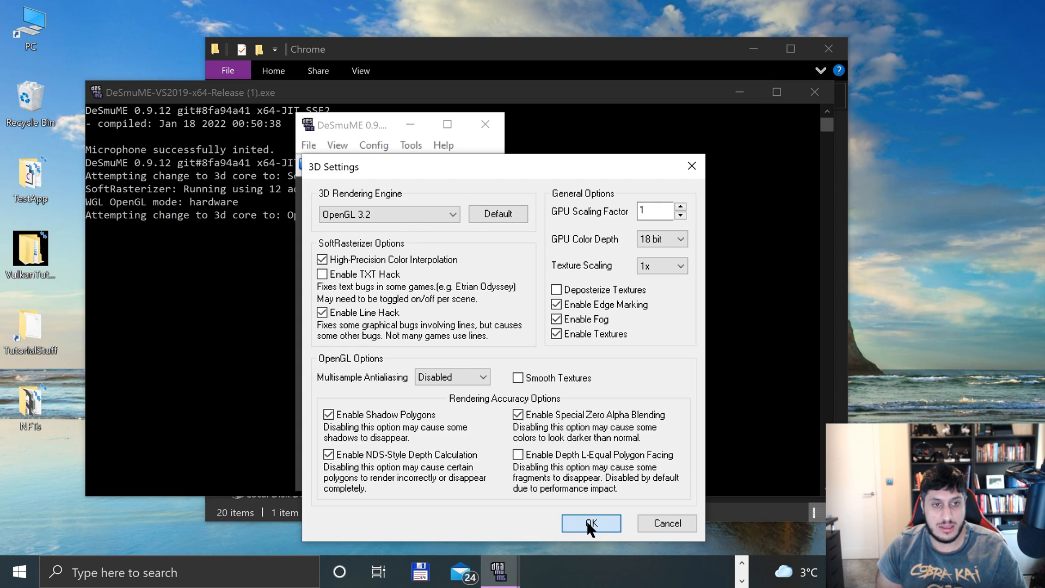
{"action": "mouse_move", "coordinate": [471, 337]}
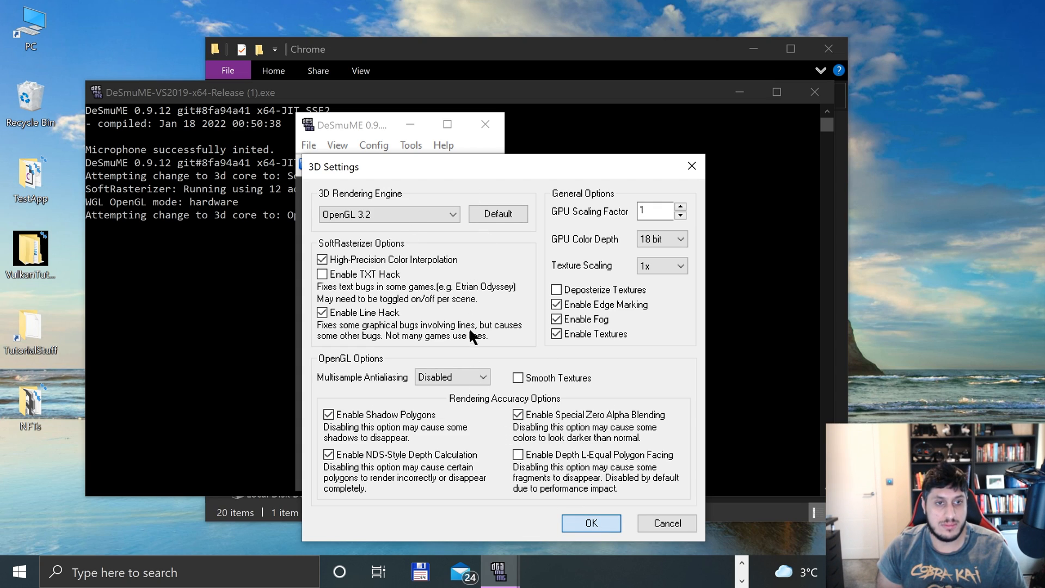
{"action": "left_click", "coordinate": [589, 523]}
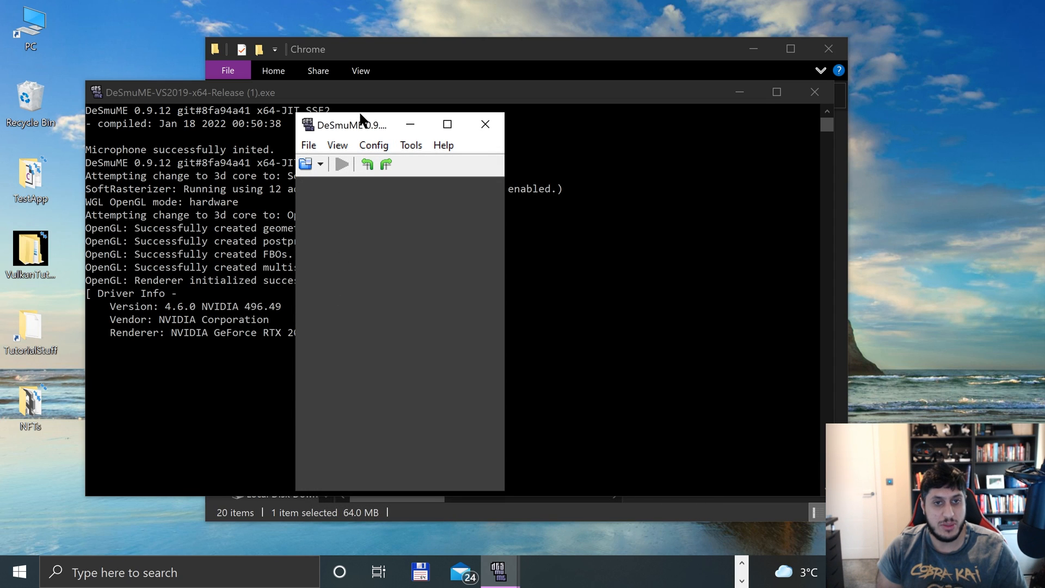
Step: Reposition the emulator window and review the Sound Settings unchanged
{"action": "left_click_drag", "start_coordinate": [360, 124], "coordinate": [487, 118]}
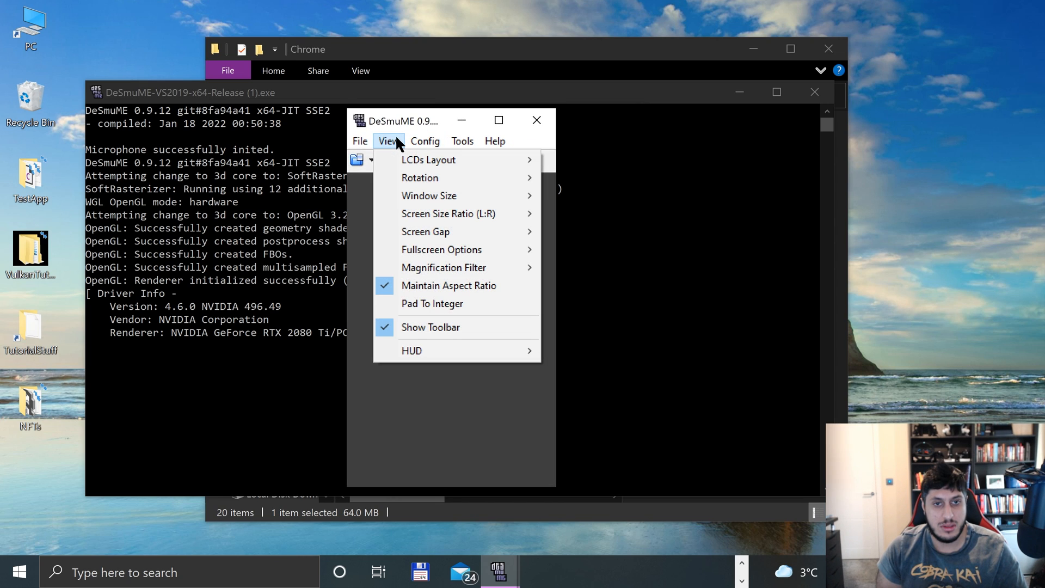
{"action": "mouse_move", "coordinate": [429, 159]}
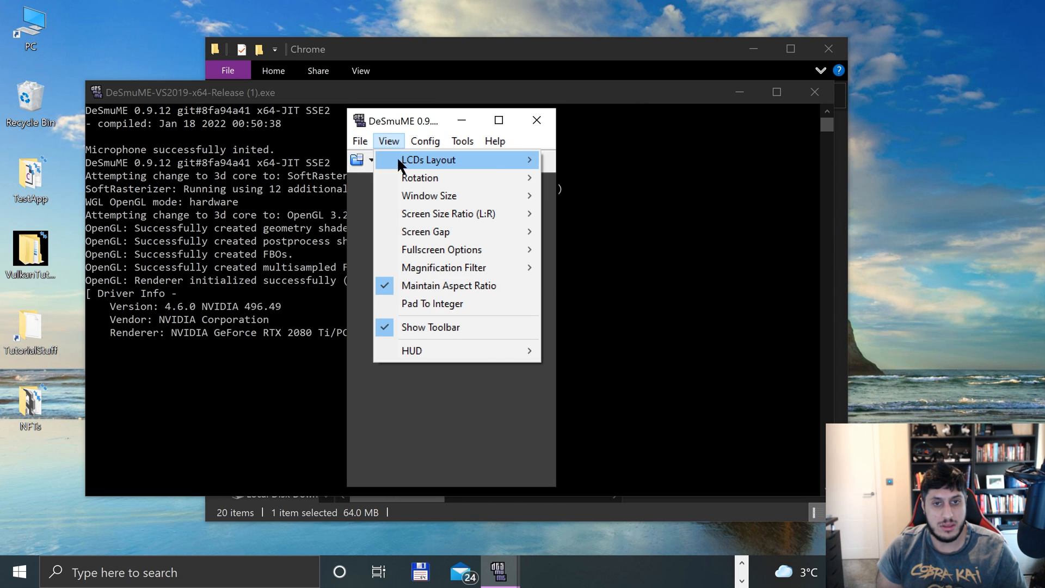
{"action": "left_click", "coordinate": [424, 140]}
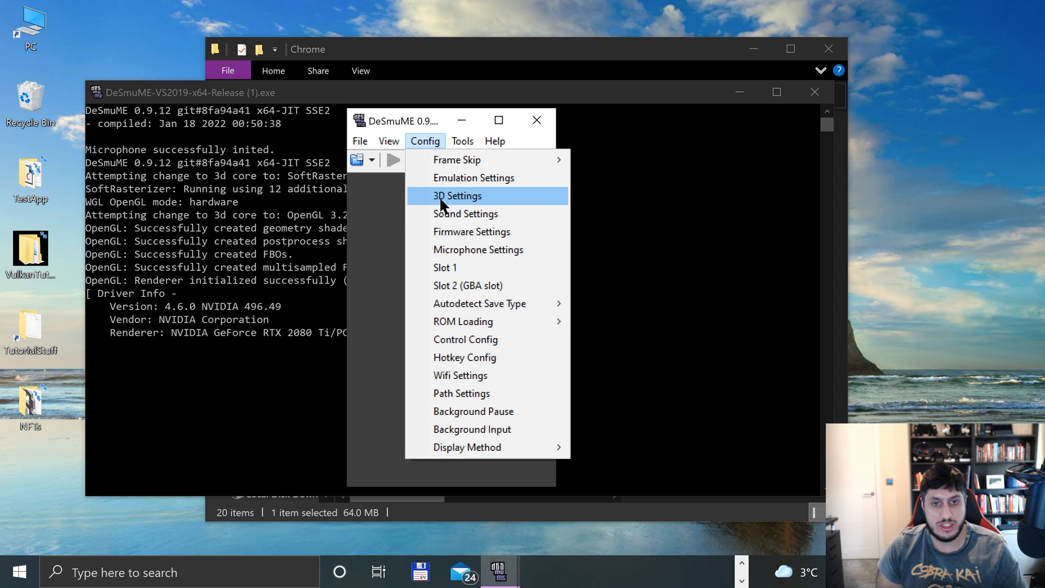
{"action": "left_click", "coordinate": [466, 214]}
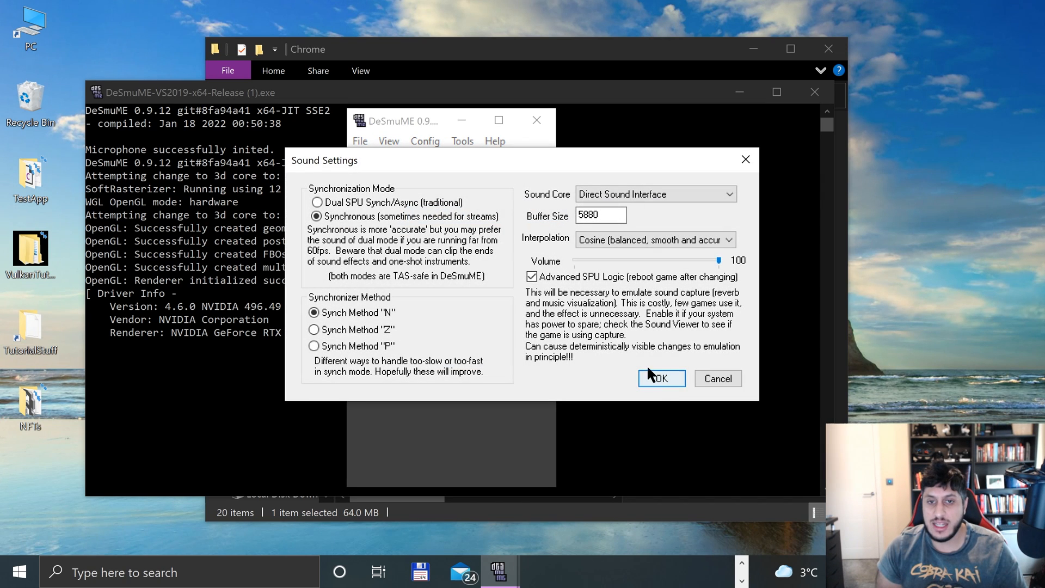
{"action": "left_click", "coordinate": [660, 378]}
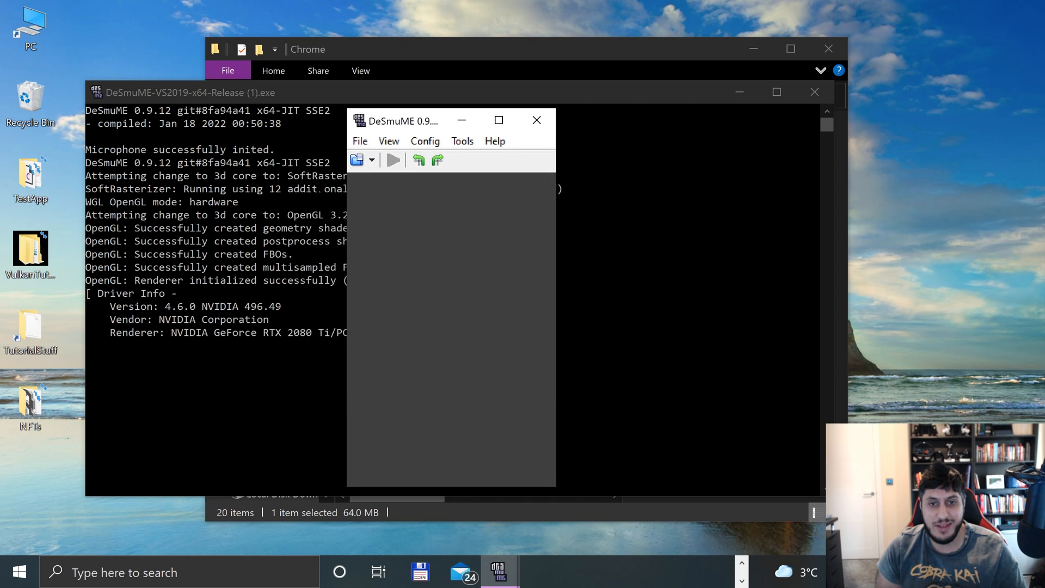
Step: Review the Microphone Settings unchanged, then bring up the View menu
{"action": "left_click", "coordinate": [425, 140]}
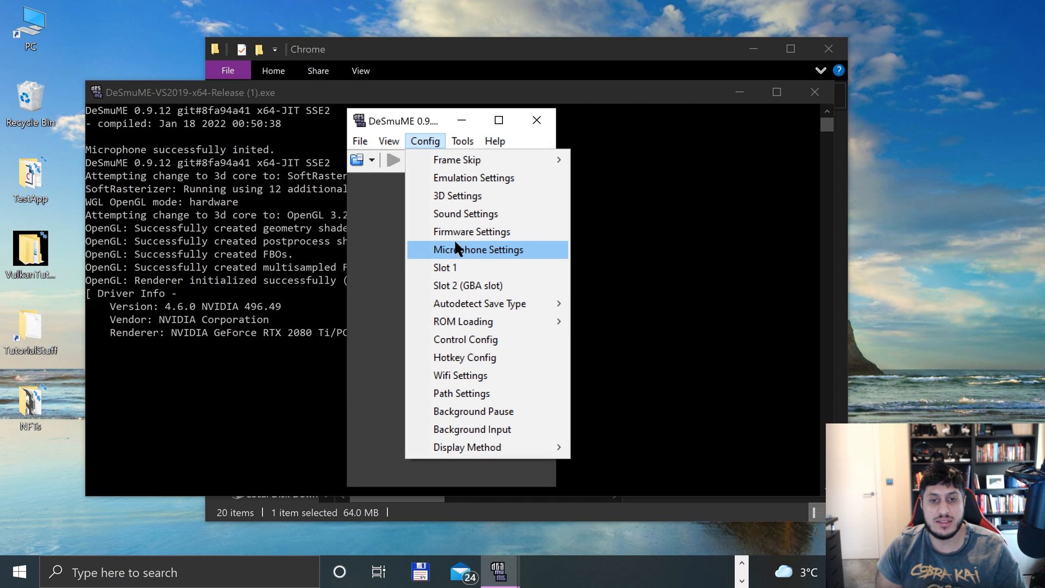
{"action": "left_click", "coordinate": [477, 249]}
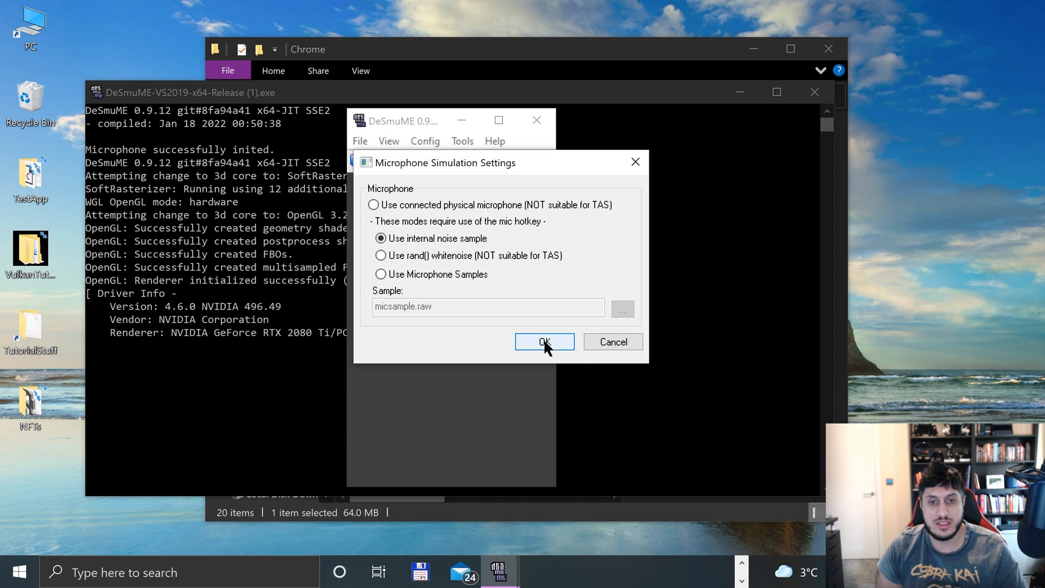
{"action": "left_click", "coordinate": [544, 342]}
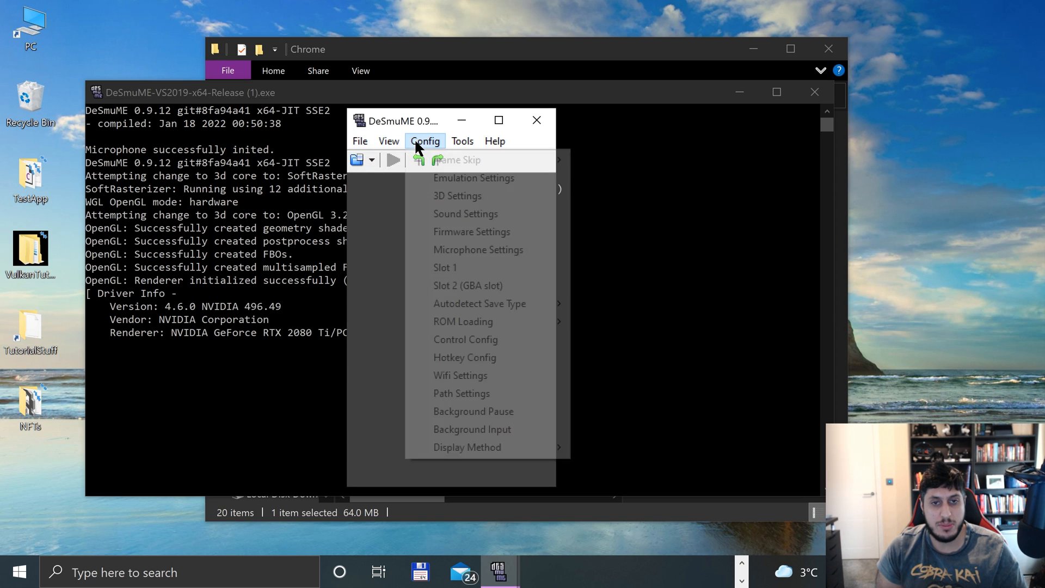
{"action": "left_click", "coordinate": [444, 268]}
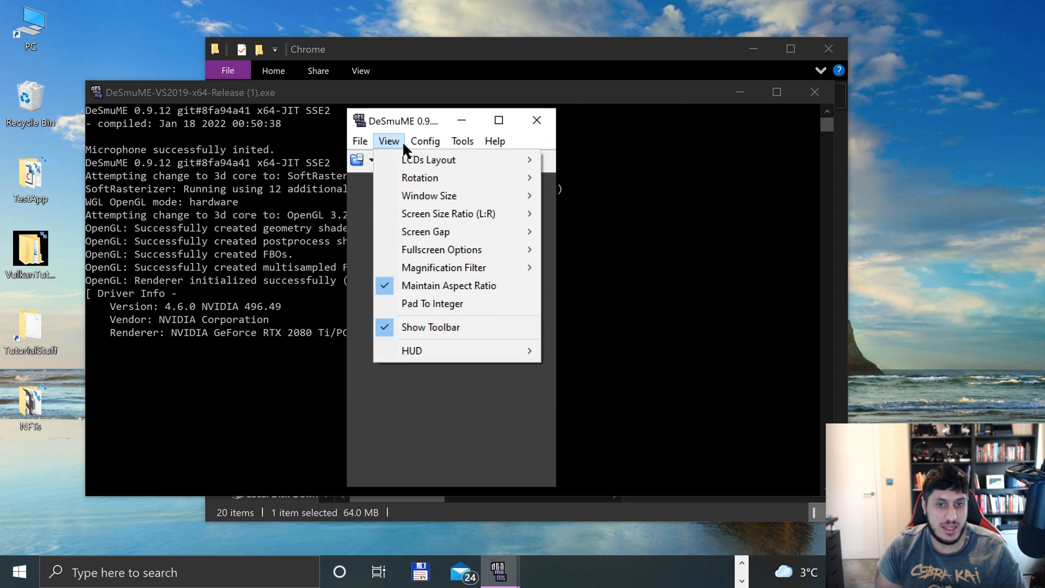
Step: Browse the Config menu's save-type and ROM loading submenus without changing anything
{"action": "left_click", "coordinate": [425, 141]}
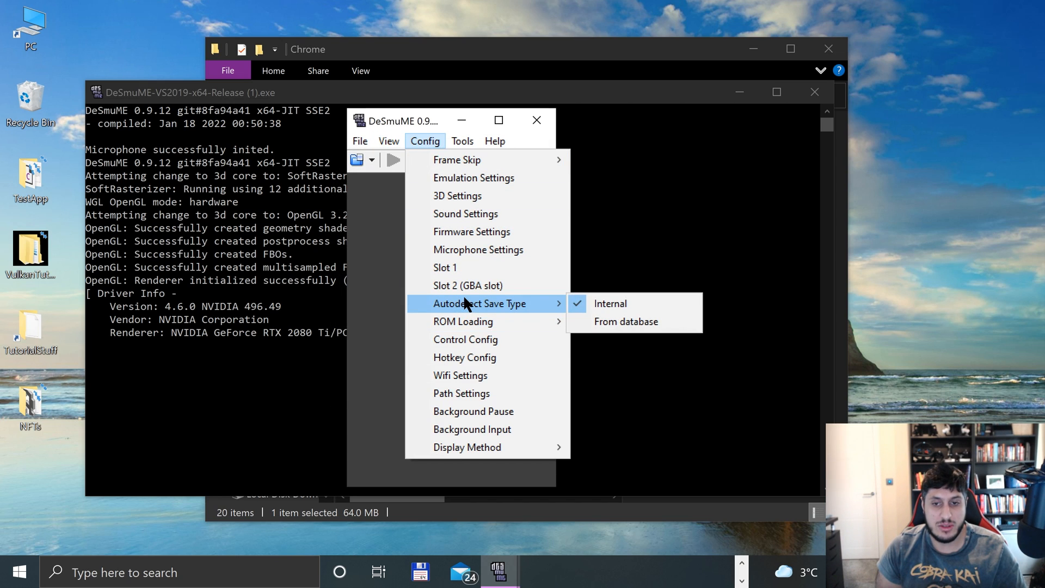
{"action": "mouse_move", "coordinate": [462, 321]}
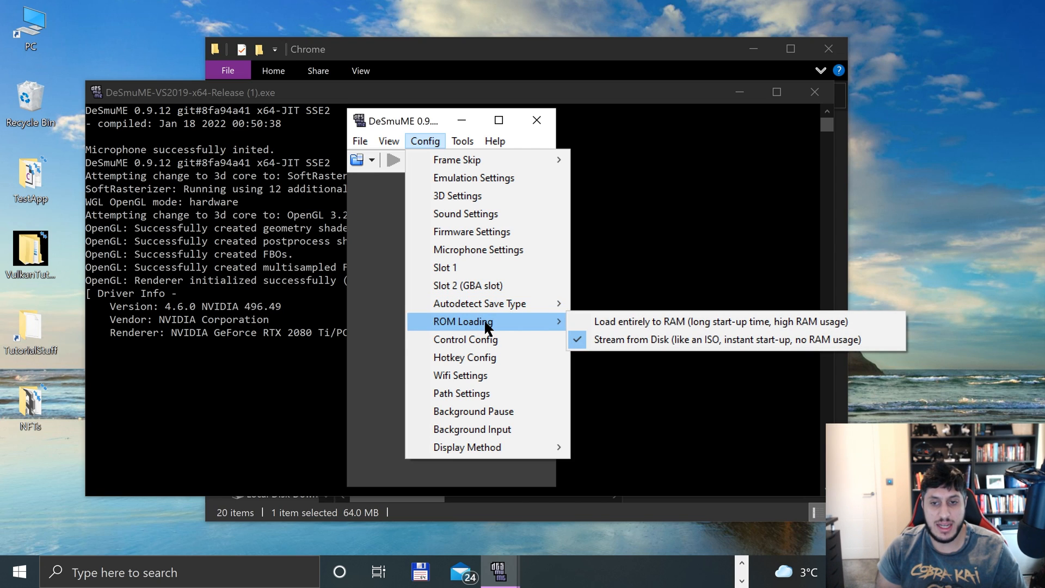
{"action": "mouse_move", "coordinate": [673, 322]}
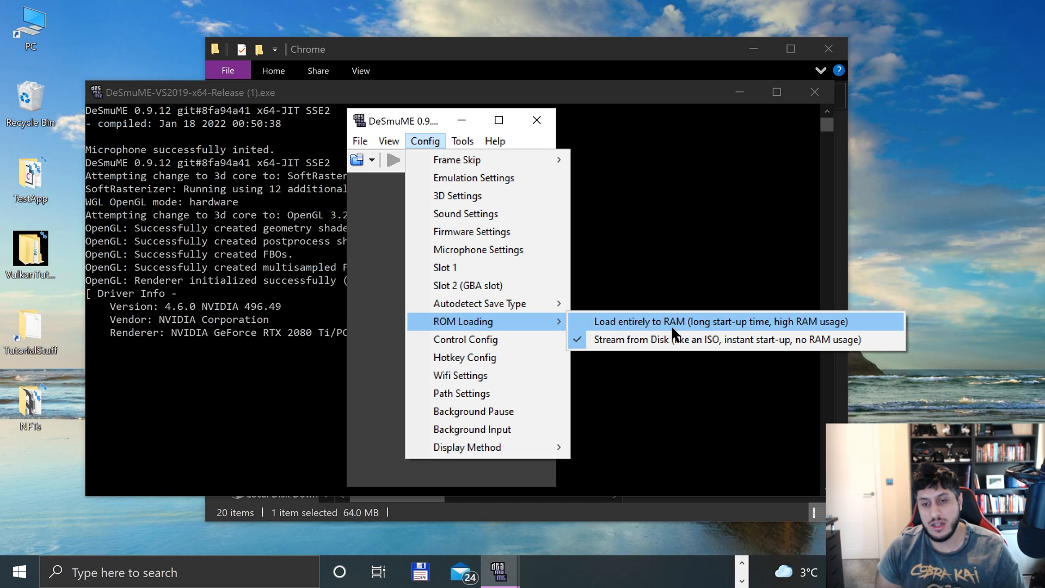
{"action": "mouse_move", "coordinate": [726, 333]}
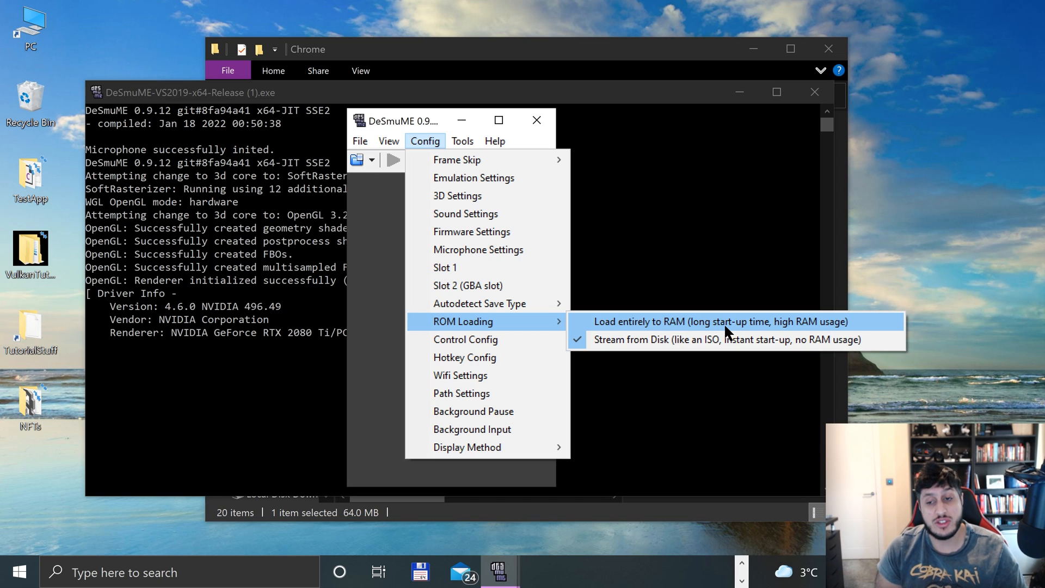
{"action": "mouse_move", "coordinate": [789, 324]}
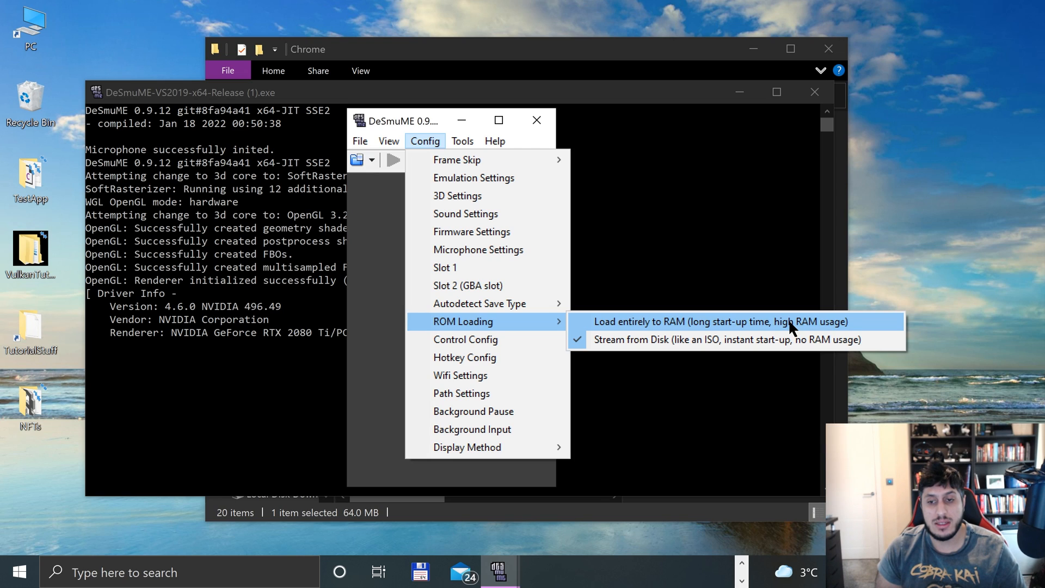
{"action": "mouse_move", "coordinate": [805, 335]}
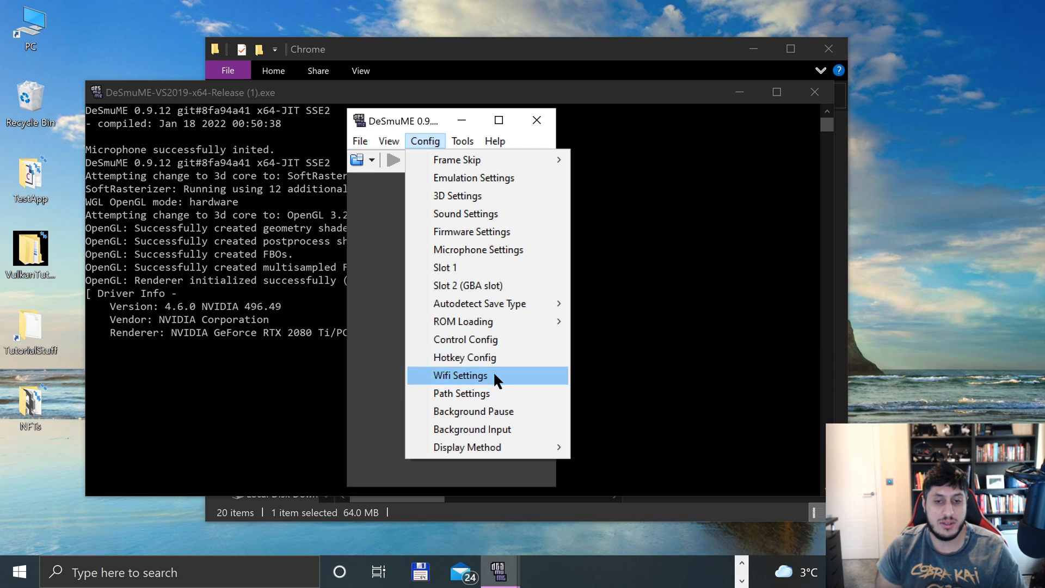
{"action": "left_click", "coordinate": [460, 376]}
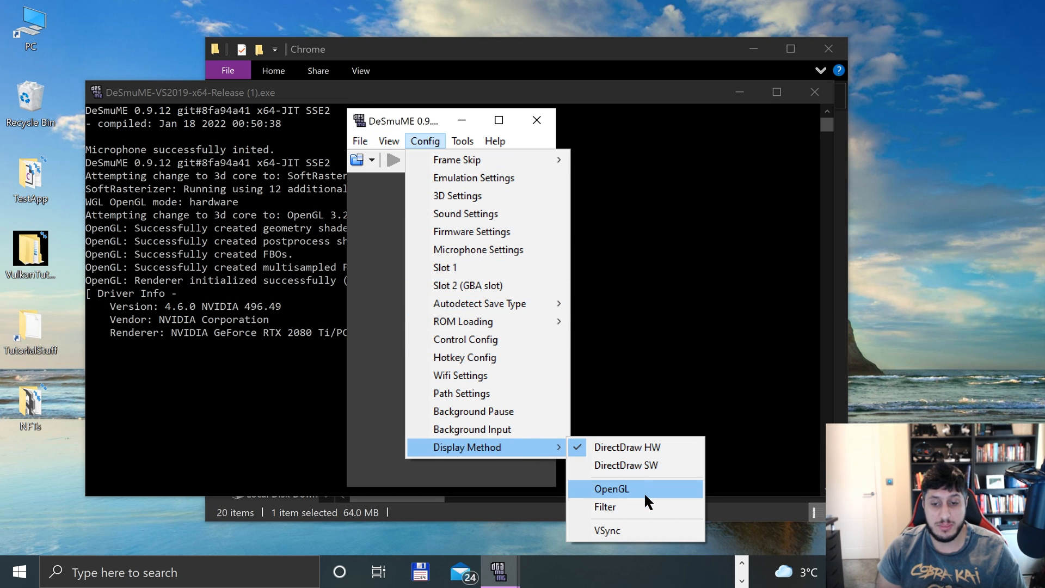
{"action": "mouse_move", "coordinate": [644, 497]}
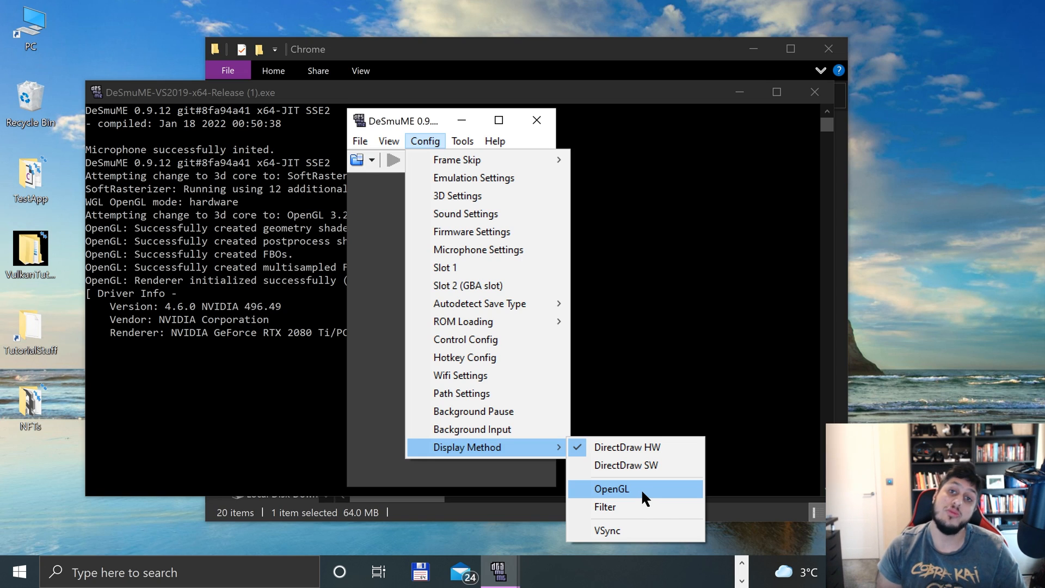
Step: Switch the display method to OpenGL and return to the Config menu
{"action": "left_click", "coordinate": [462, 140]}
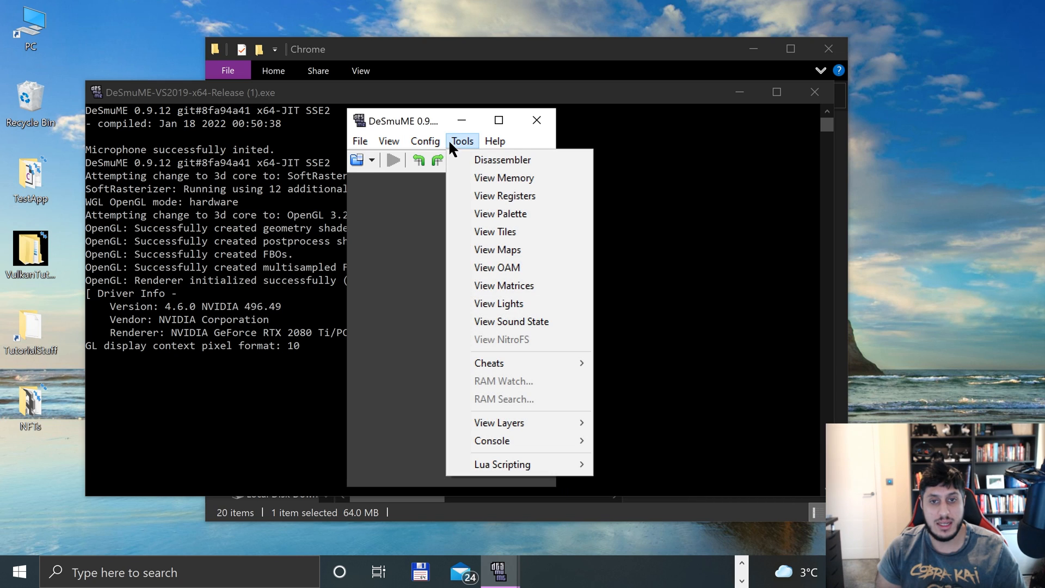
{"action": "left_click", "coordinate": [425, 141]}
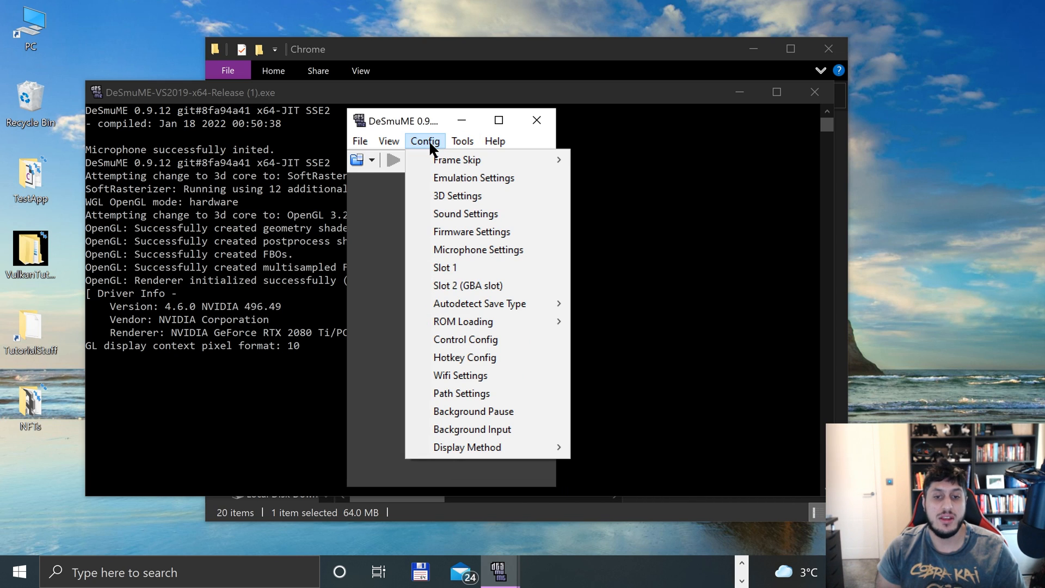
Step: Open Control Config and select the LEFT and B button fields for remapping
{"action": "left_click", "coordinate": [465, 340]}
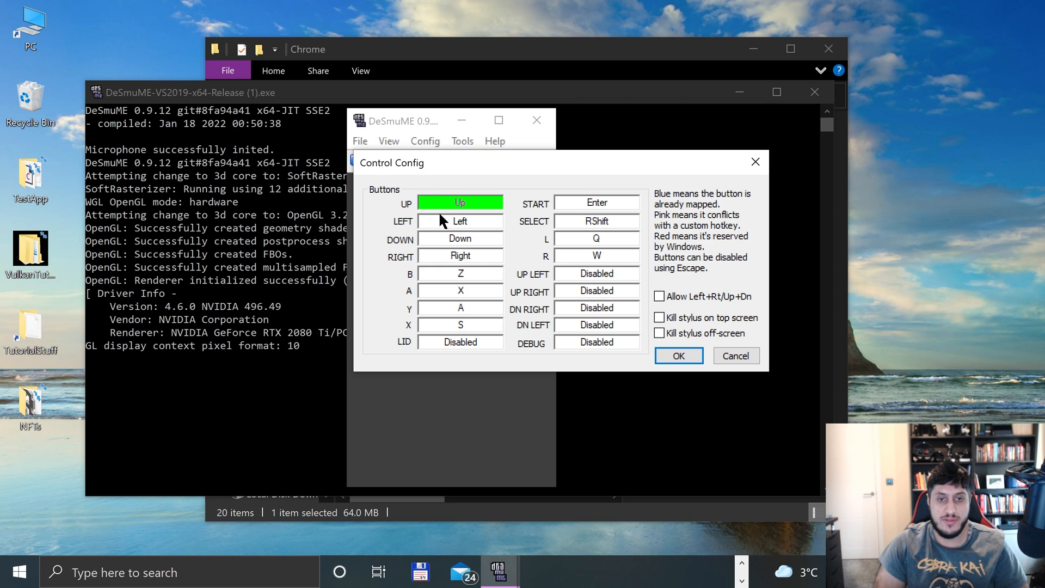
{"action": "left_click", "coordinate": [460, 221]}
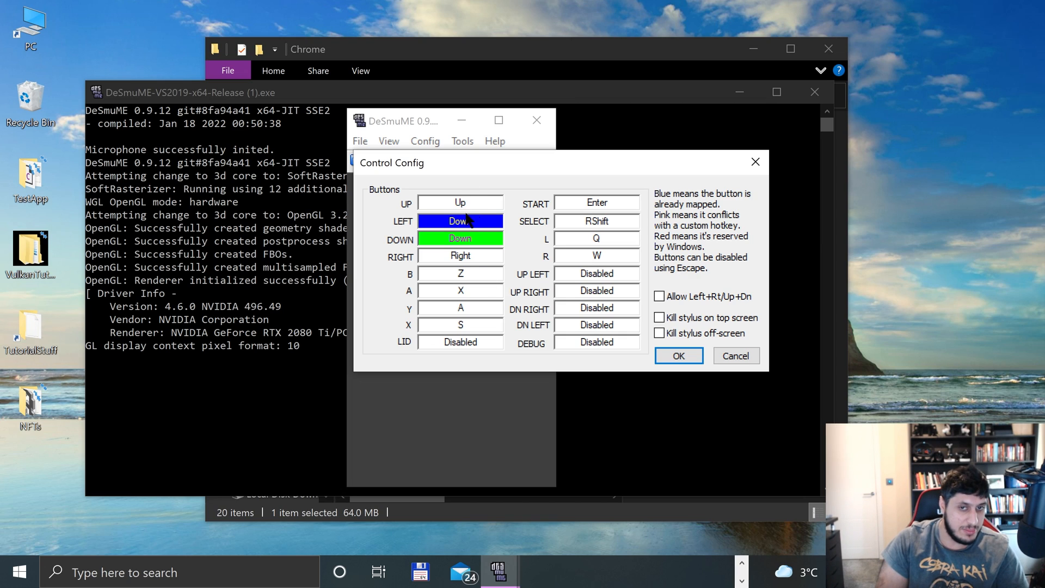
{"action": "mouse_move", "coordinate": [468, 225]}
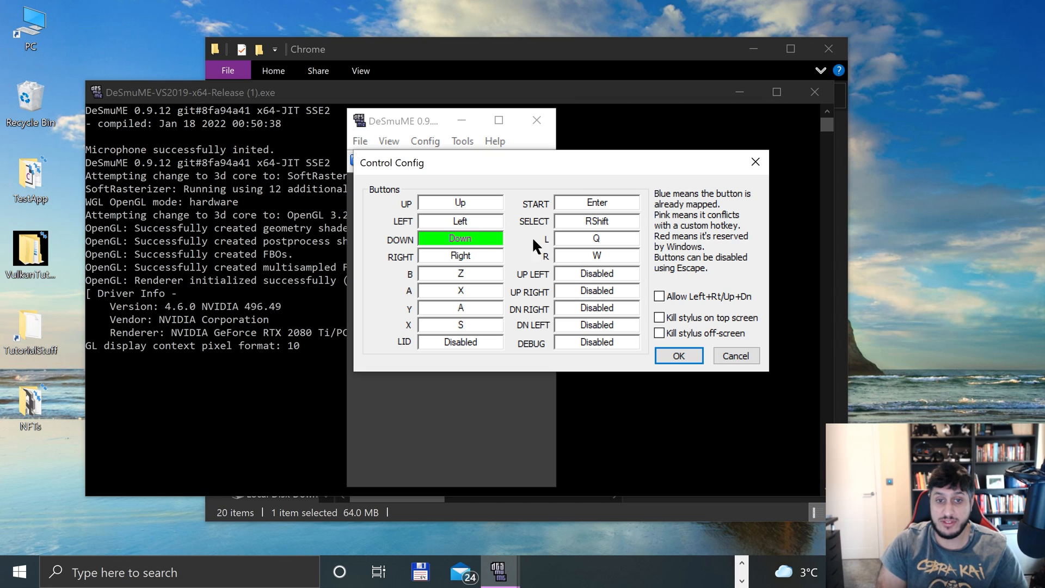
{"action": "left_click", "coordinate": [460, 255]}
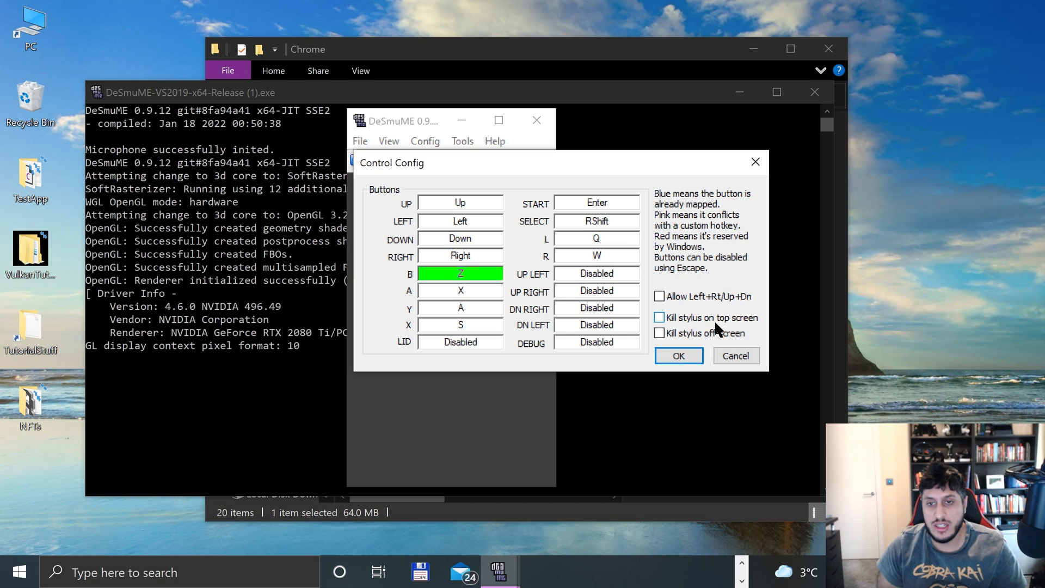
{"action": "mouse_move", "coordinate": [719, 353]}
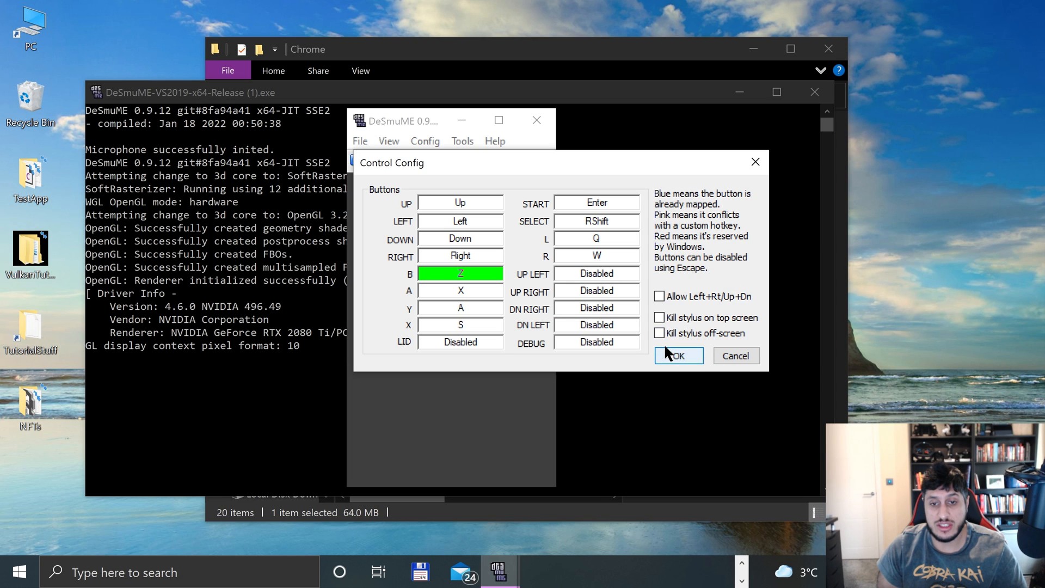
Step: Confirm the control mapping, then choose to open a game ROM from the File menu
{"action": "left_click", "coordinate": [677, 355]}
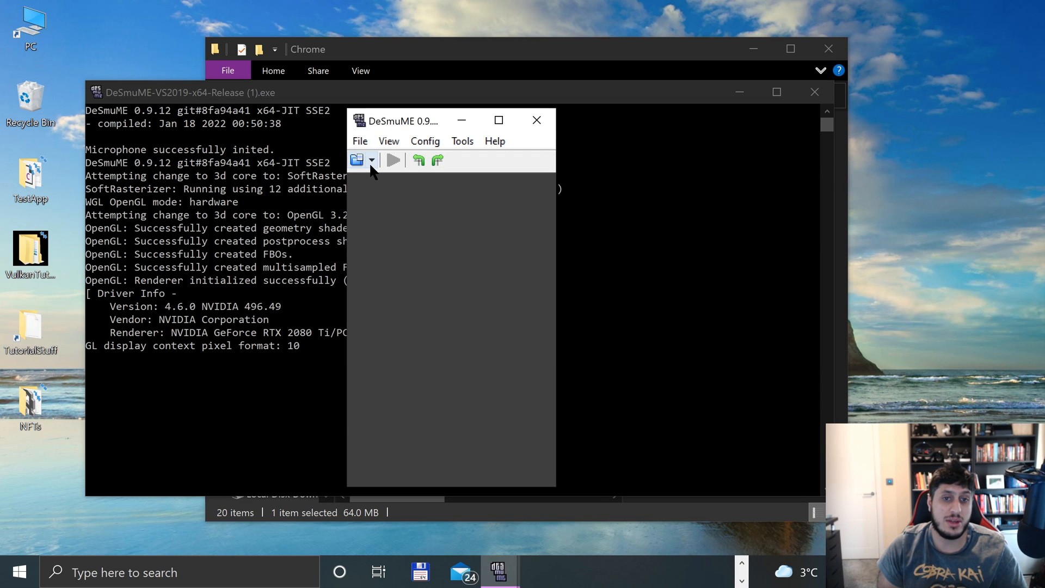
{"action": "left_click", "coordinate": [371, 160]}
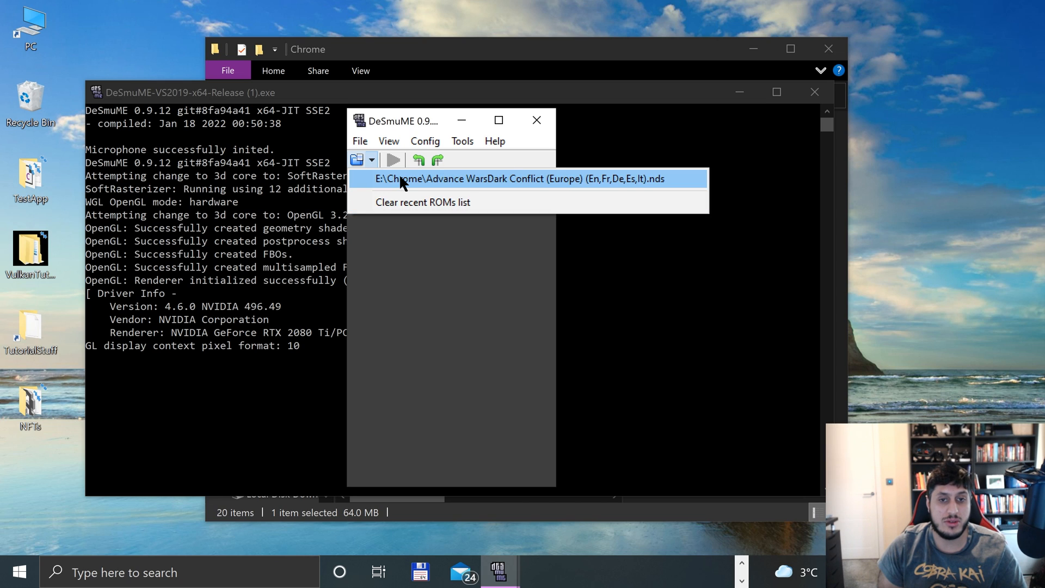
{"action": "left_click", "coordinate": [359, 140]}
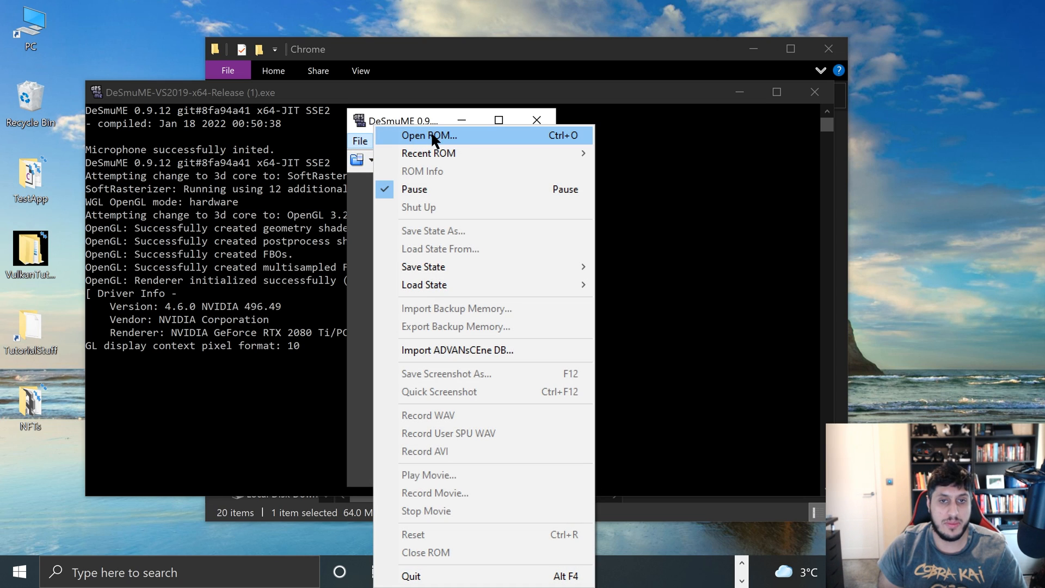
{"action": "mouse_move", "coordinate": [430, 153]}
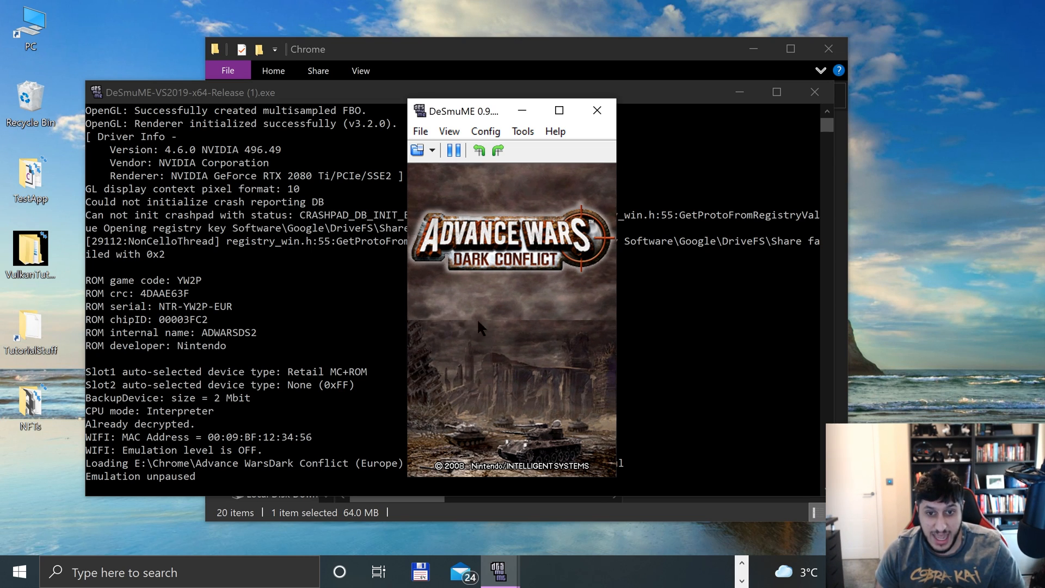
{"action": "mouse_move", "coordinate": [578, 330]}
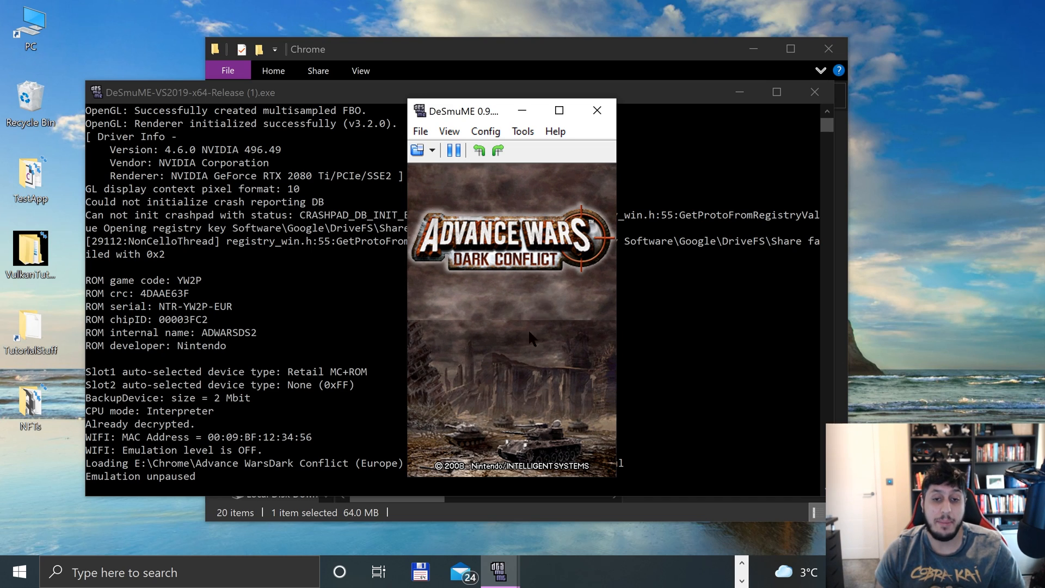
Step: Set the Screen Gap to Narrow Border (5 px) from the View menu
{"action": "left_click", "coordinate": [485, 131]}
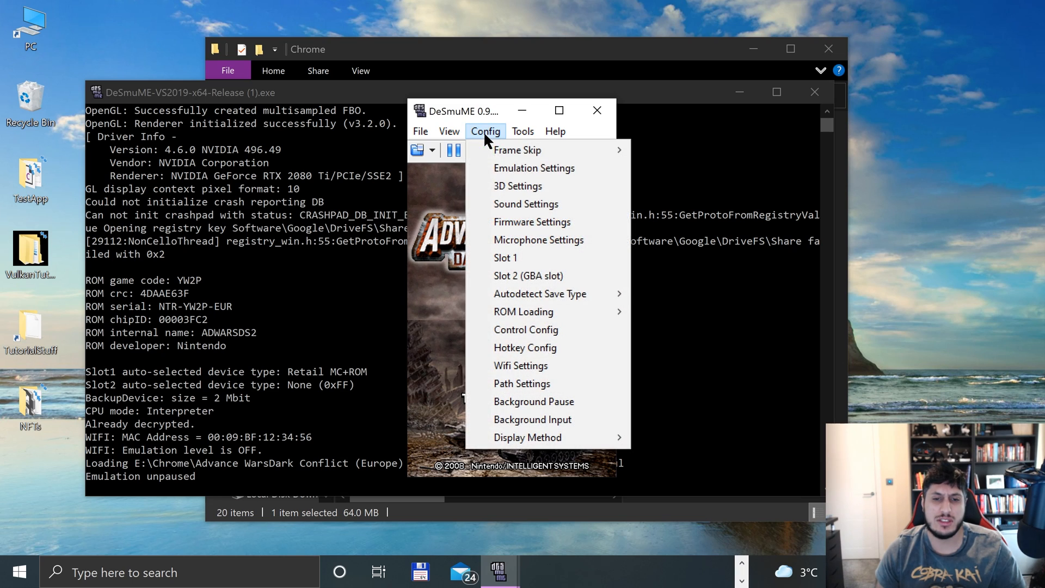
{"action": "left_click", "coordinate": [449, 131]}
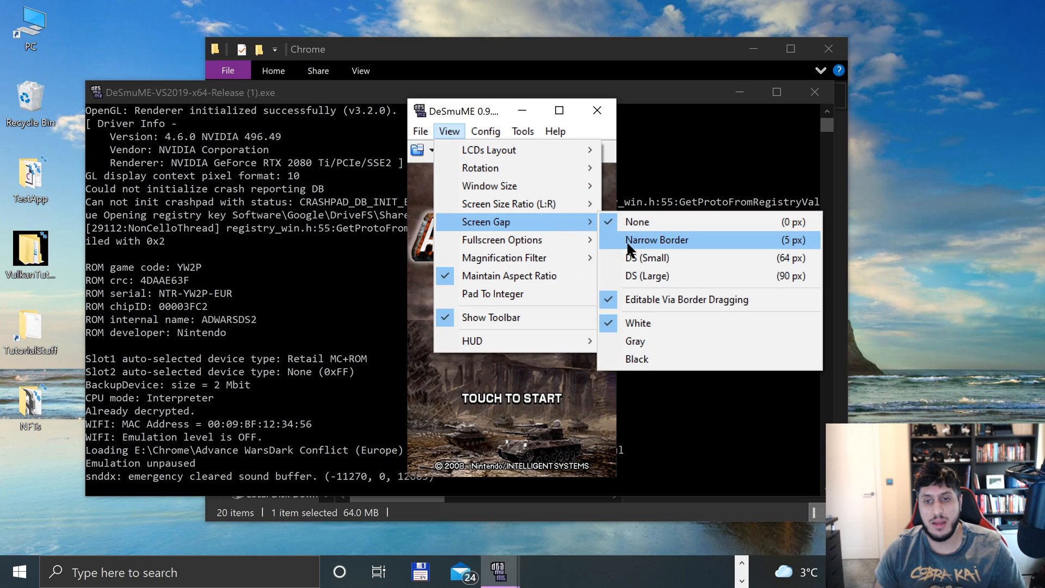
{"action": "mouse_move", "coordinate": [631, 262]}
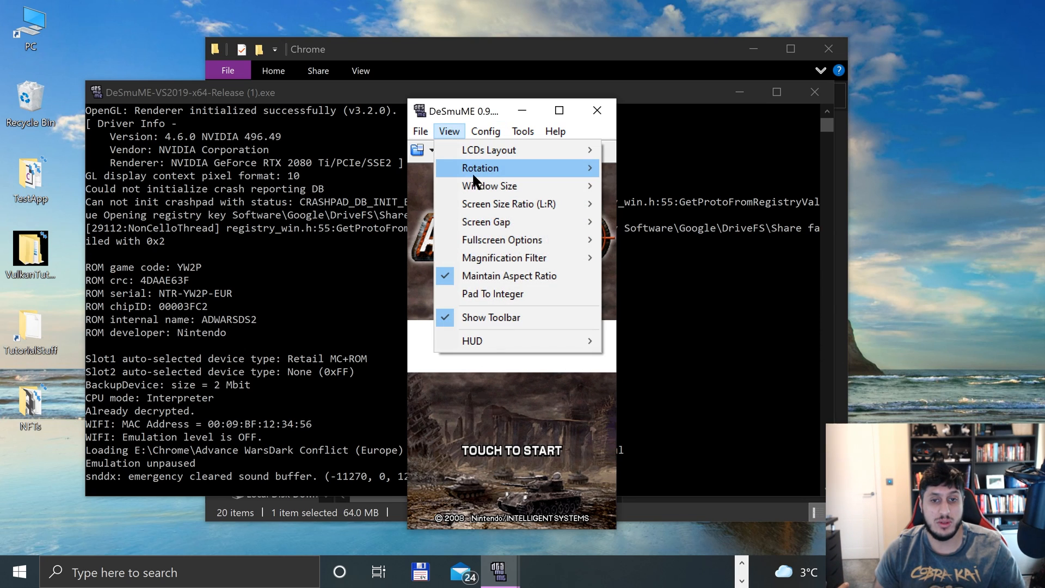
{"action": "mouse_move", "coordinate": [485, 222]}
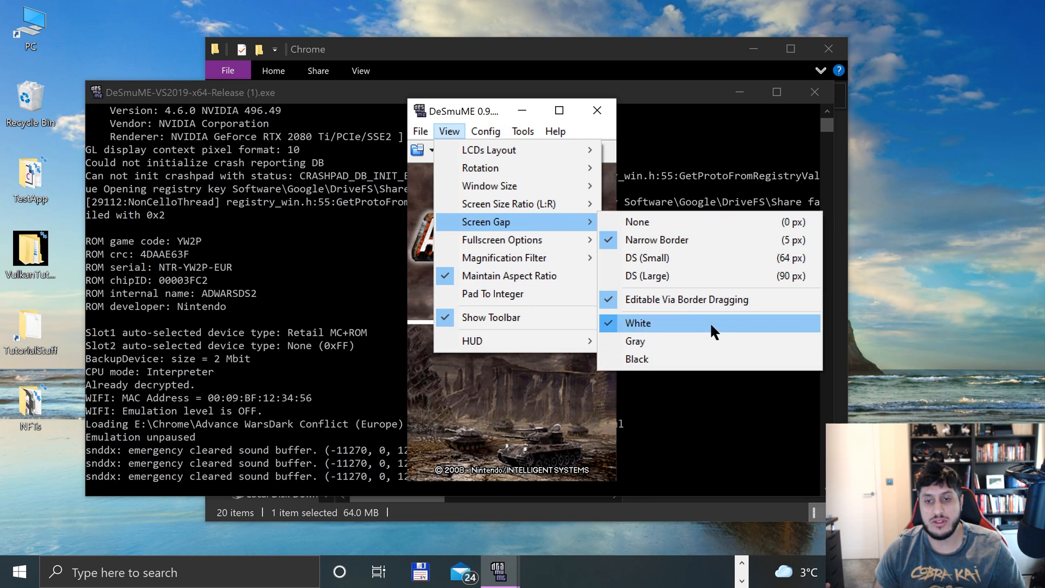
{"action": "left_click", "coordinate": [637, 322]}
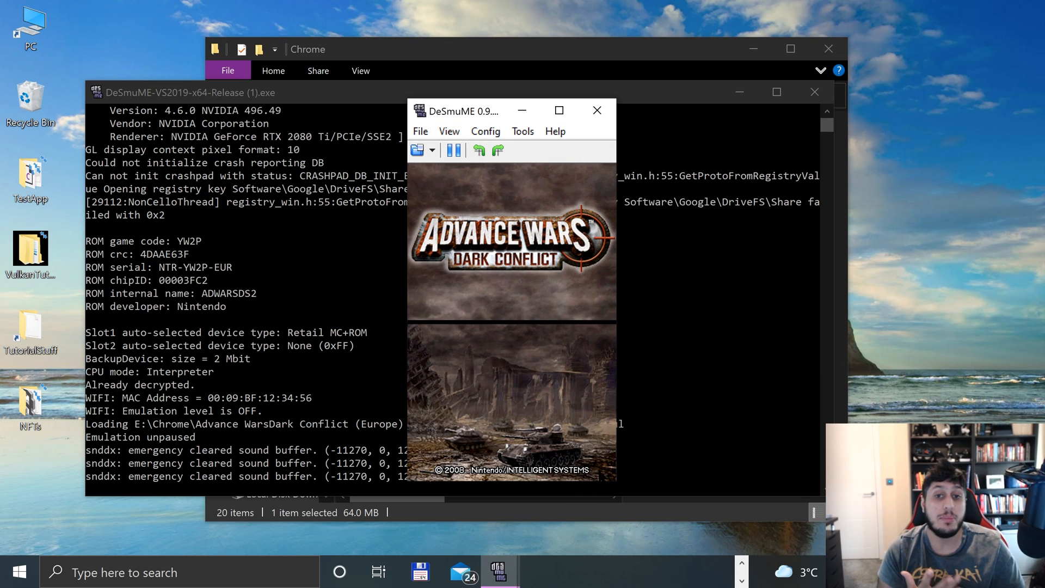
Step: Pause and resume emulation, start the game and choose Single DS Play toward Story mode
{"action": "left_click", "coordinate": [454, 150]}
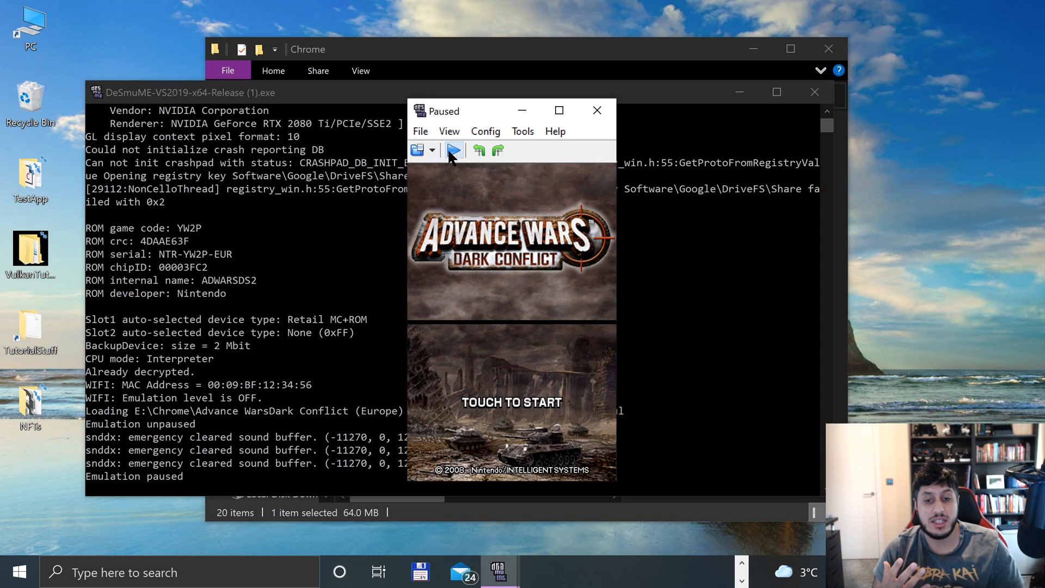
{"action": "left_click", "coordinate": [421, 132]}
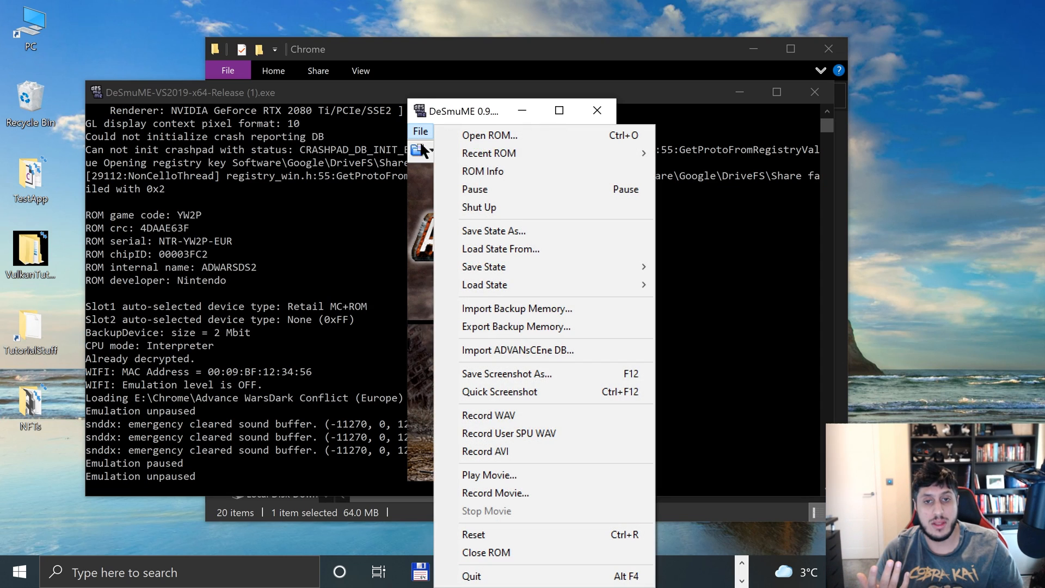
{"action": "left_click", "coordinate": [421, 131]}
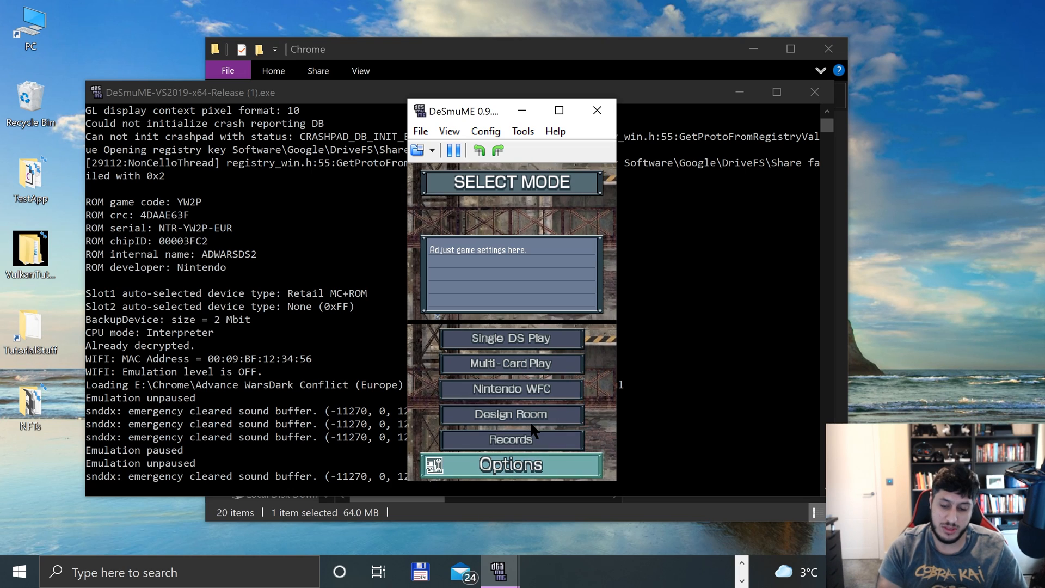
{"action": "left_click", "coordinate": [511, 464]}
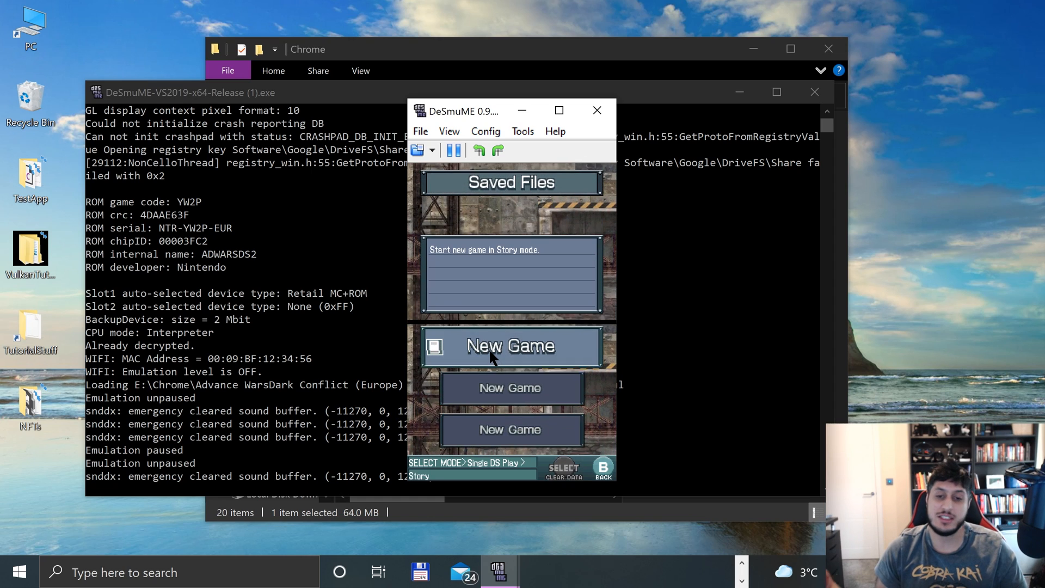
Step: Start a New Game, order the unit to wait and advance the Unit Deployment tutorial dialogue
{"action": "left_click", "coordinate": [511, 346]}
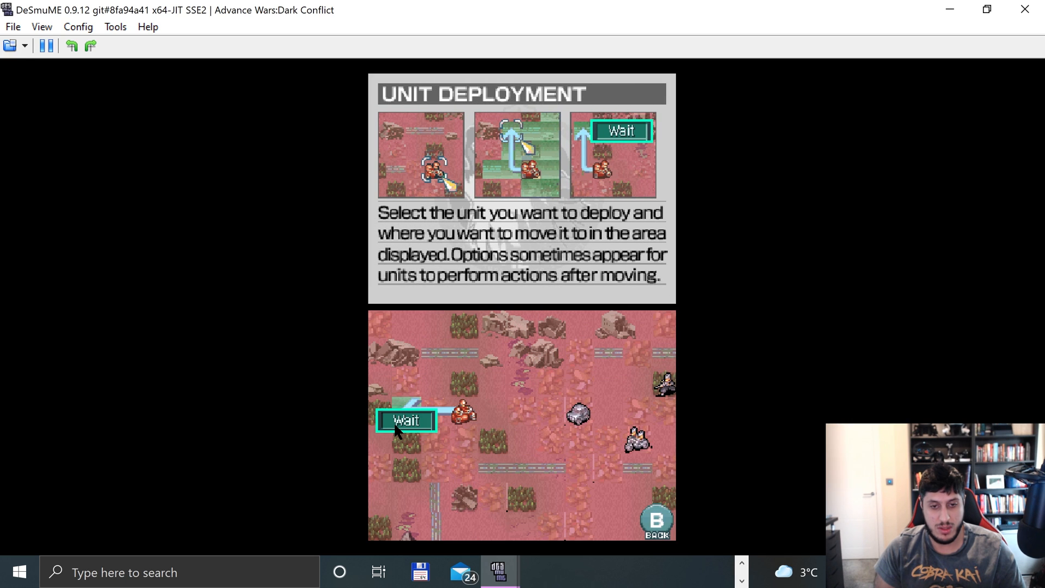
{"action": "left_click", "coordinate": [406, 420]}
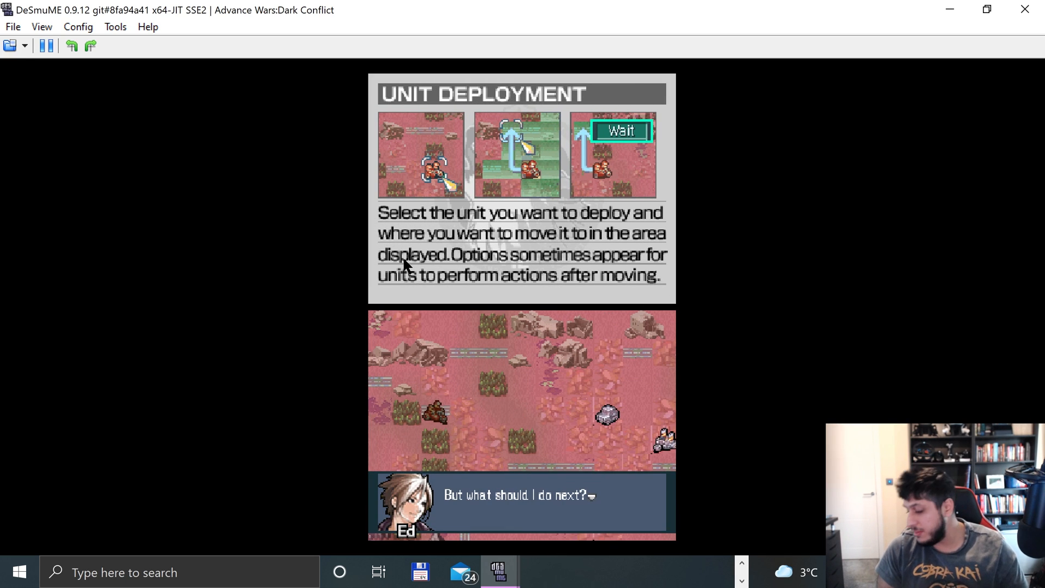
{"action": "left_click", "coordinate": [12, 26]}
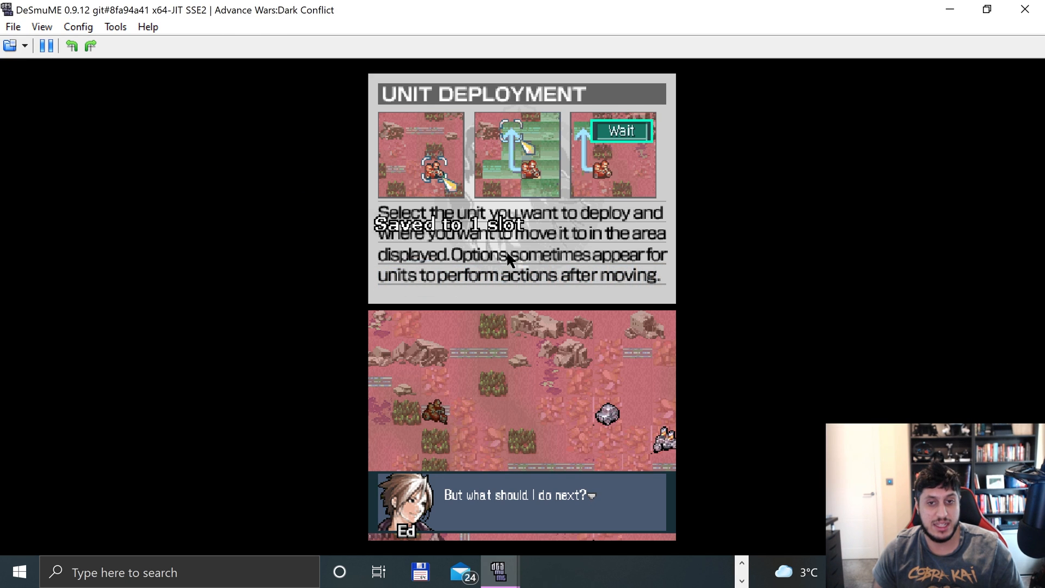
{"action": "left_click", "coordinate": [12, 27]}
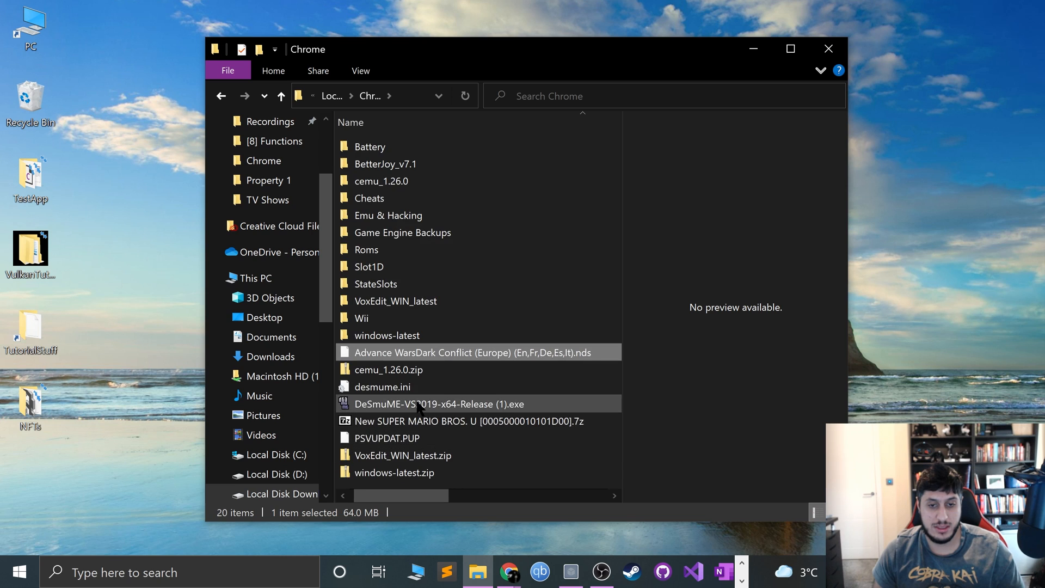
Step: Relaunch the DeSmuME executable, centre its window and reopen Advance Wars with the slot 1 state
{"action": "double_click", "coordinate": [438, 404]}
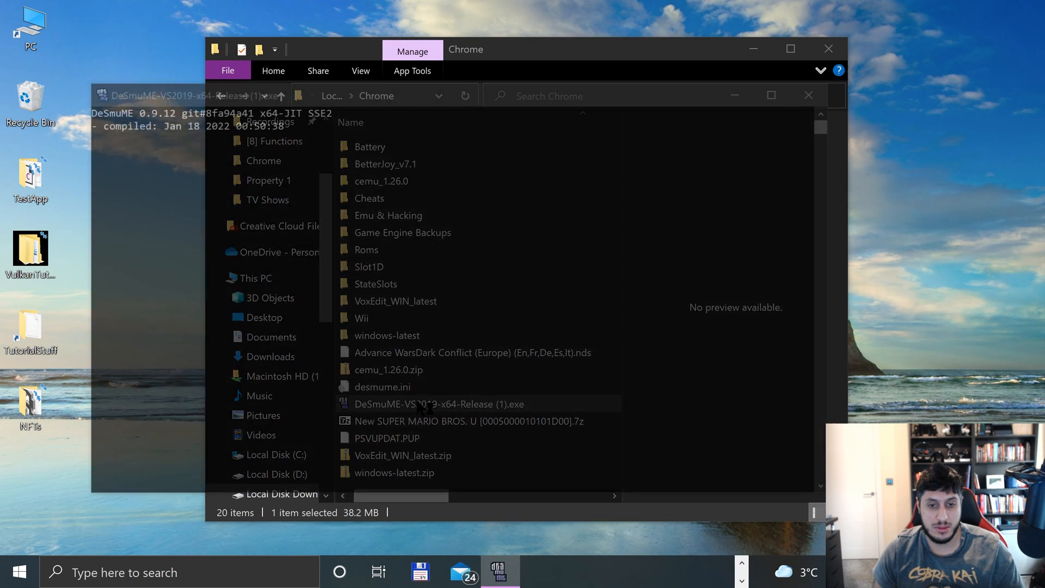
{"action": "double_click", "coordinate": [432, 404]}
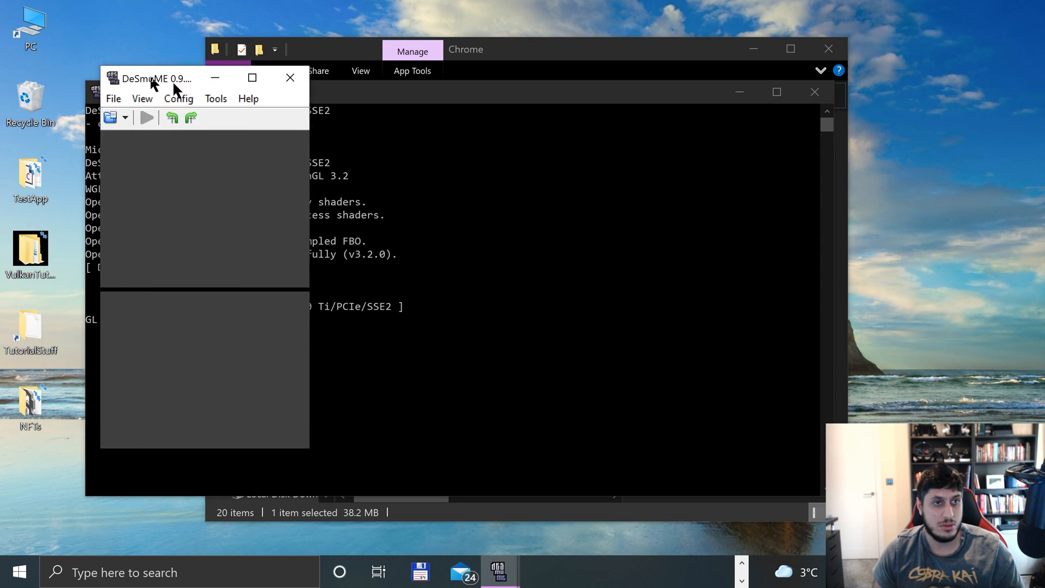
{"action": "left_click", "coordinate": [113, 98]}
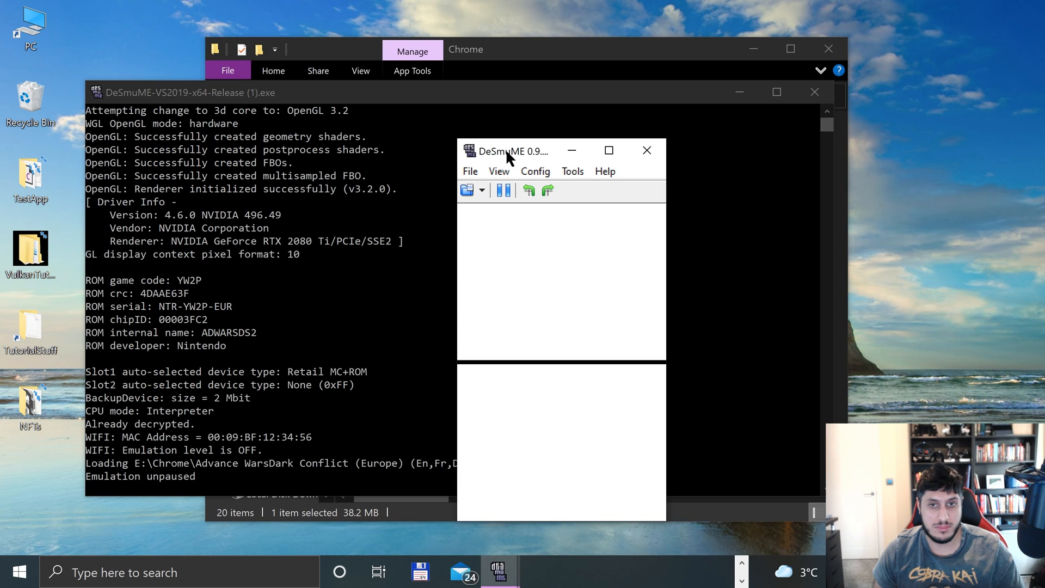
{"action": "left_click_drag", "start_coordinate": [510, 151], "coordinate": [477, 112]}
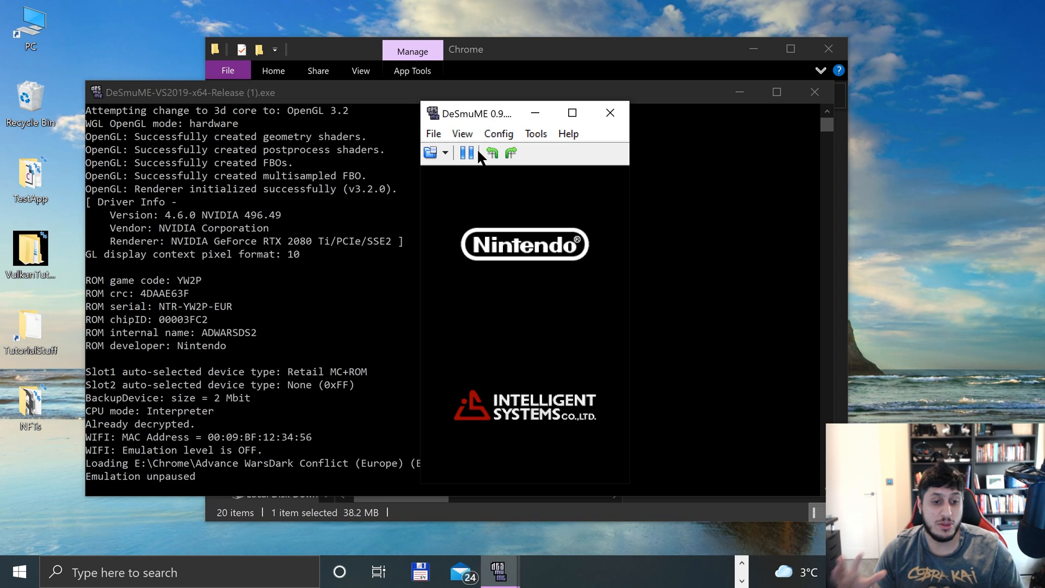
{"action": "left_click", "coordinate": [432, 133]}
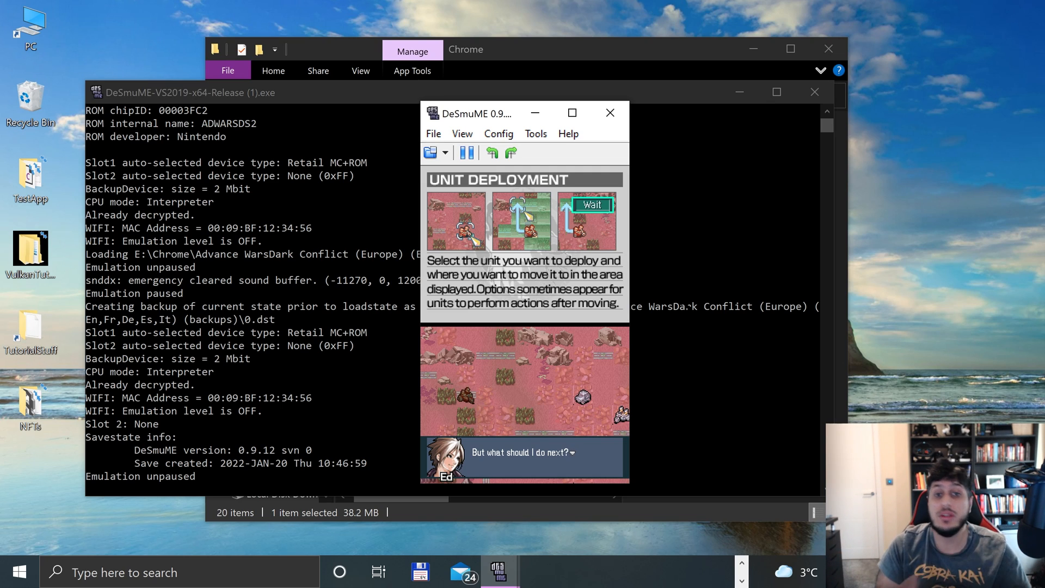
Step: Open the File menu showing the Recent ROM list
{"action": "left_click", "coordinate": [432, 134]}
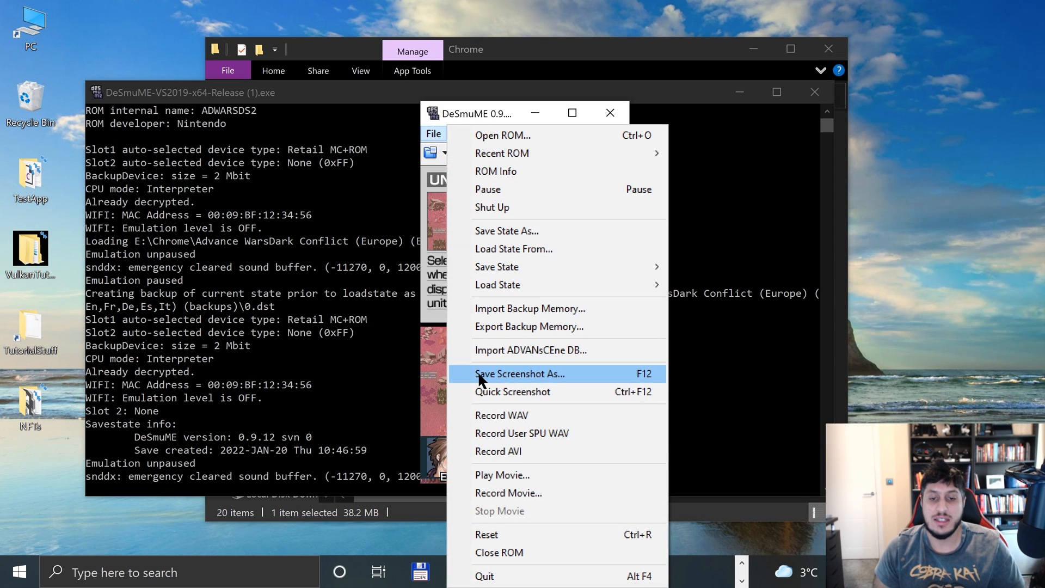
{"action": "mouse_move", "coordinate": [490, 414]}
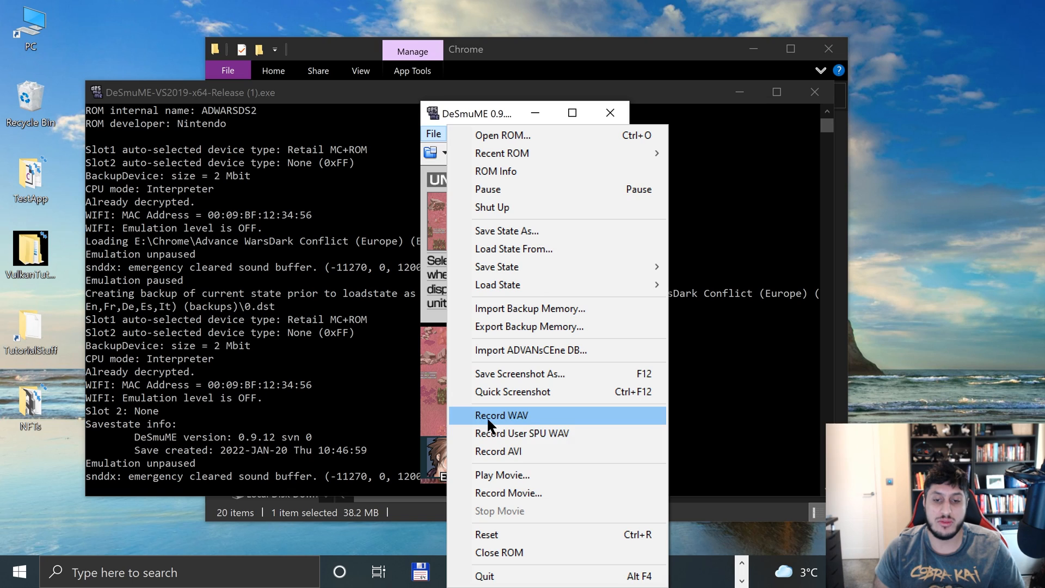
{"action": "mouse_move", "coordinate": [468, 456]}
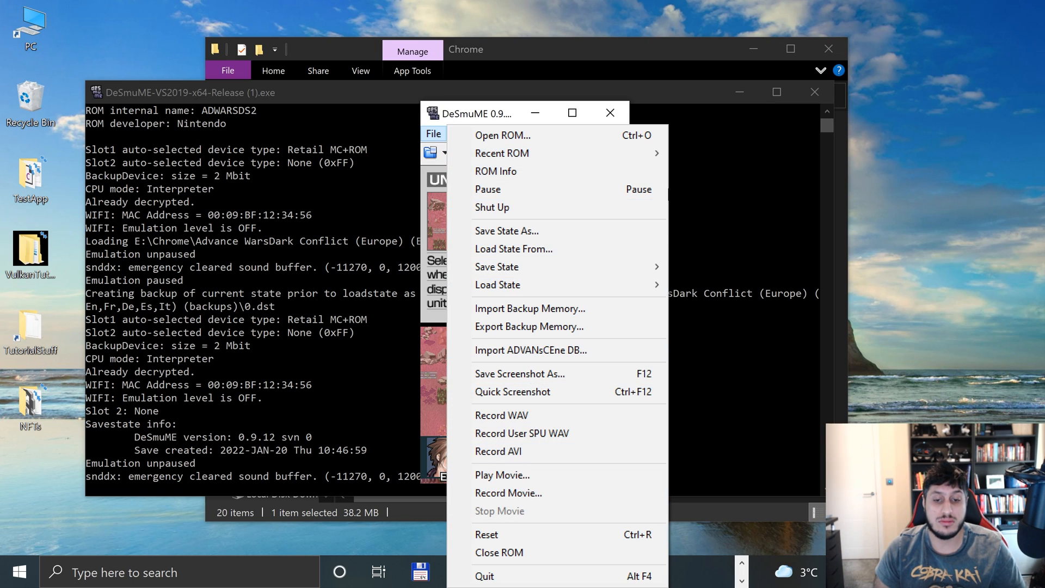
{"action": "mouse_move", "coordinate": [501, 154]}
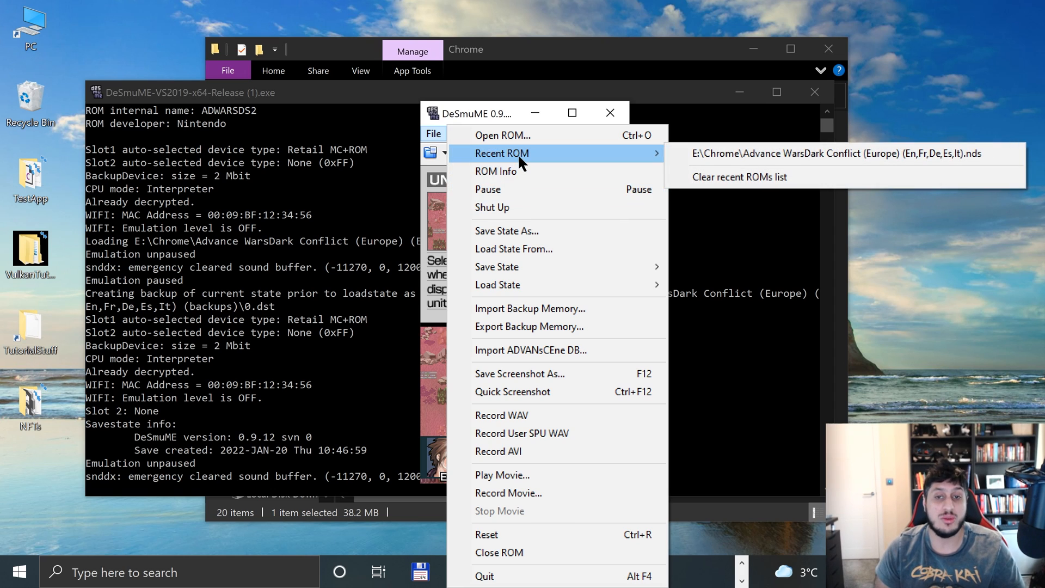
{"action": "mouse_move", "coordinate": [497, 171]}
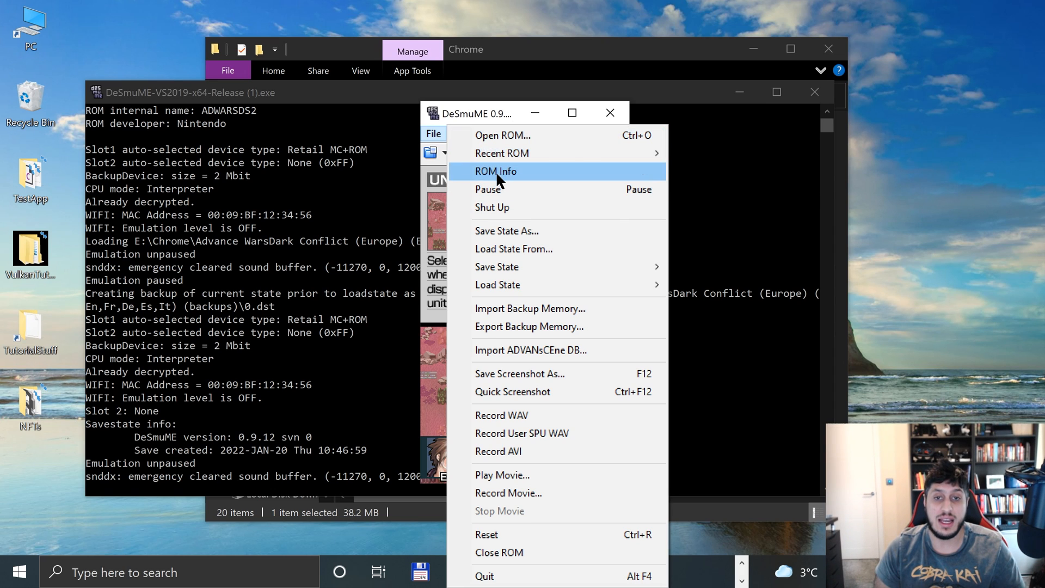
Step: Show the ROM Info window for Advance Wars: Dark Conflict
{"action": "left_click", "coordinate": [496, 170]}
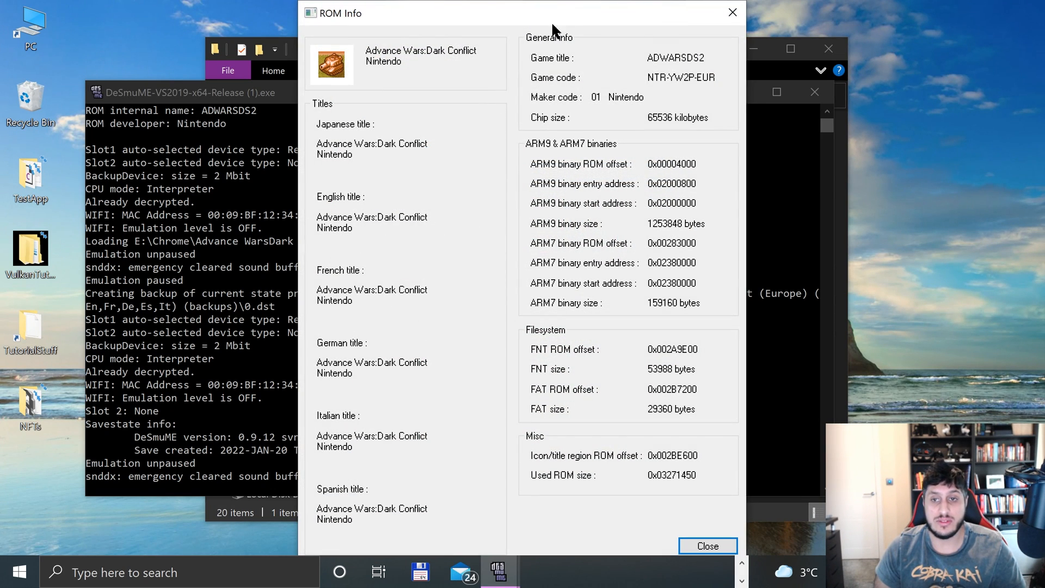
{"action": "mouse_move", "coordinate": [537, 439]}
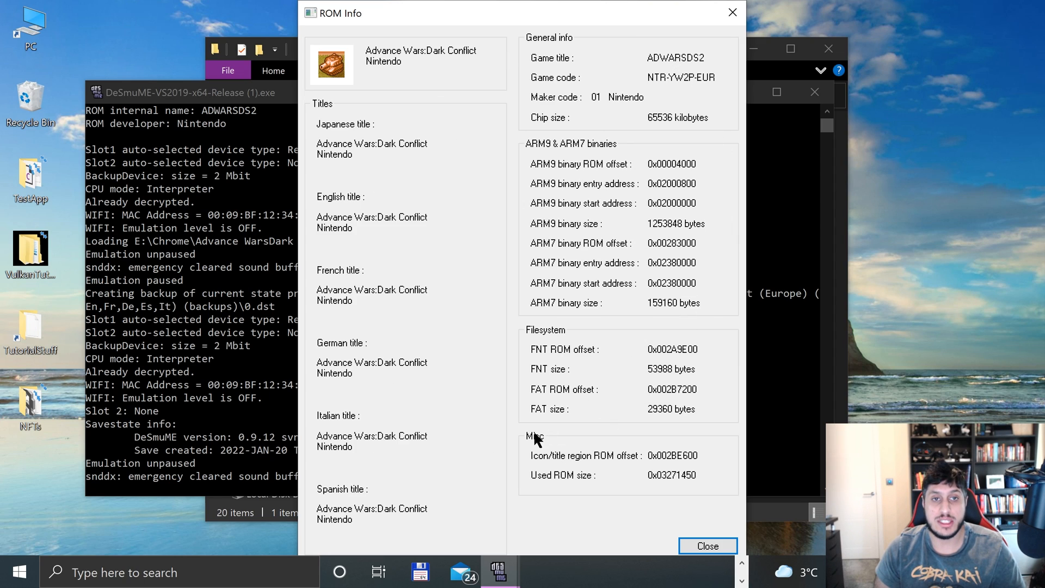
{"action": "mouse_move", "coordinate": [353, 185]}
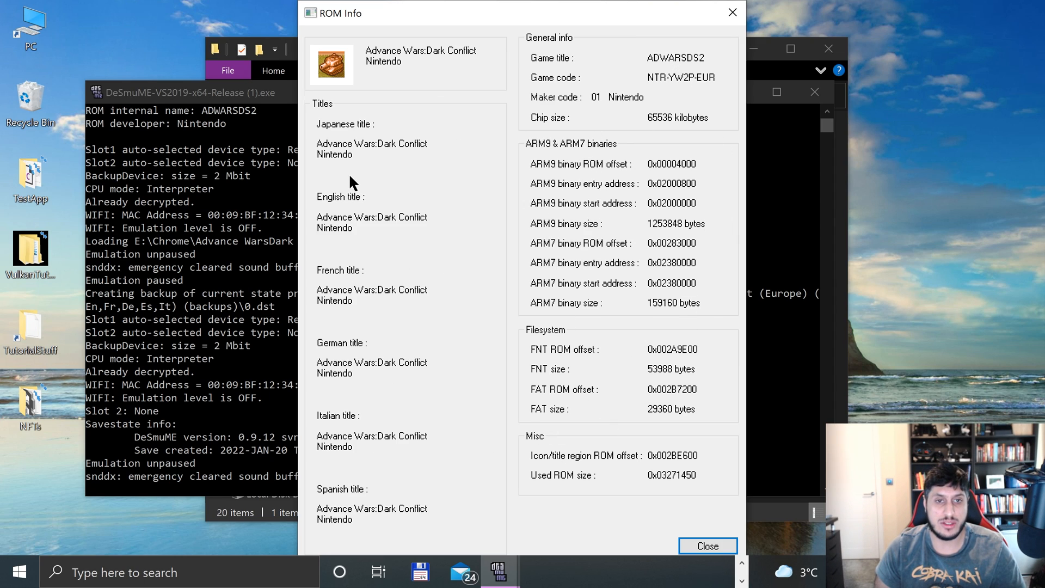
{"action": "mouse_move", "coordinate": [341, 162]}
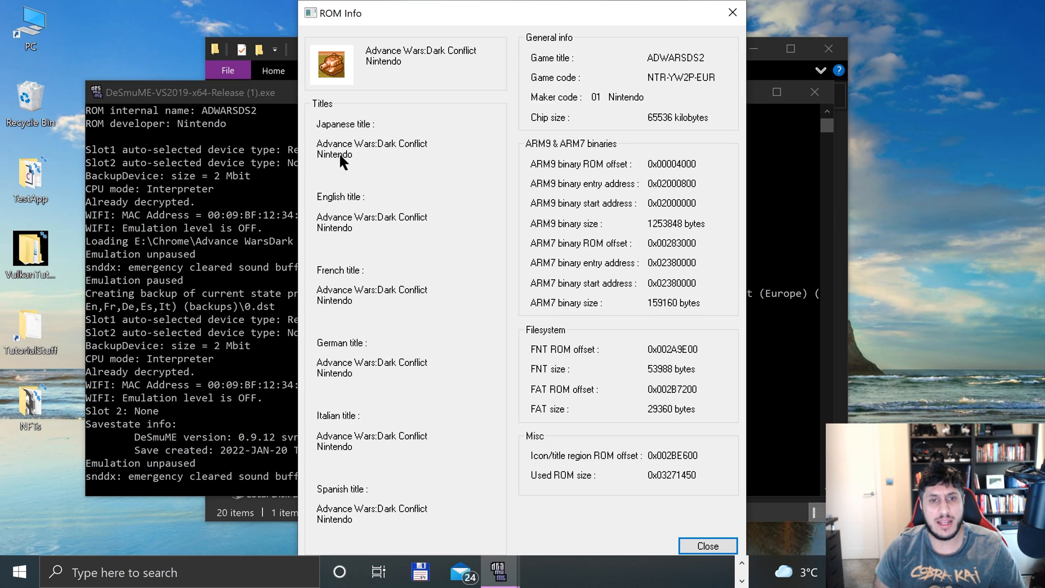